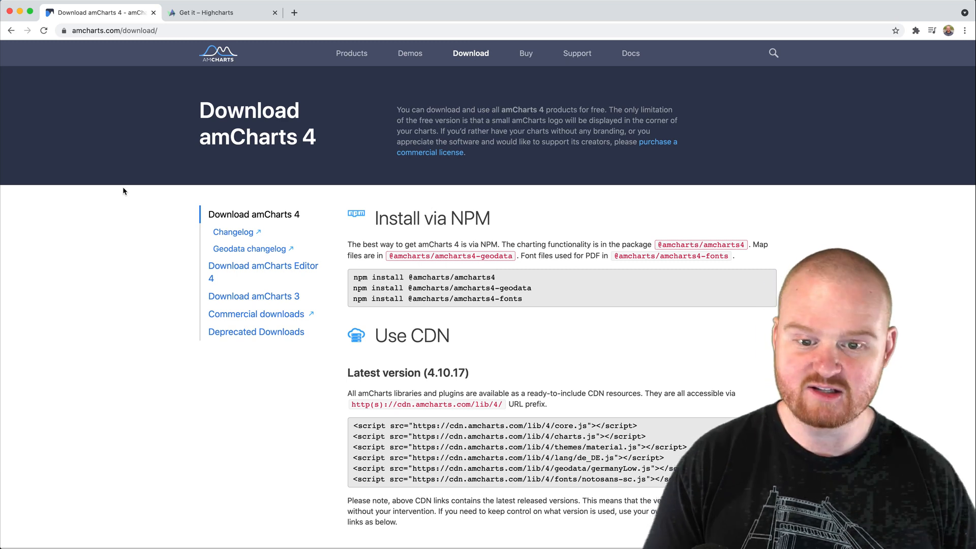
mouse_move(248, 177)
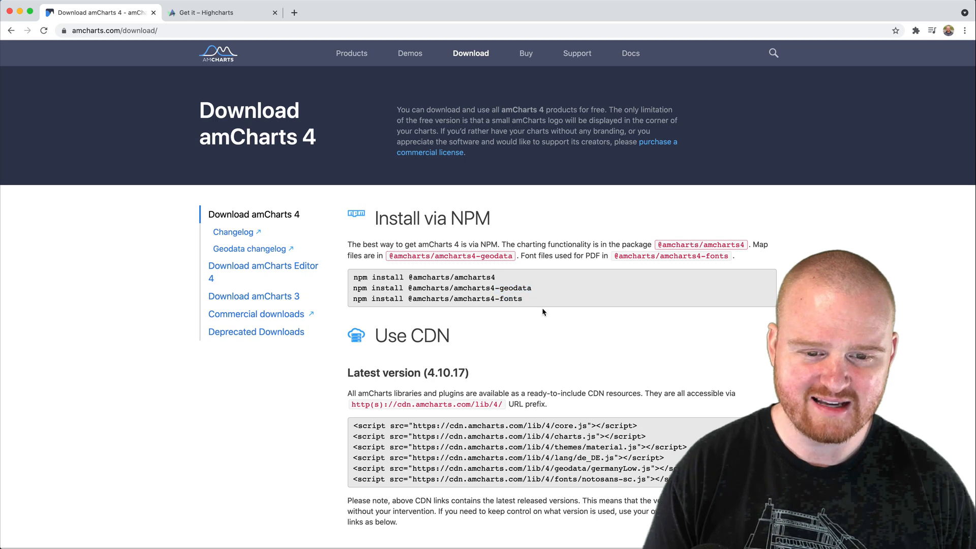
drag(522, 255, 601, 255)
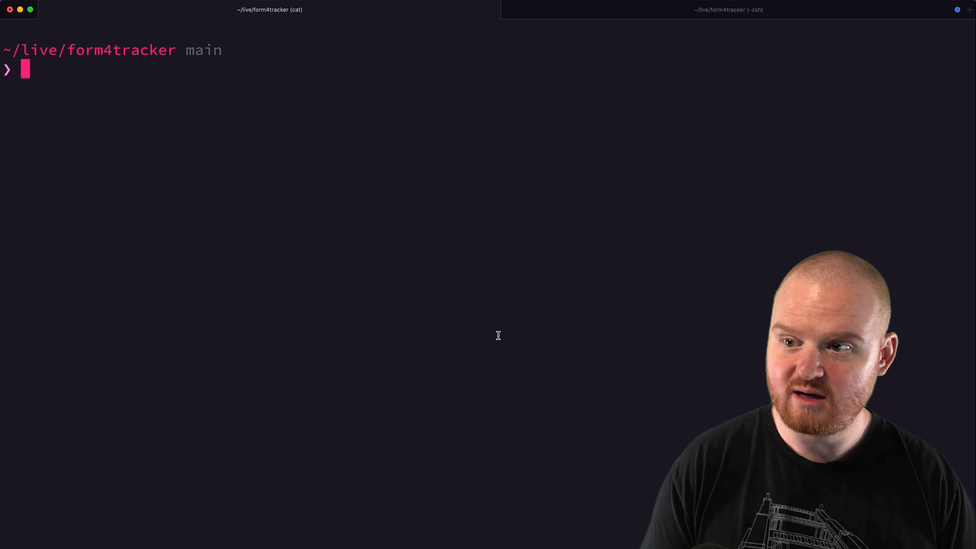
List the project files and attempt rails webpacker:install, hitting a Node version error
text(ls)
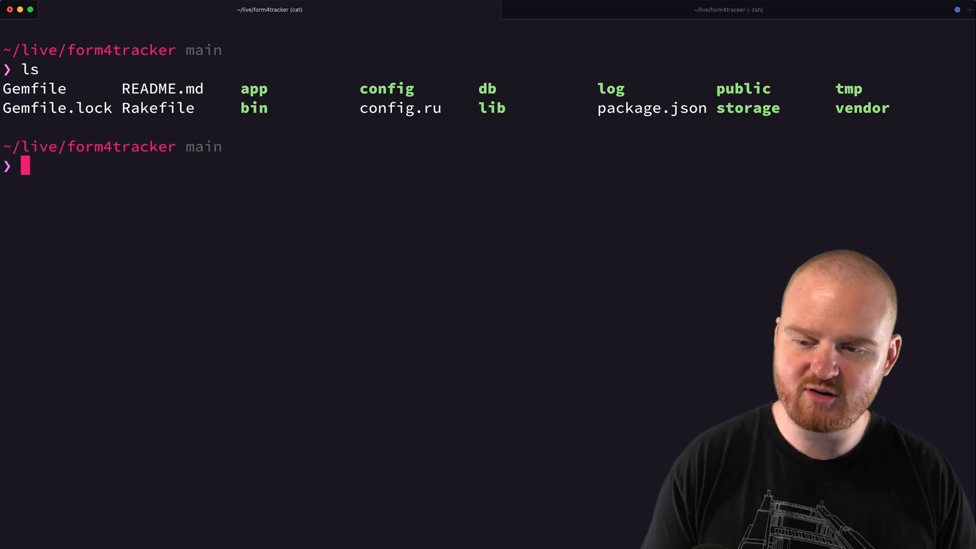
text(rails webk)
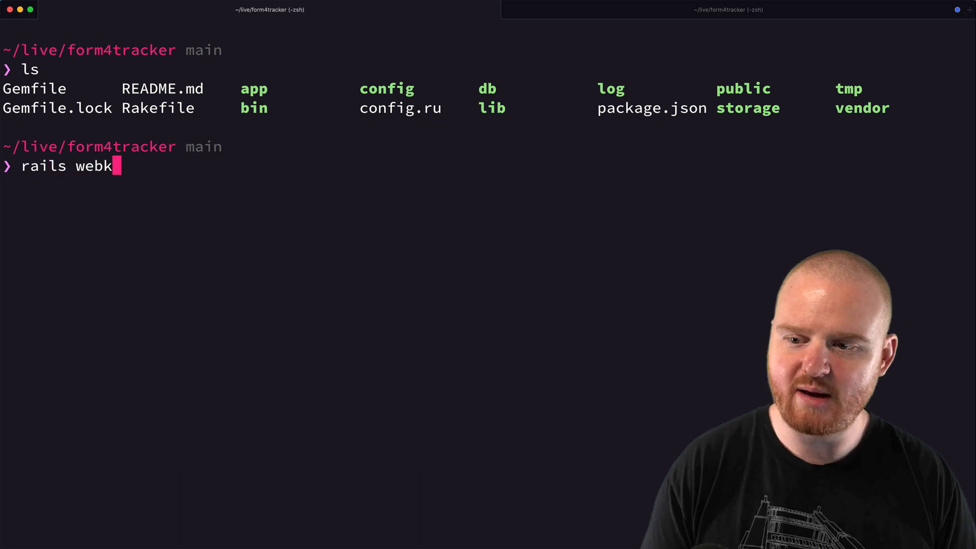
text(acker:indstall)
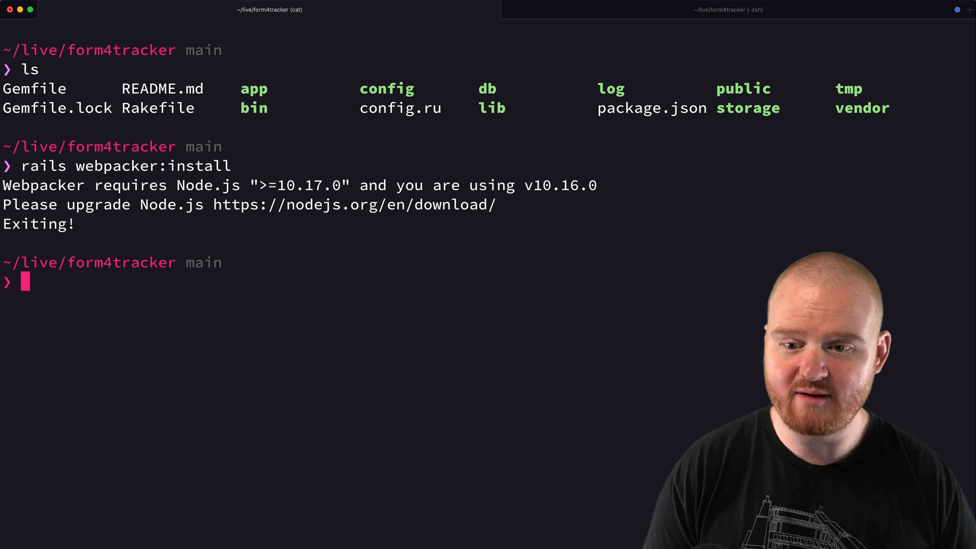
double_click(558, 185)
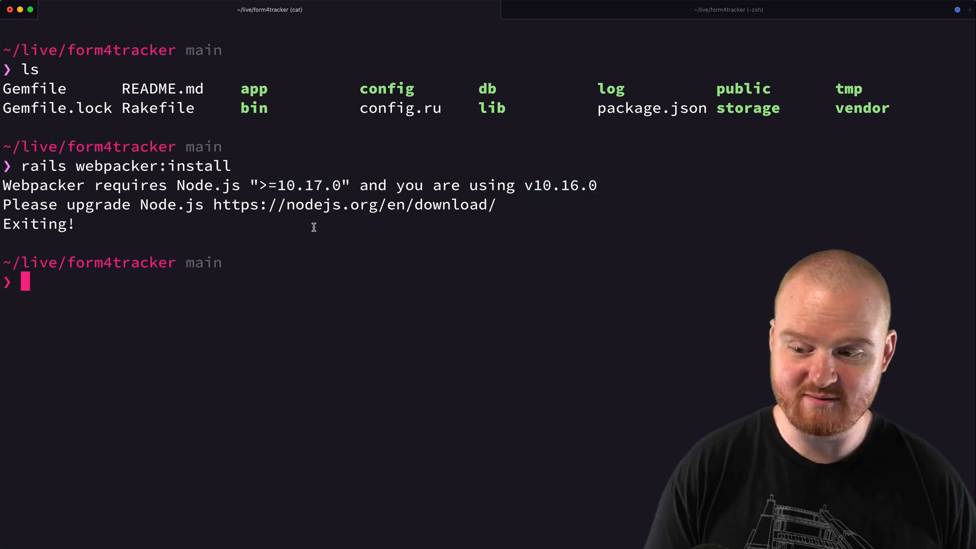
mouse_move(460, 379)
text(nodenv local 14.15.1)
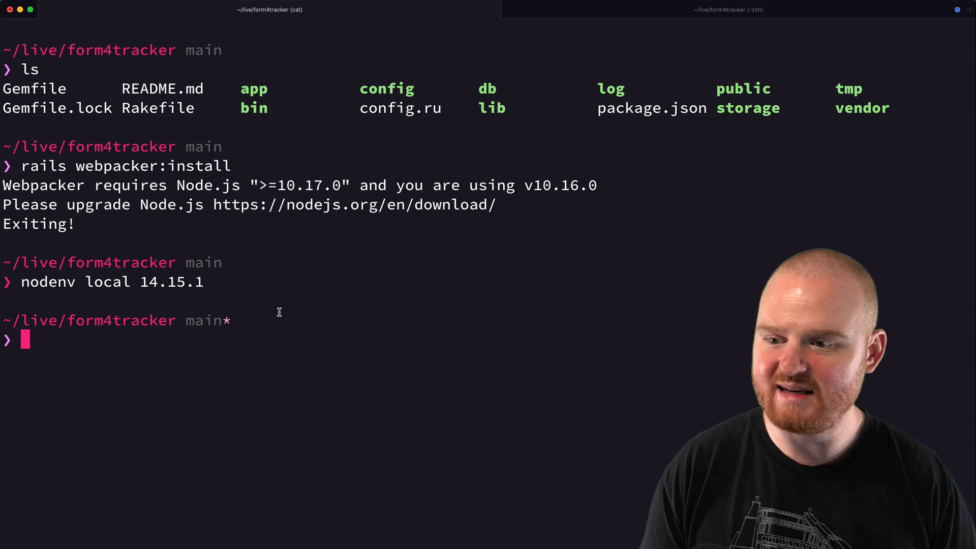
Rerun rails webpacker:install under Node 14.15.1 and follow the package linking output
text(rails webpacker:install)
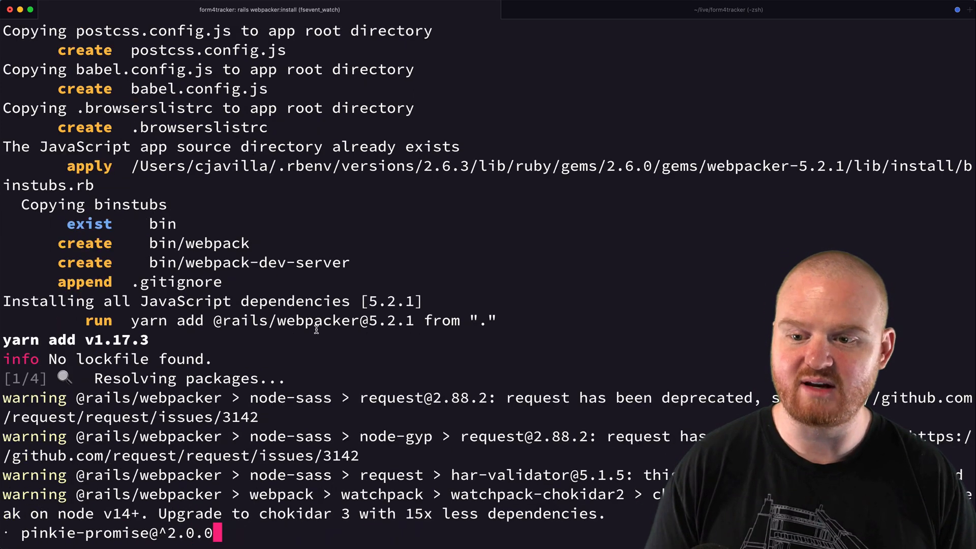
scroll(down, 3)
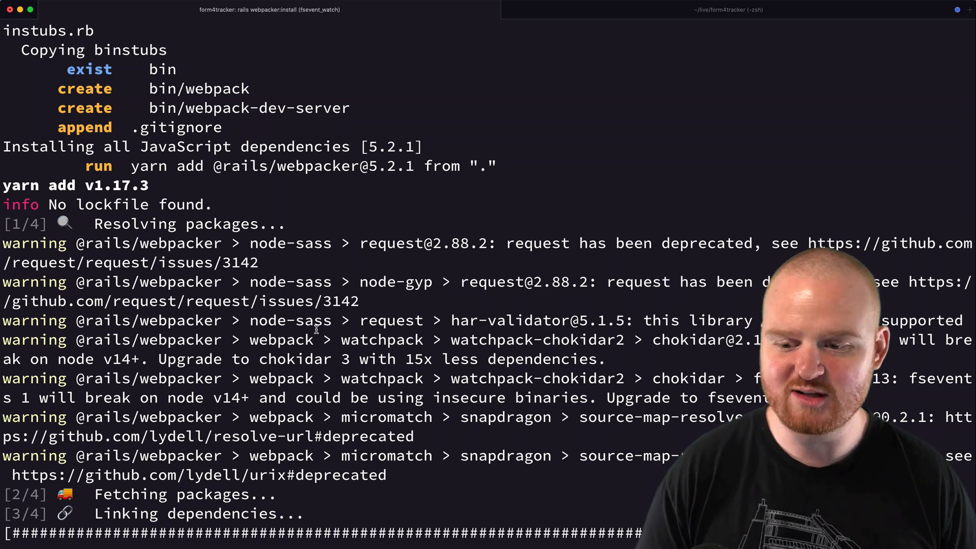
scroll(down, 3)
text(npm install @amcharts/amcharts4)
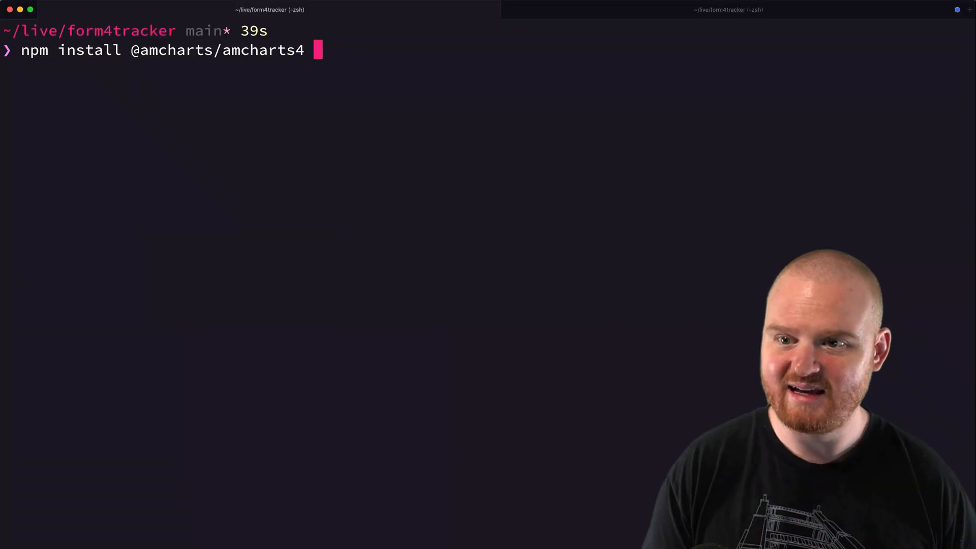
Run the amCharts 4 npm install with --save and return to Chrome
text(--save)
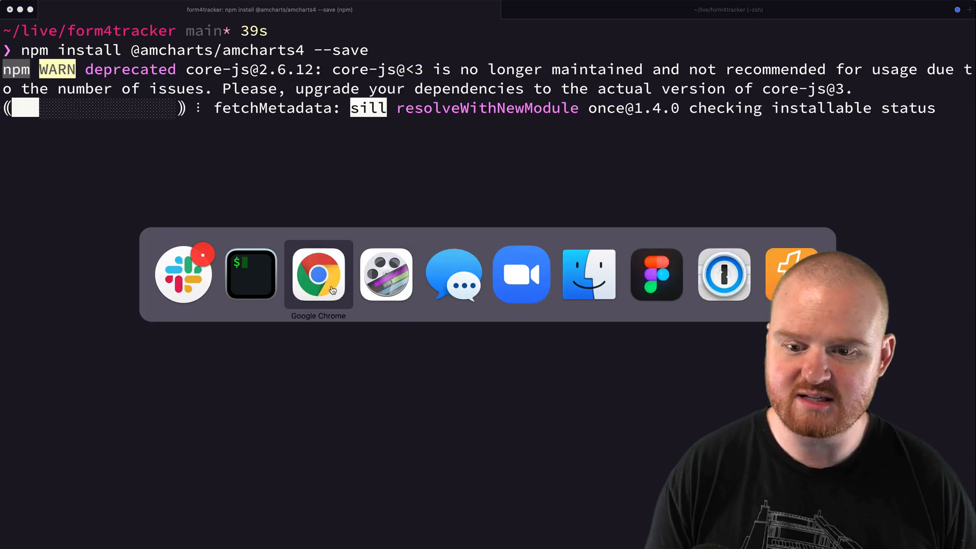
click(318, 274)
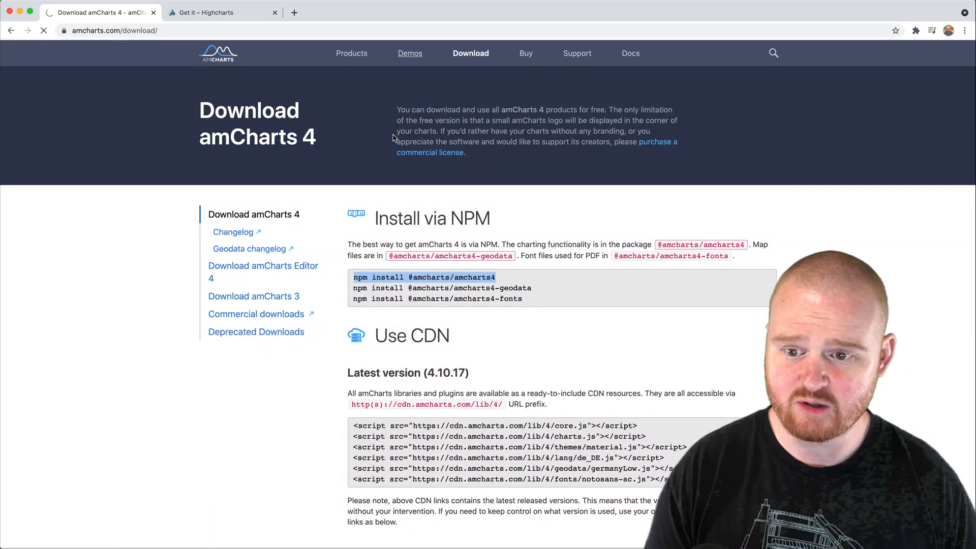
Open the amCharts Stock chart demo and show its TypeScript / ES6 source
click(410, 52)
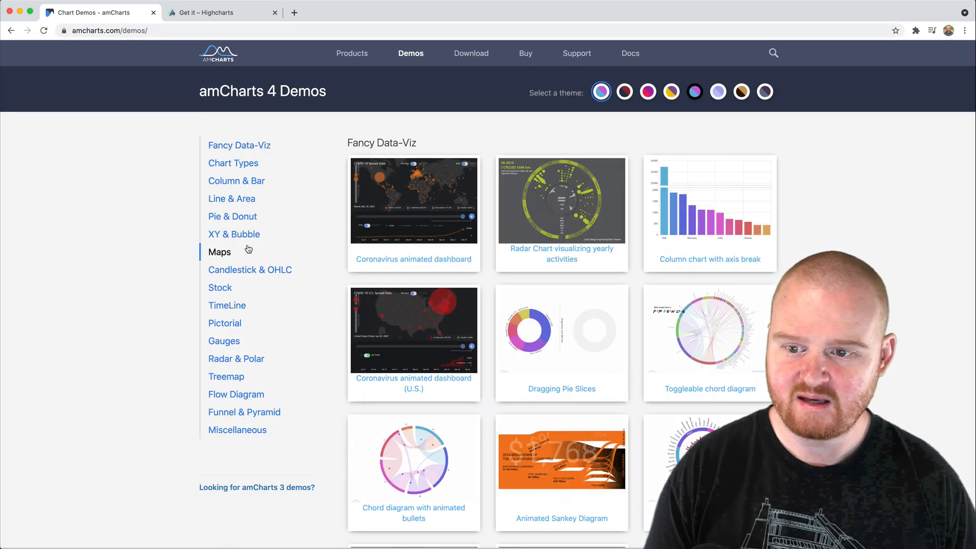
click(219, 286)
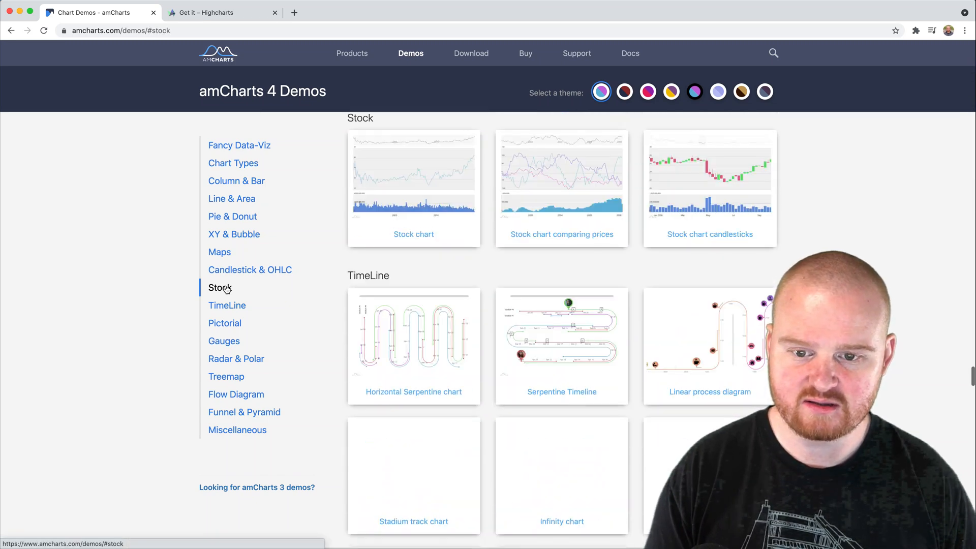
click(413, 233)
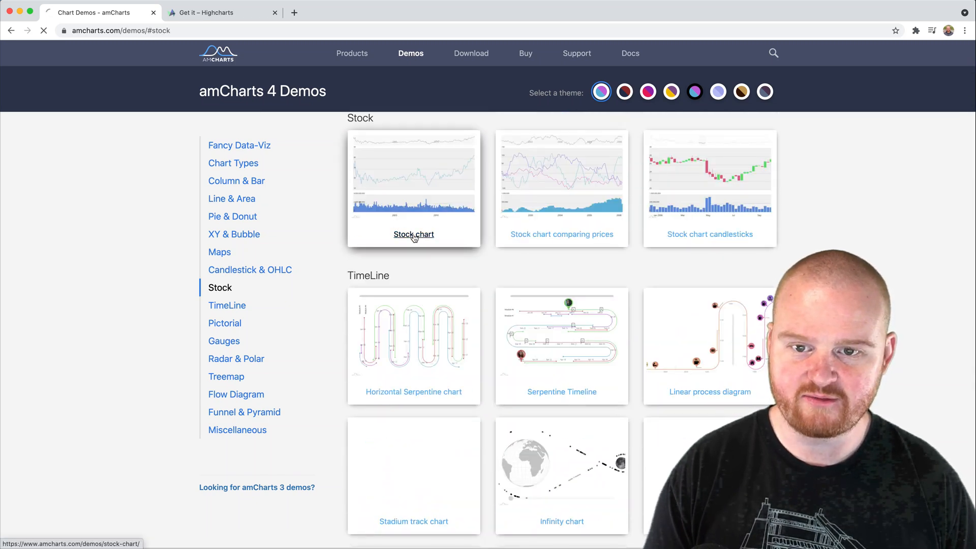
click(413, 234)
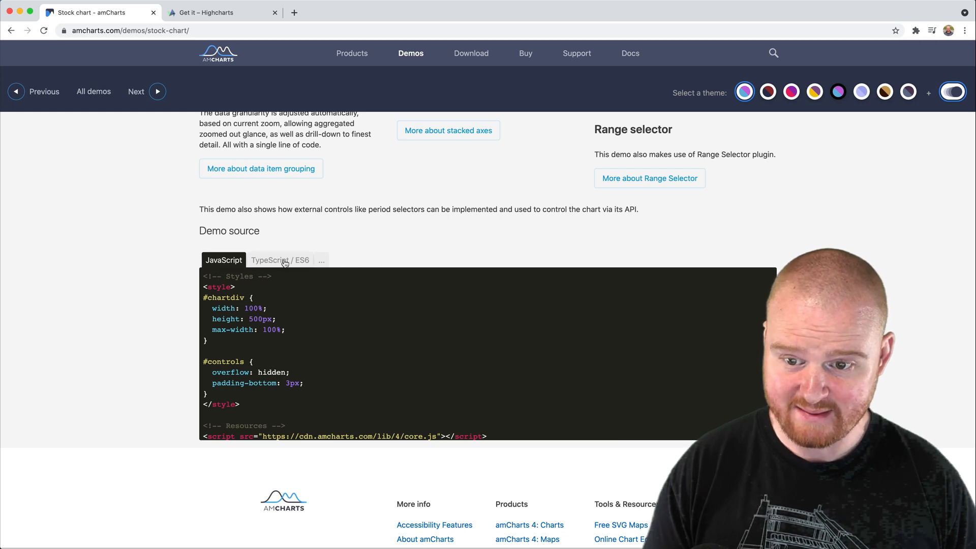
click(279, 259)
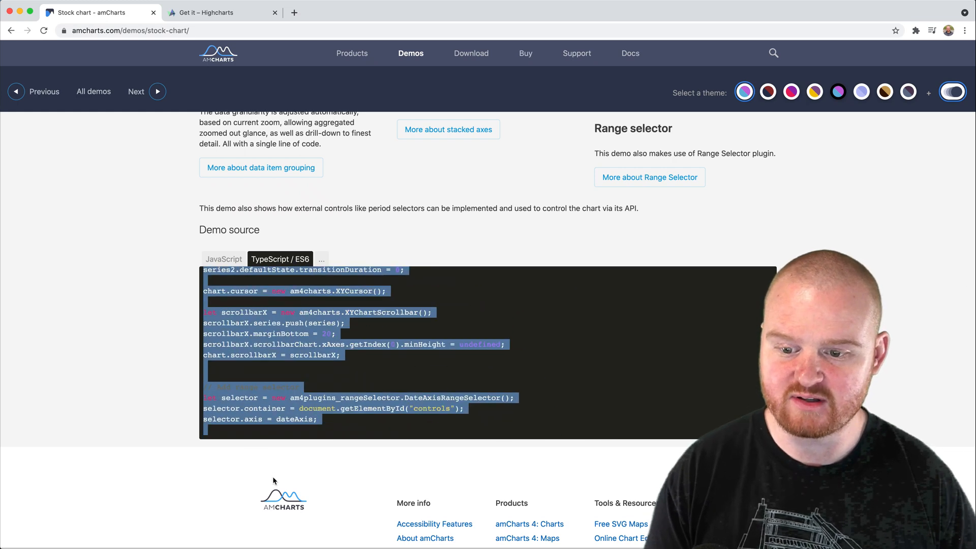
mouse_move(330, 427)
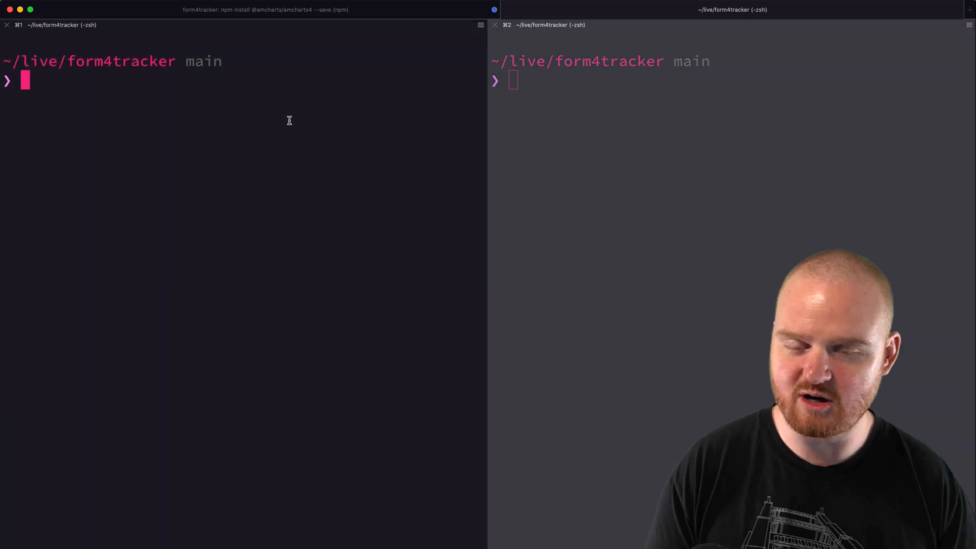
Launch rails s and bin/webpack-dev-server in separate panes alongside the npm install
text(rails s)
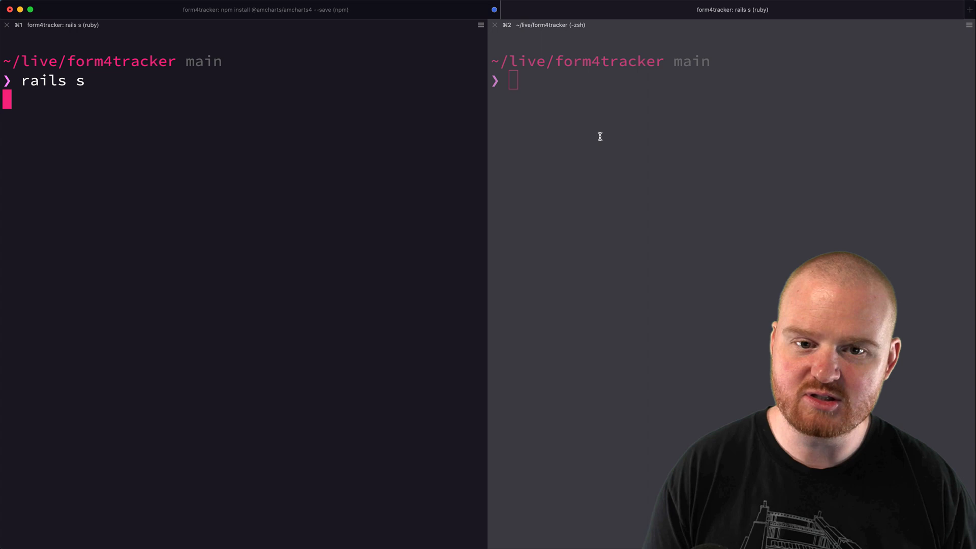
text(bin/)
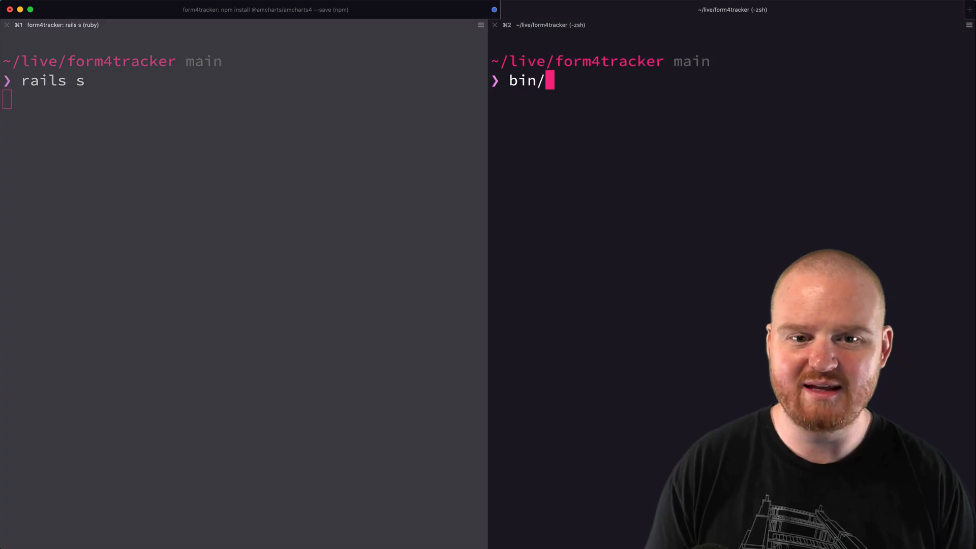
text(webpack-dev-server)
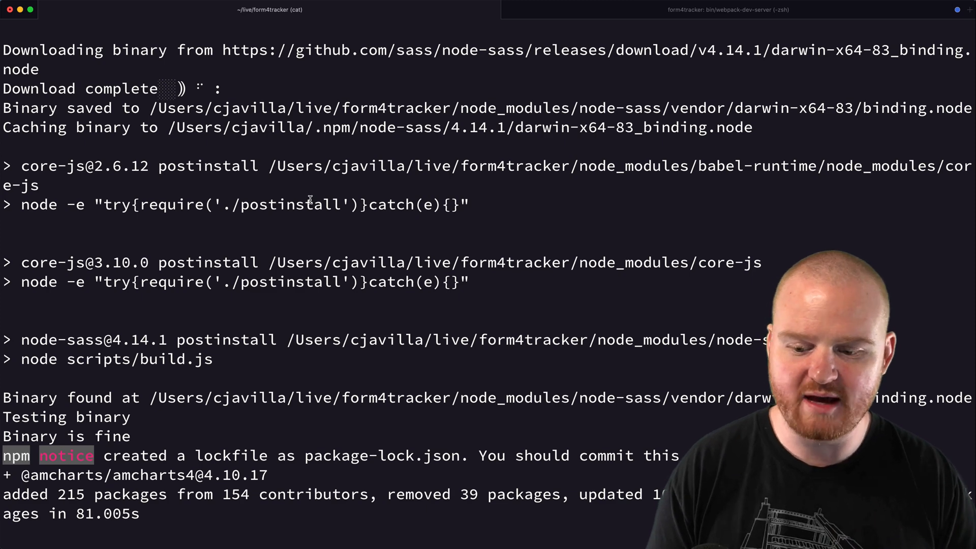
Open the project with vim . and browse to app/javascript/packs/application.js
scroll(down, 3)
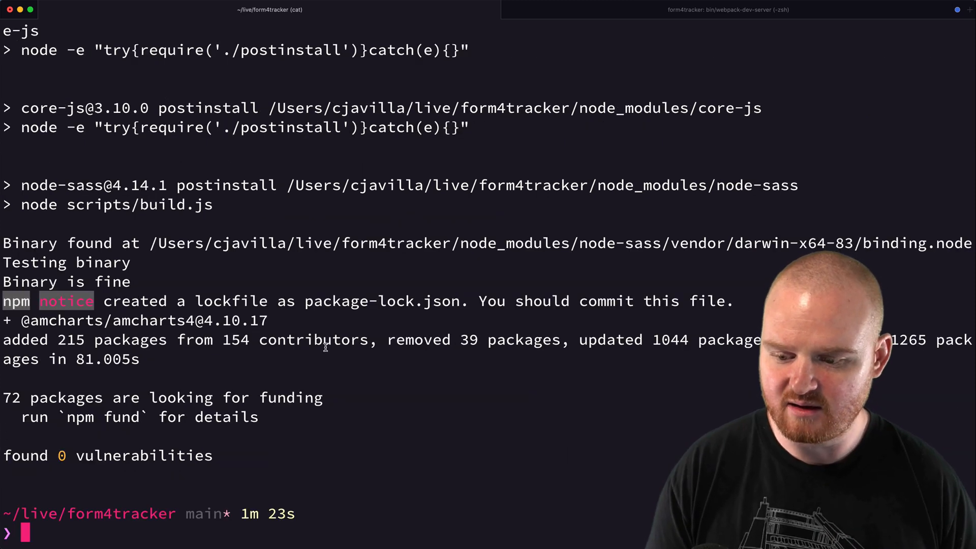
text(vim .)
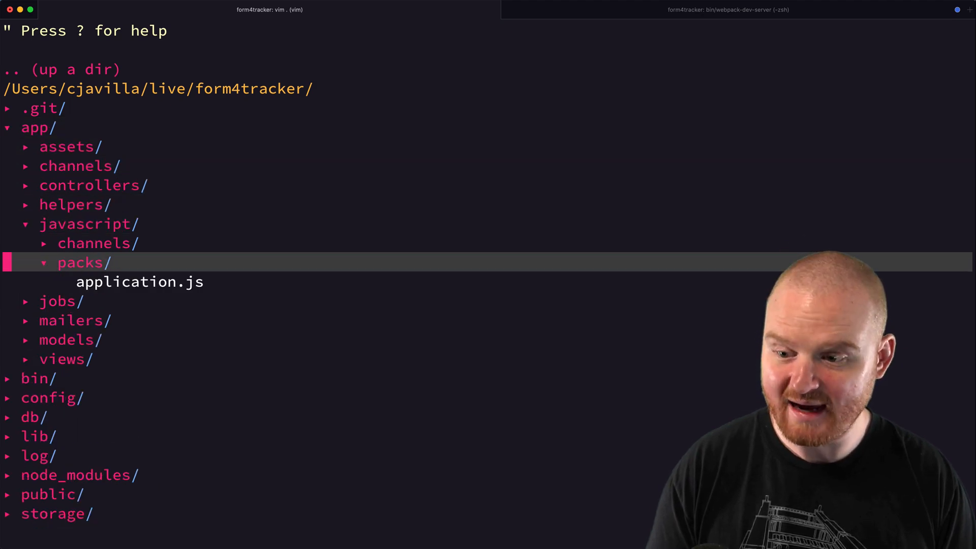
key(m)
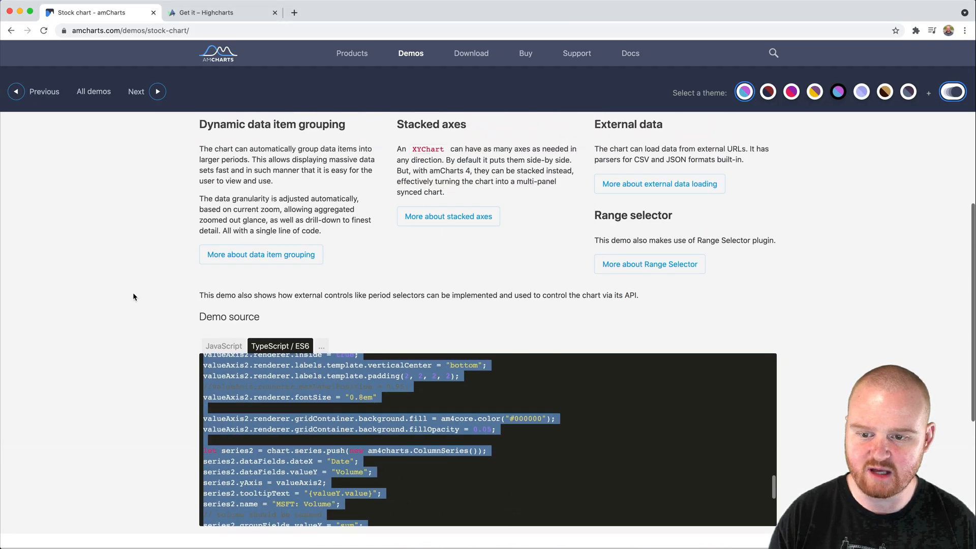
Review the Stock chart demo's TypeScript / ES6 source code in Chrome
click(320, 345)
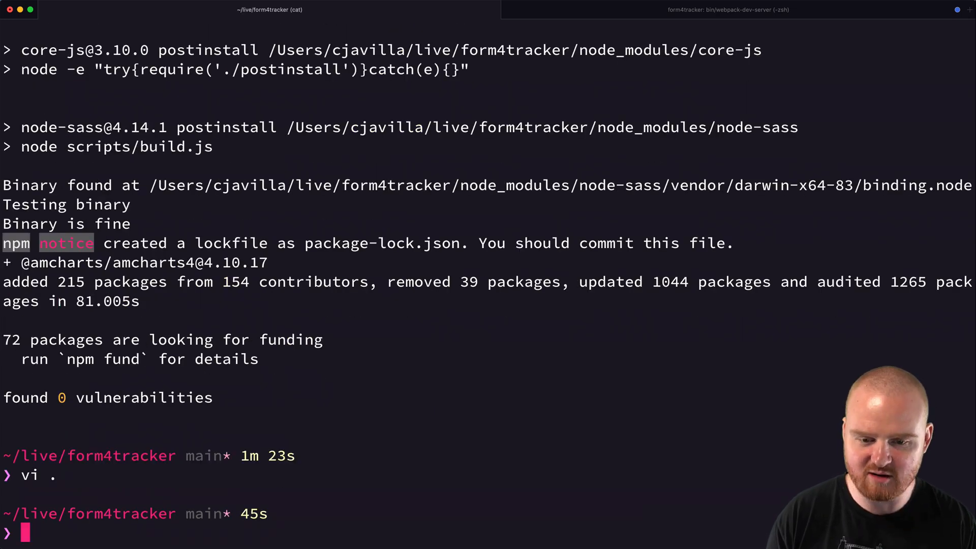
Generate a Charts controller with an index action and search project files for application.js
text(rails)
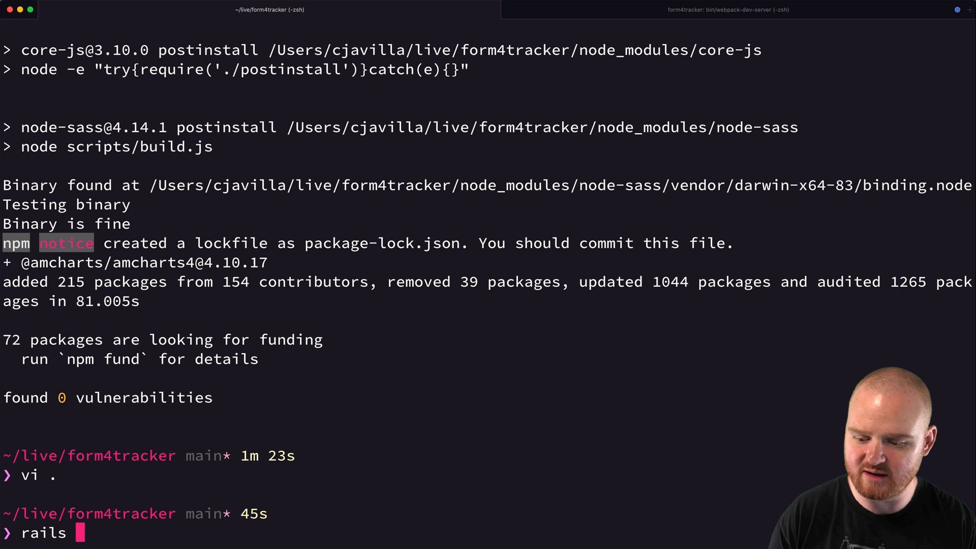
text(g controller C)
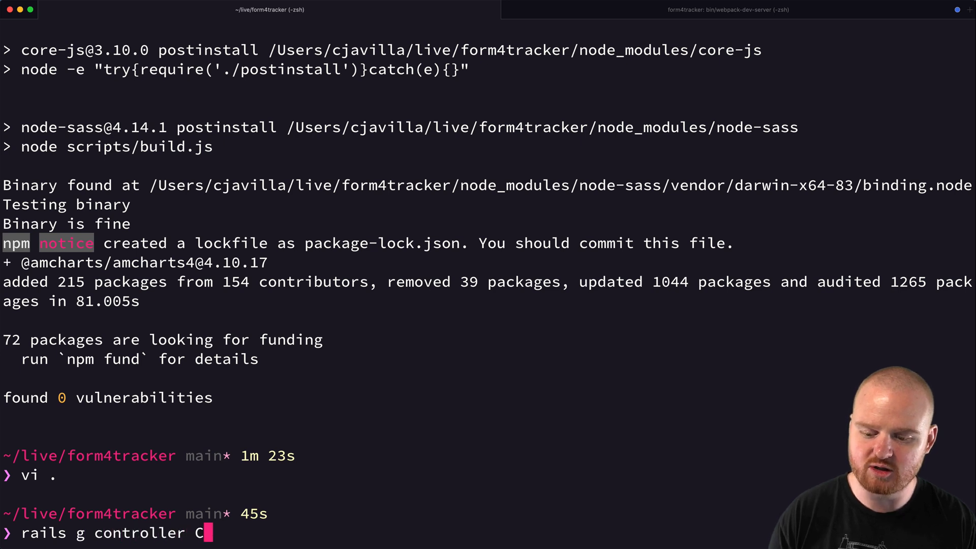
text(harts index)
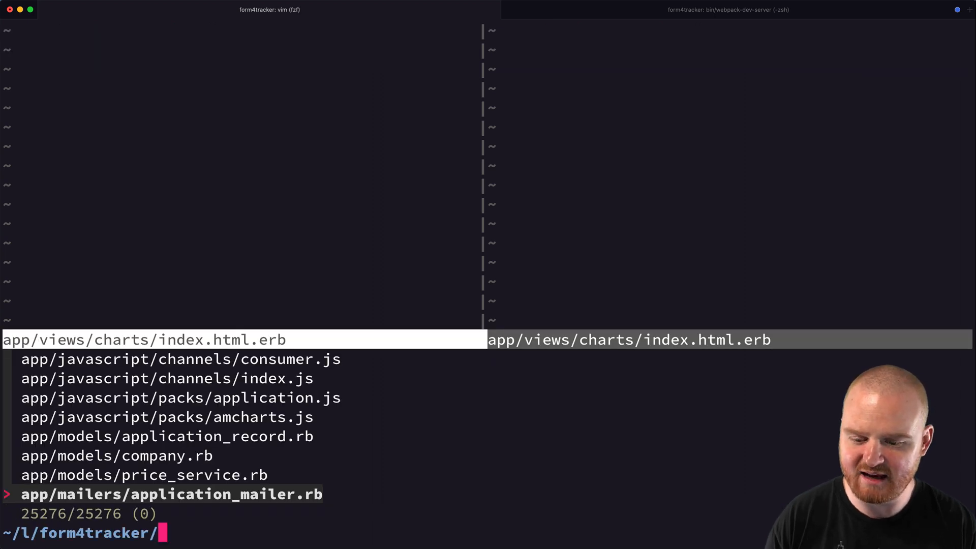
text(appl)
text(localhost:300)
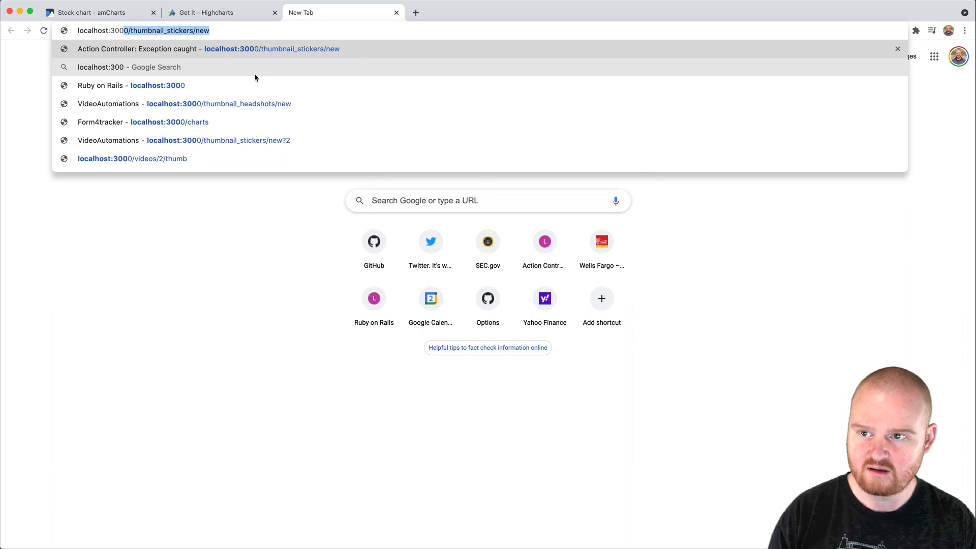
Load localhost:3000/charts and select the Webpacker missing amcharts.js entry error
click(169, 122)
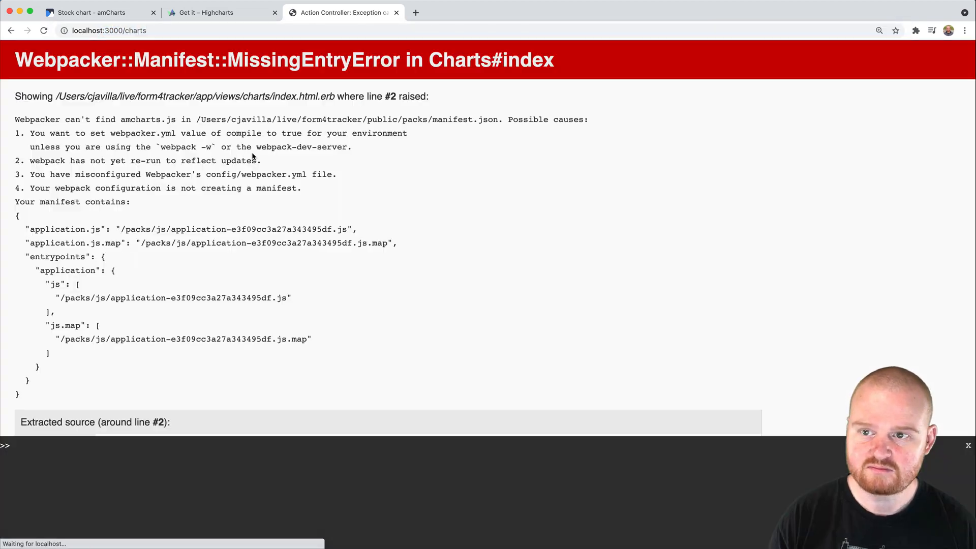
drag(15, 119, 399, 243)
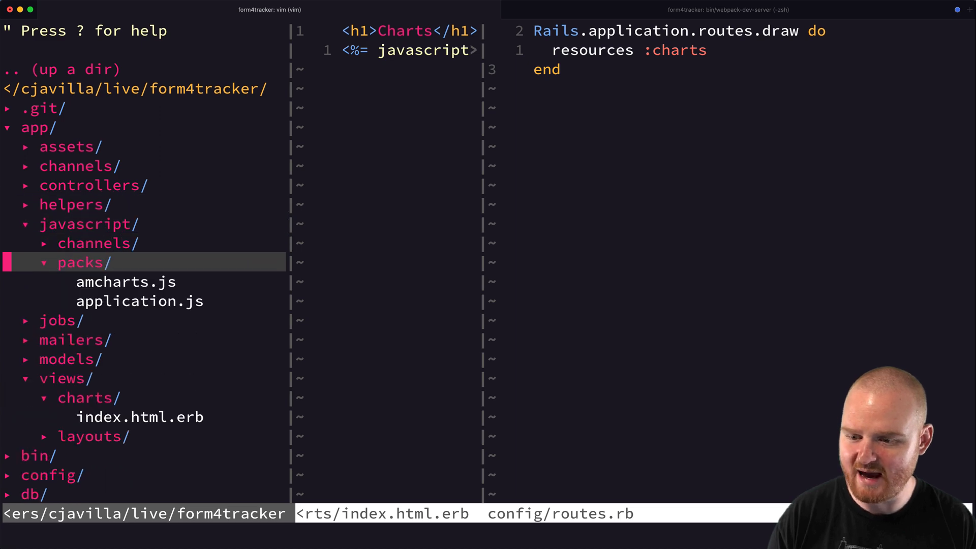
Stop the webpack dev server with Ctrl+C and restart bin/webpack-dev-server
click(125, 281)
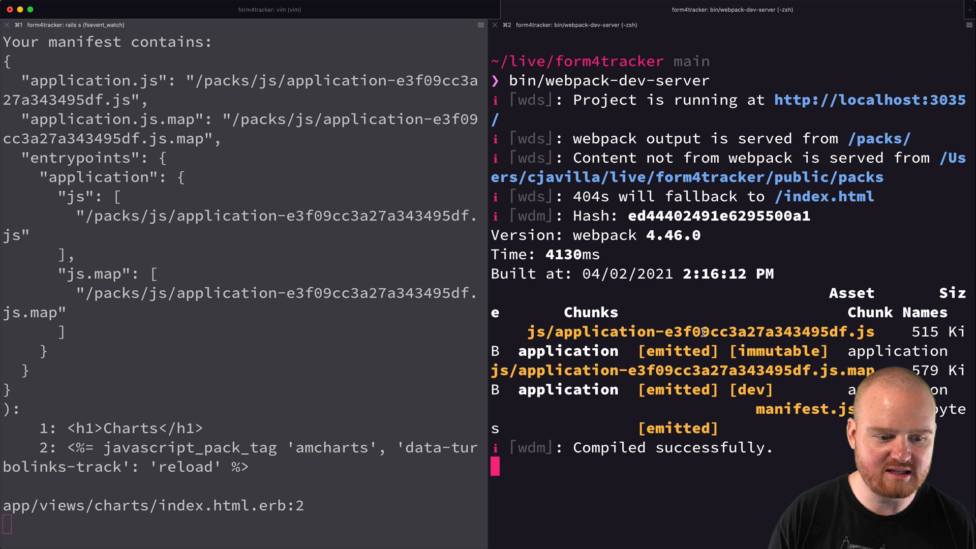
key(ctrl+c)
text(bin/webpack-dev-server)
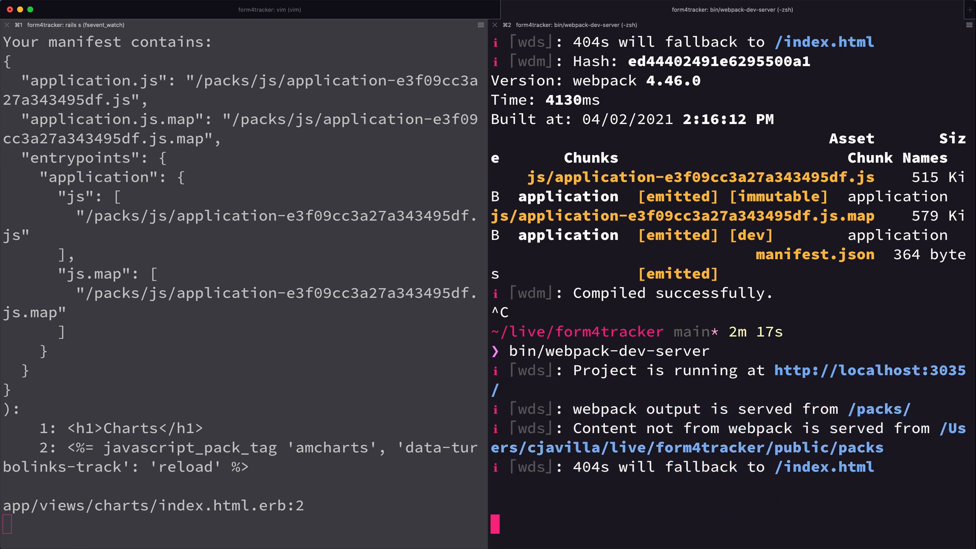
scroll(down, 3)
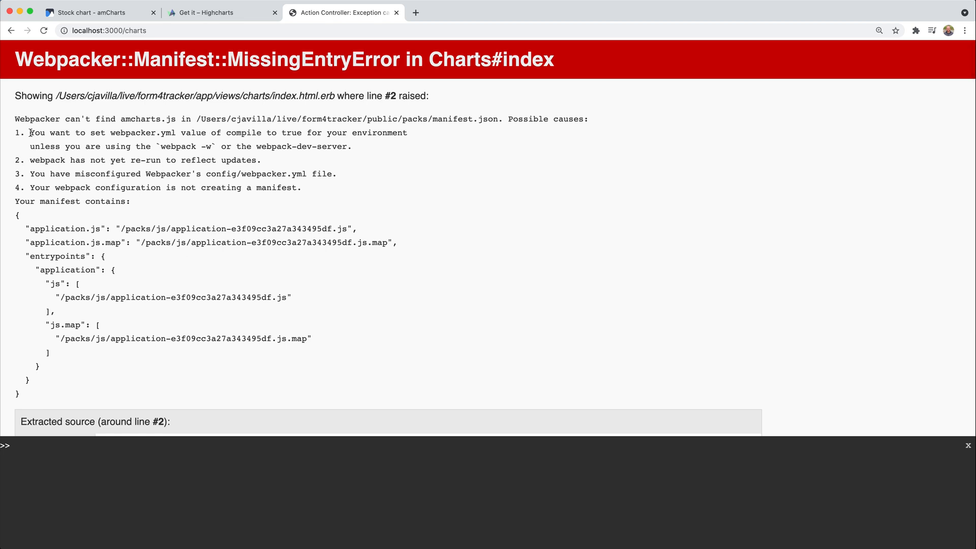
drag(30, 160, 176, 160)
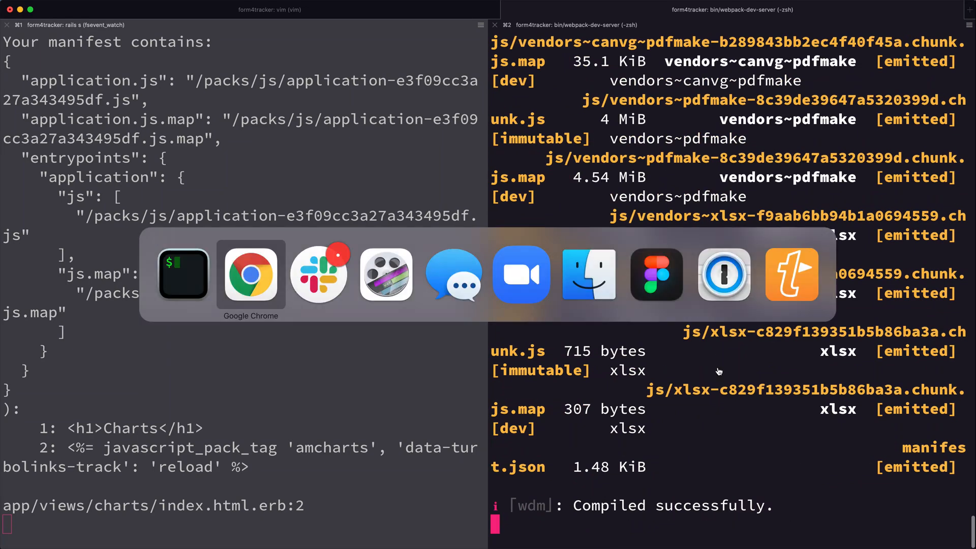
Return to Chrome and open DevTools on the charts page to check console errors
click(250, 274)
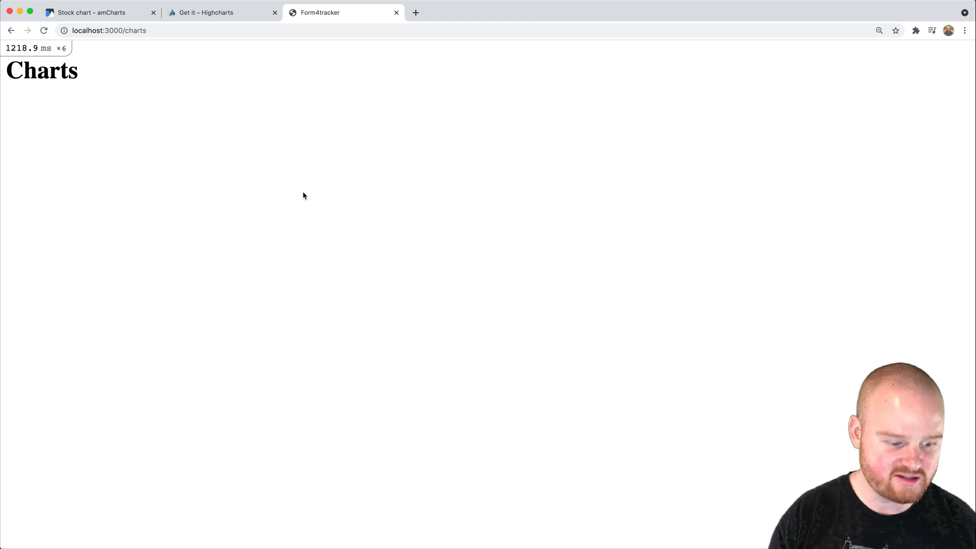
right_click(303, 195)
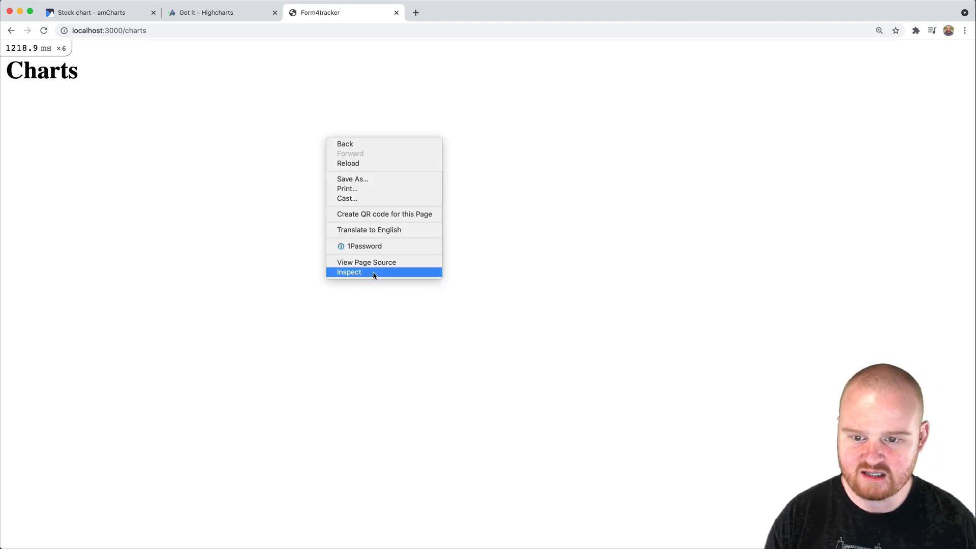
click(349, 272)
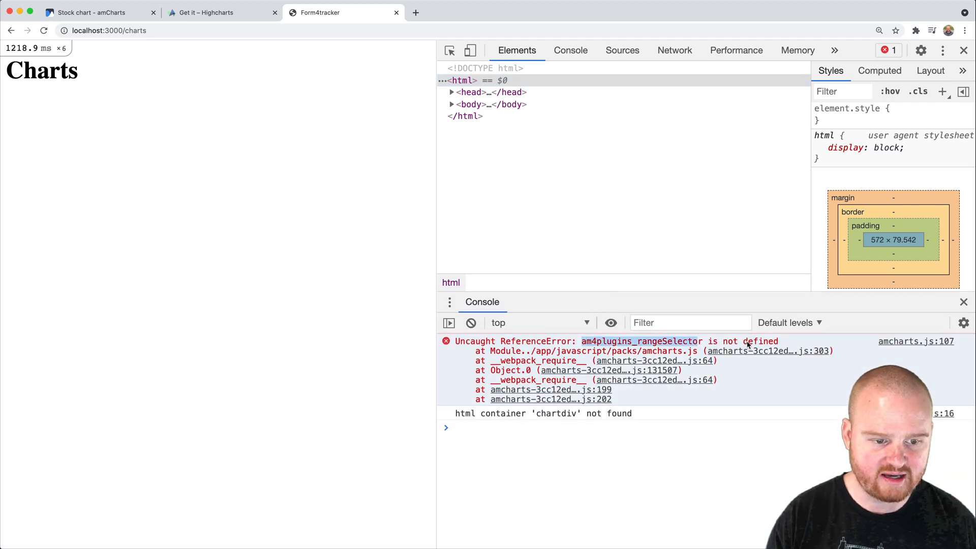
Move from the Highcharts download tab to the amCharts stock chart demo and scroll down
click(221, 12)
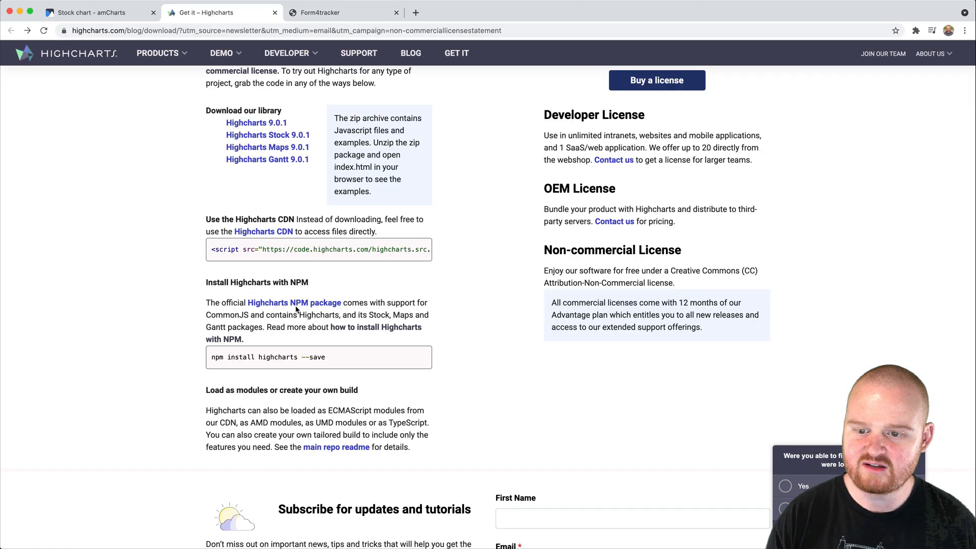
click(93, 11)
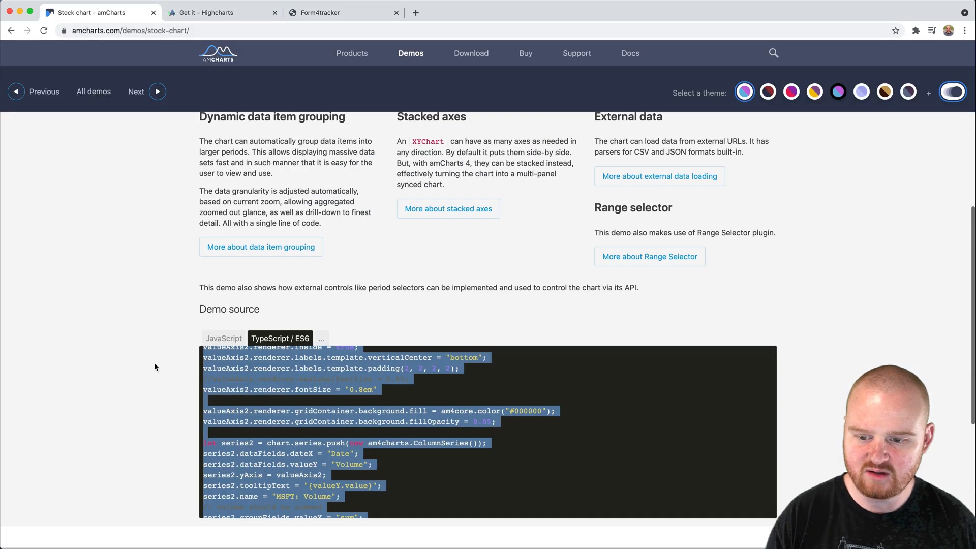
scroll(down, 3)
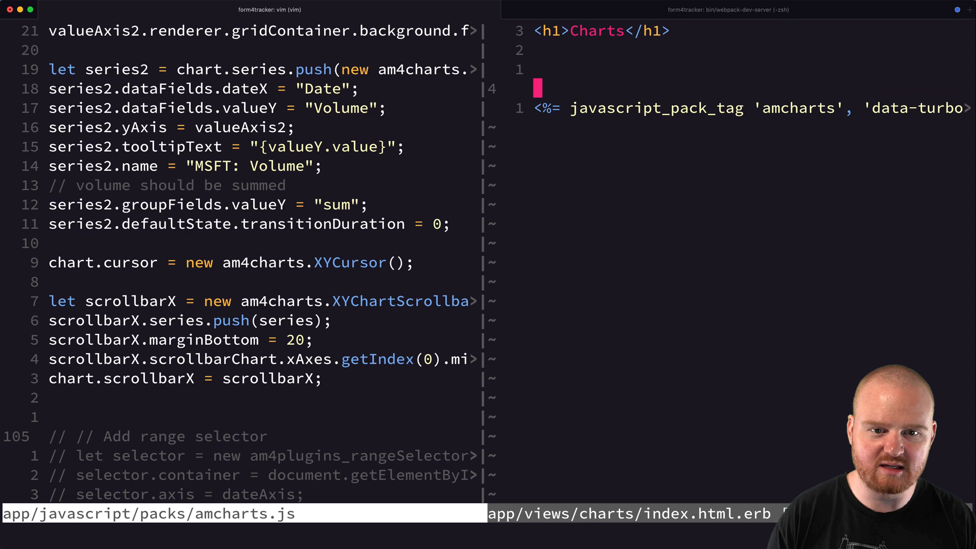
Add <div id="chartdiv"></div> above the javascript_pack_tag line in the charts index view
text(<div id="chart)
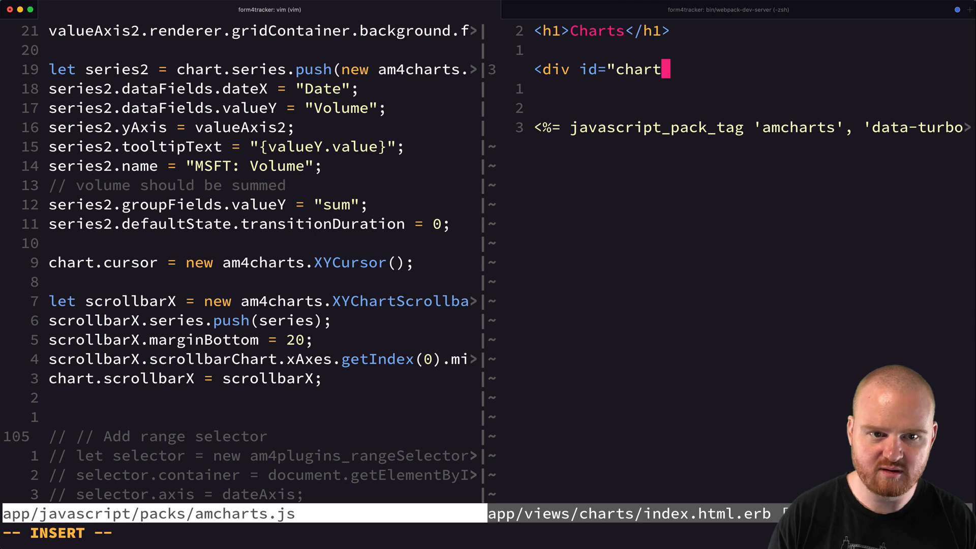
text(div">)
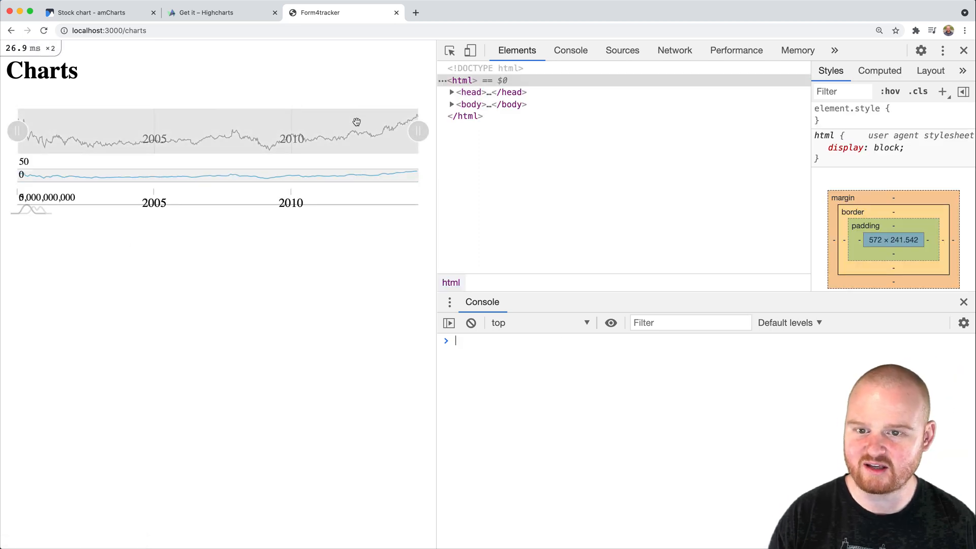
Narrow and re-widen the chart's date range with the scrollbar grip, then visit iTerm and return
drag(19, 130, 165, 131)
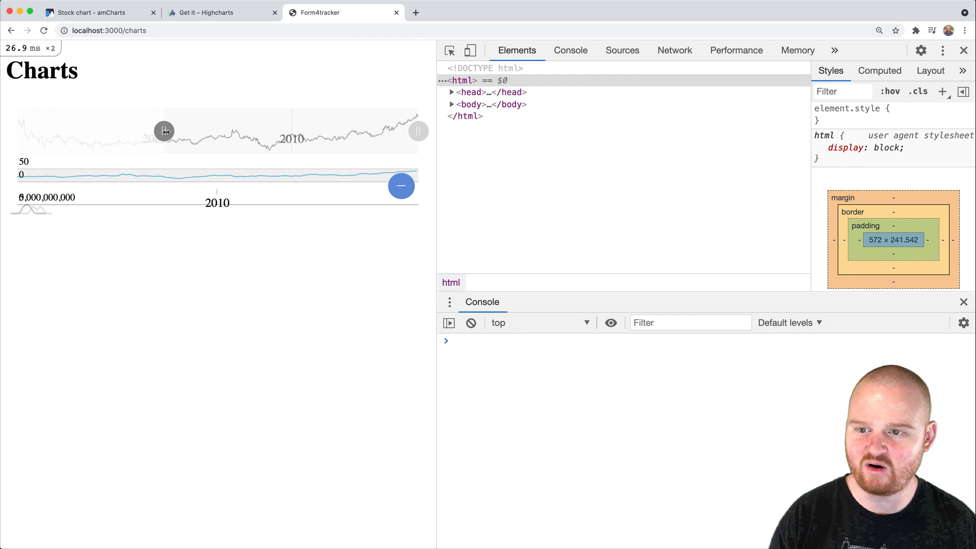
drag(165, 130, 17, 131)
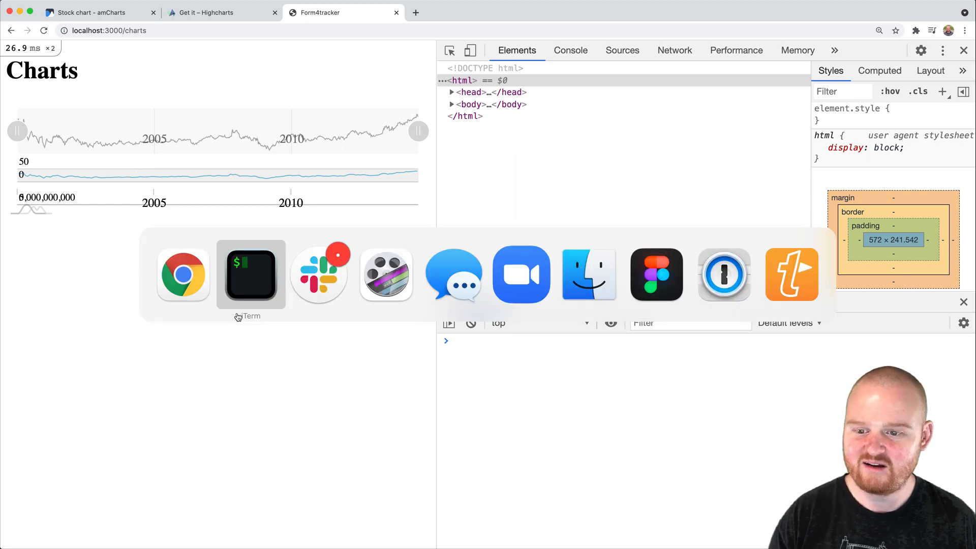
click(250, 274)
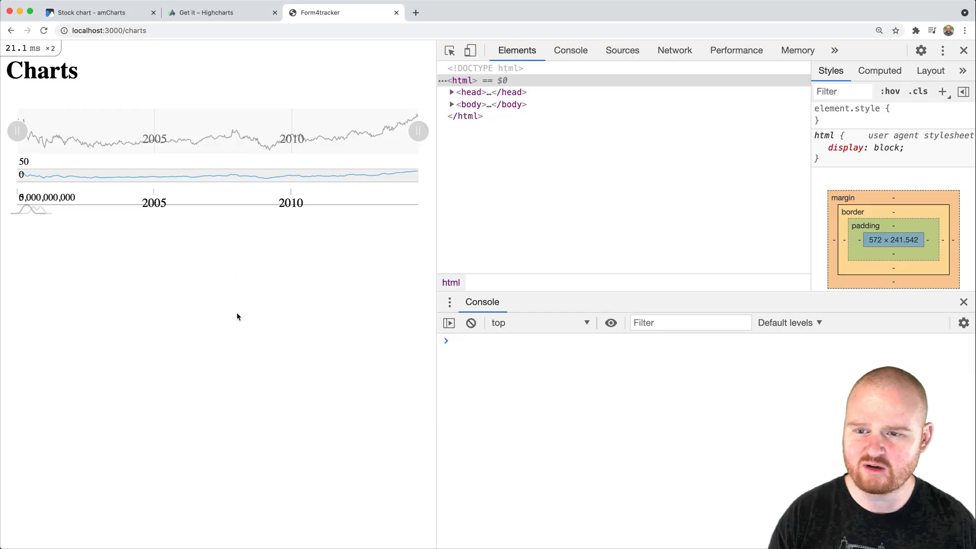
click(97, 12)
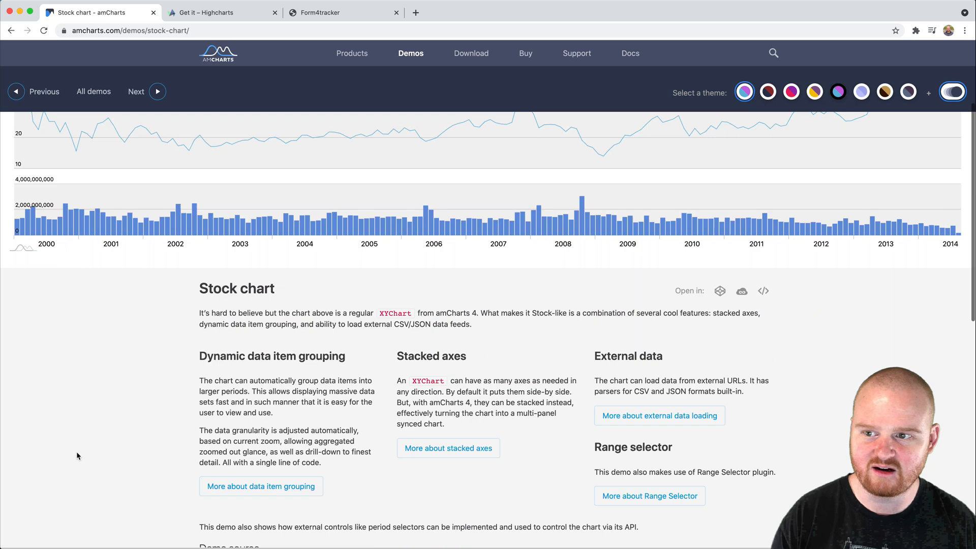
Scroll to the demo source's #chartdiv styles: full width and 500px height
scroll(down, 3)
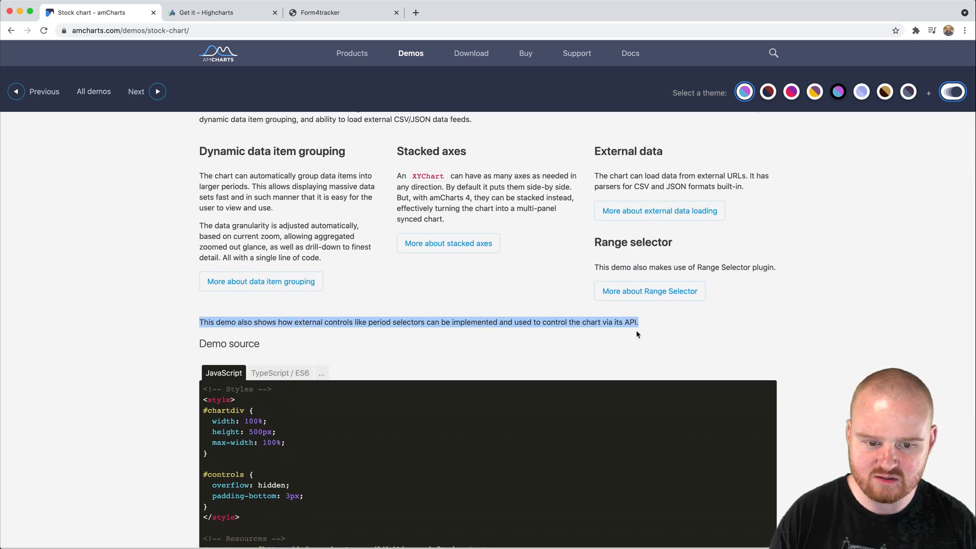
scroll(down, 3)
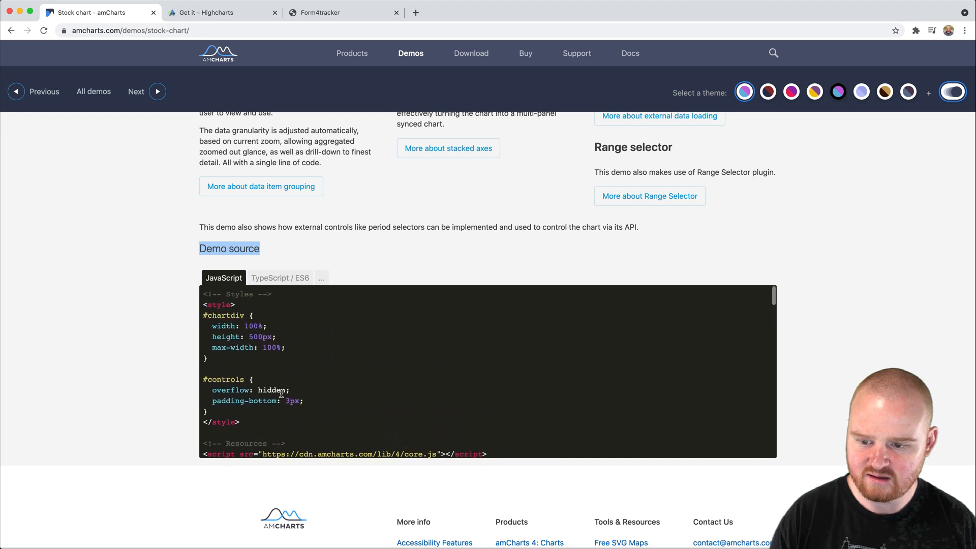
scroll(down, 3)
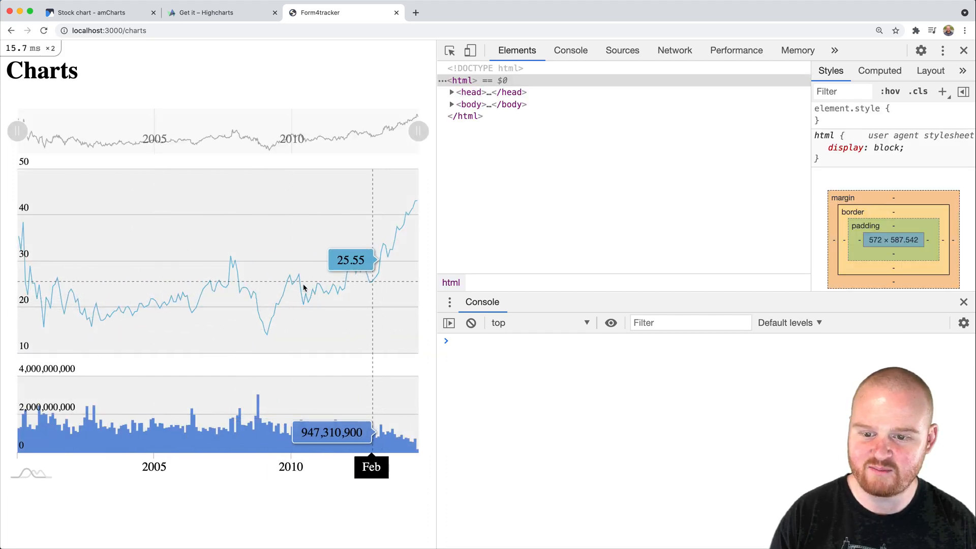
Highlight the plugins/rangeSelector script path and the controls div markup in the demo source
click(221, 12)
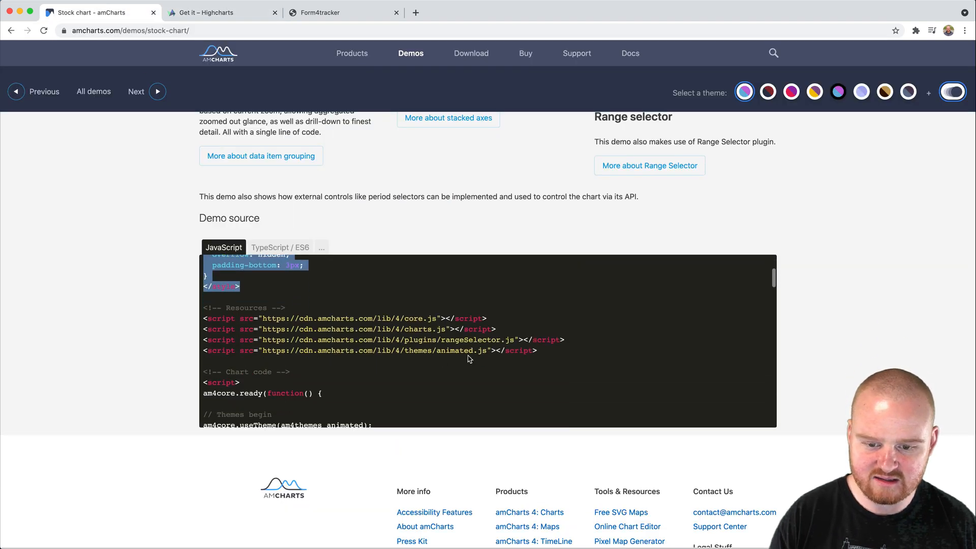
double_click(451, 340)
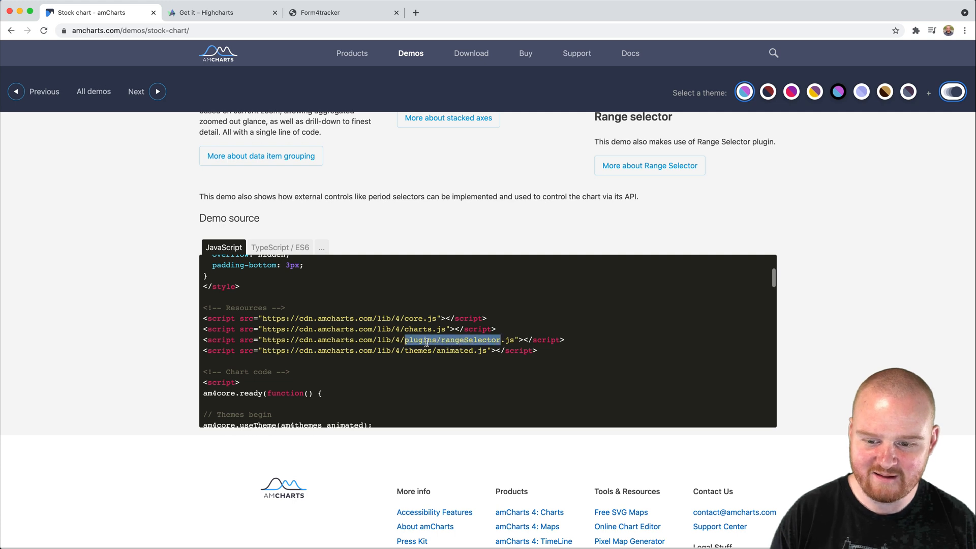
drag(403, 339, 566, 340)
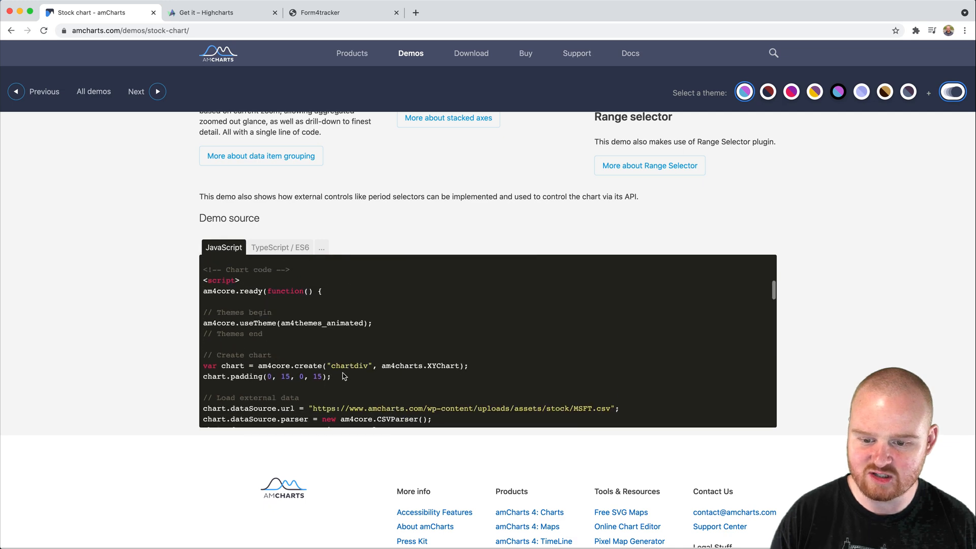
scroll(down, 3)
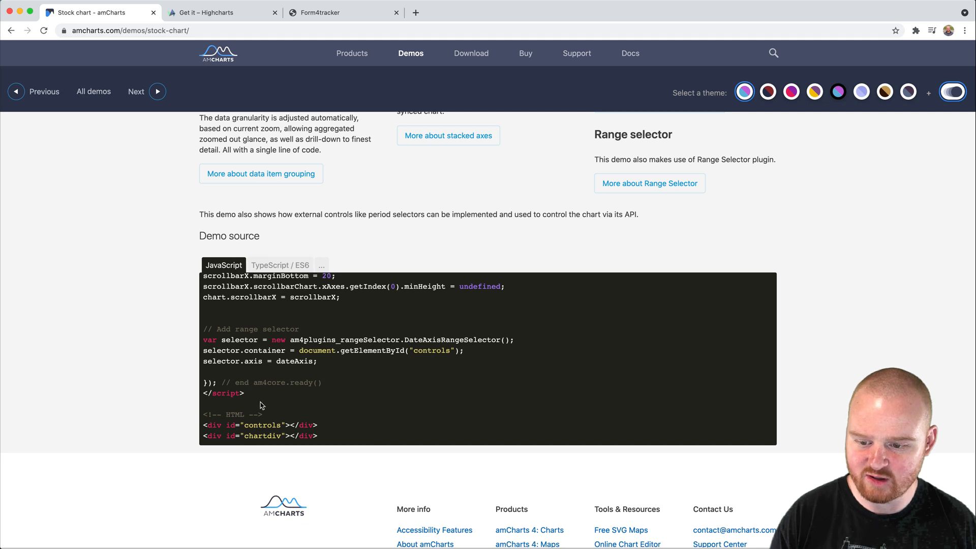
drag(202, 424, 317, 435)
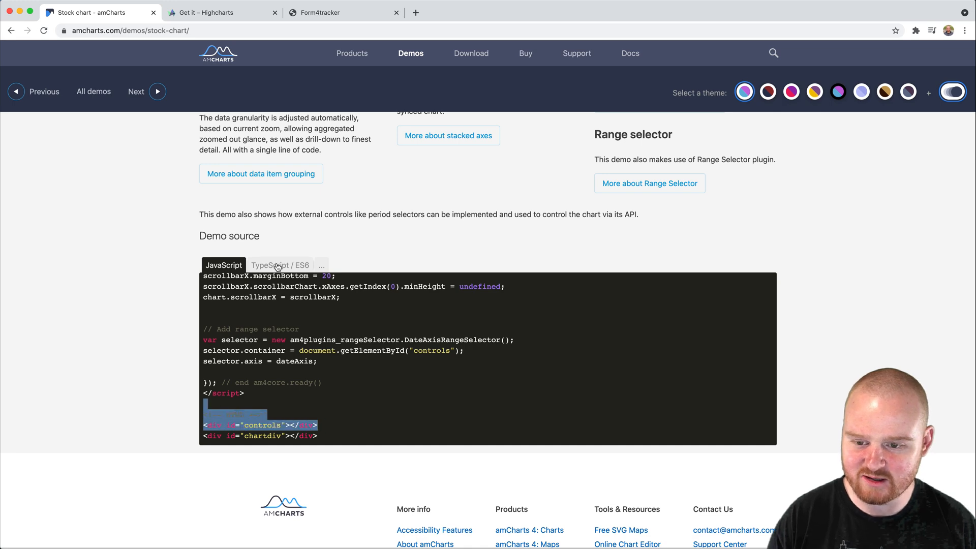
Browse the TypeScript source version, glance at the local charts page, and return to amCharts
click(280, 265)
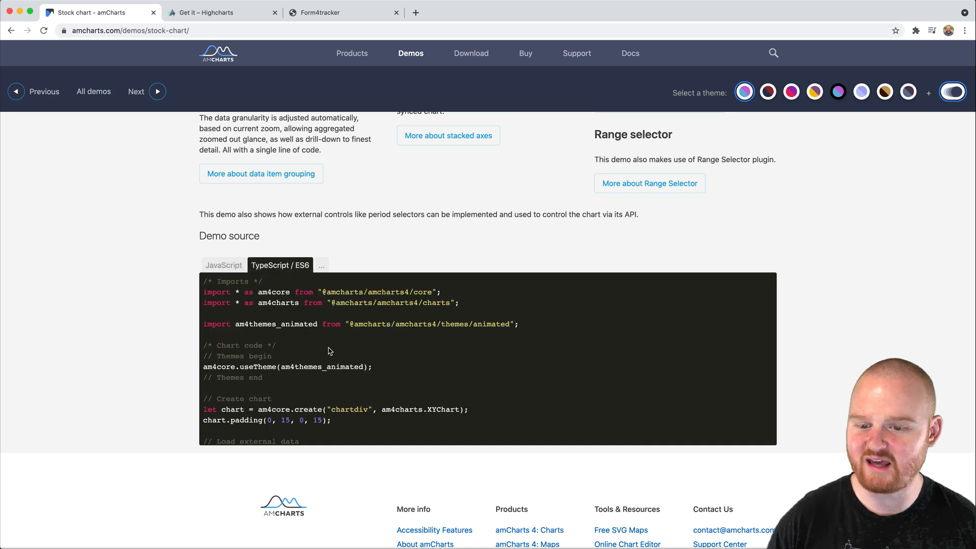
scroll(down, 3)
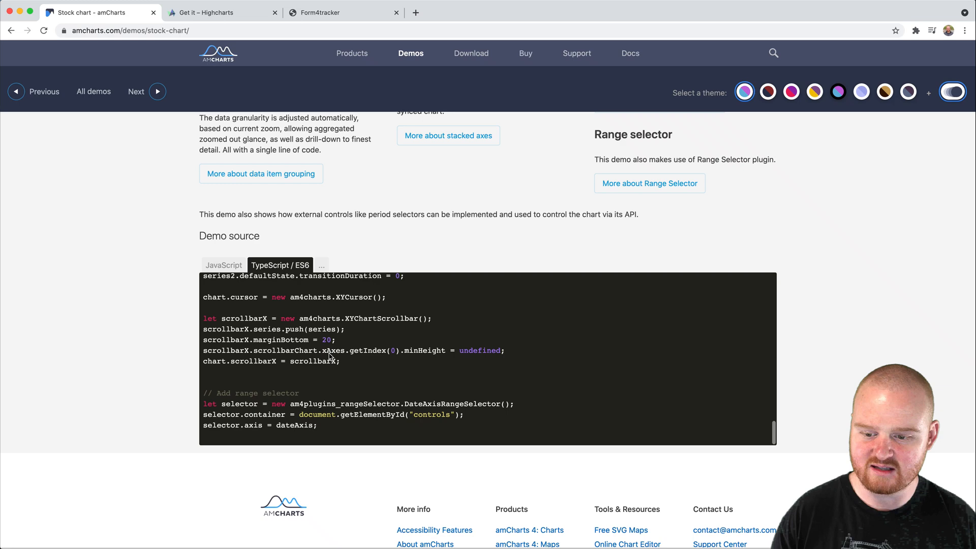
click(222, 264)
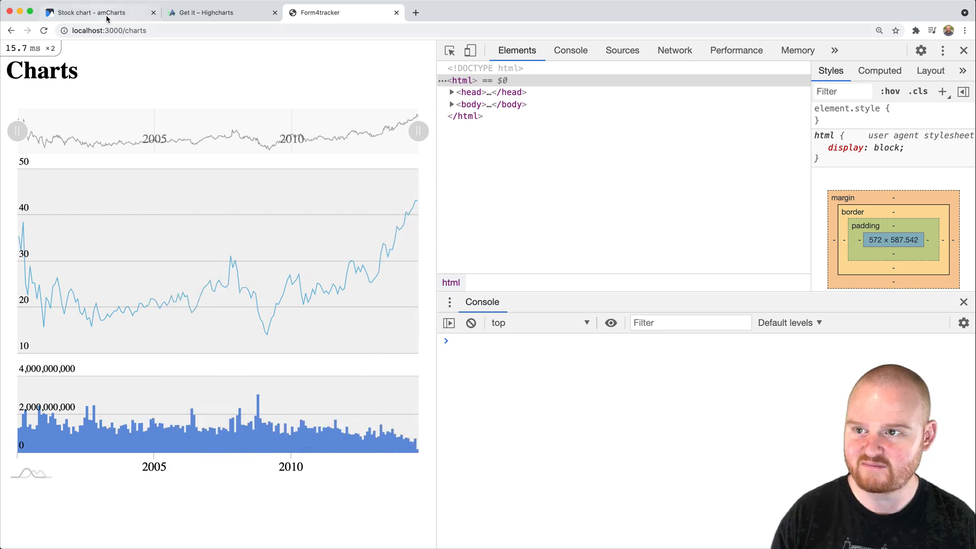
click(94, 11)
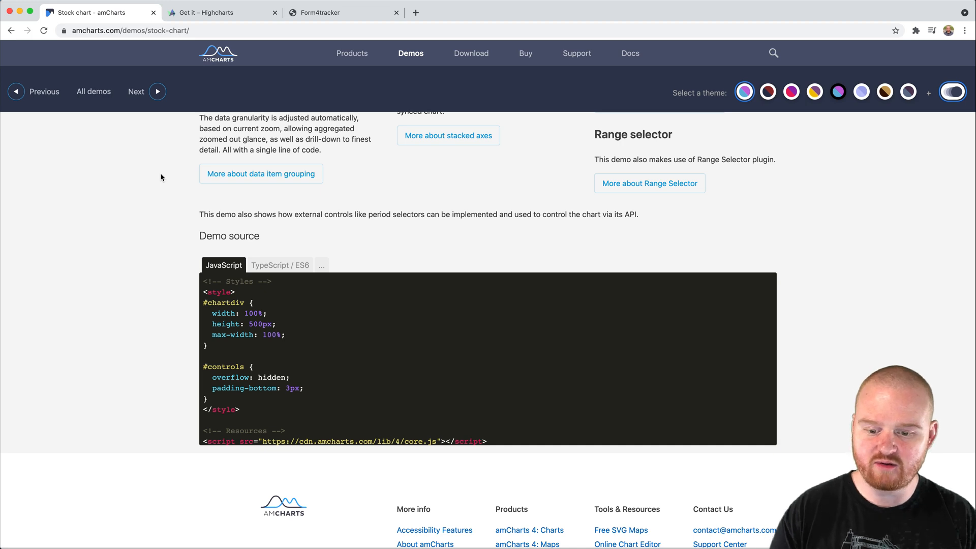
Add a def show action to ChartsController in vim
click(222, 12)
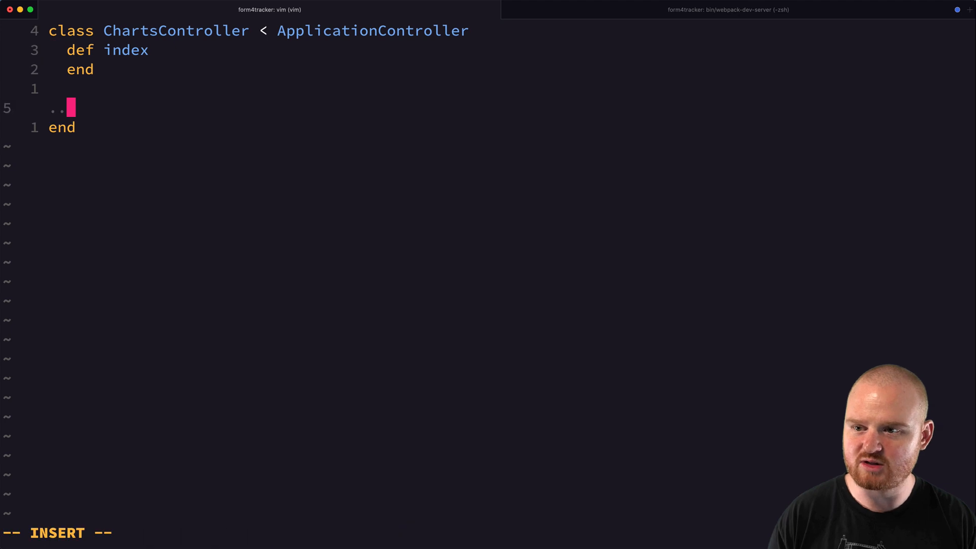
text(def)
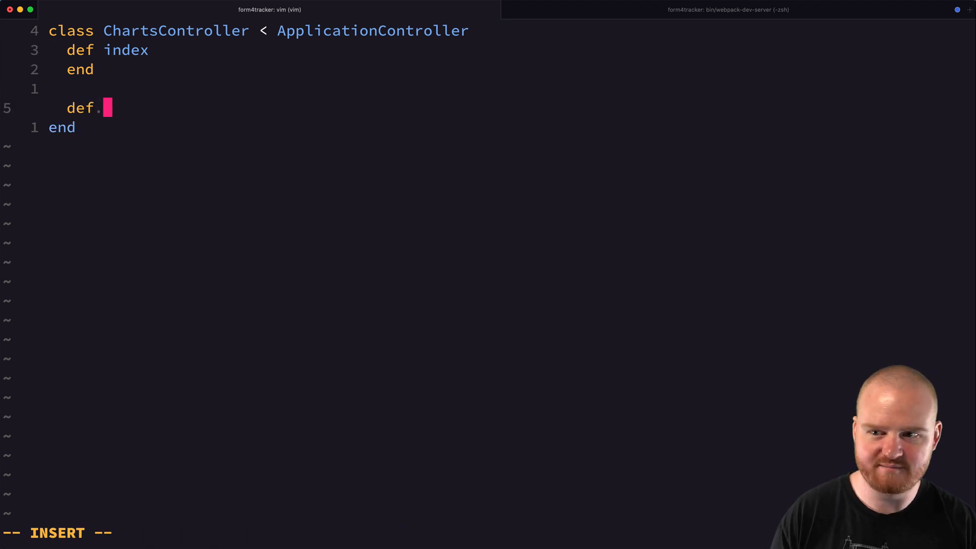
text(show)
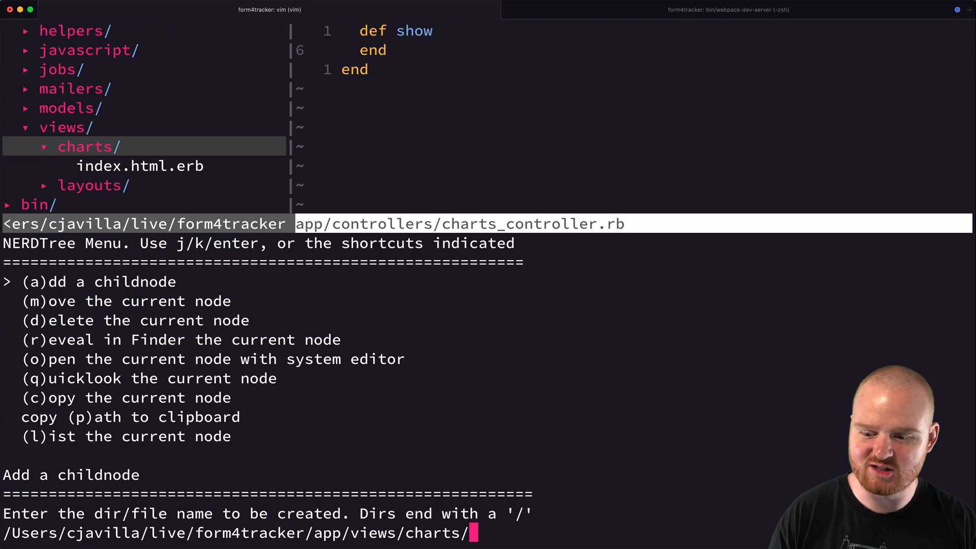
Create app/views/charts/show.html.erb with javascript_pack_tag 'highcharts' and save it
text(show.html)
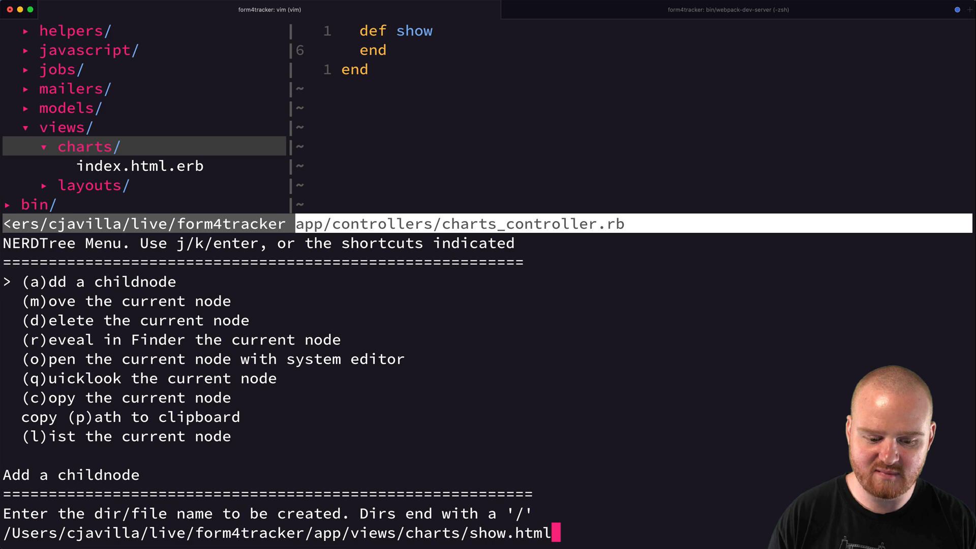
key(Enter)
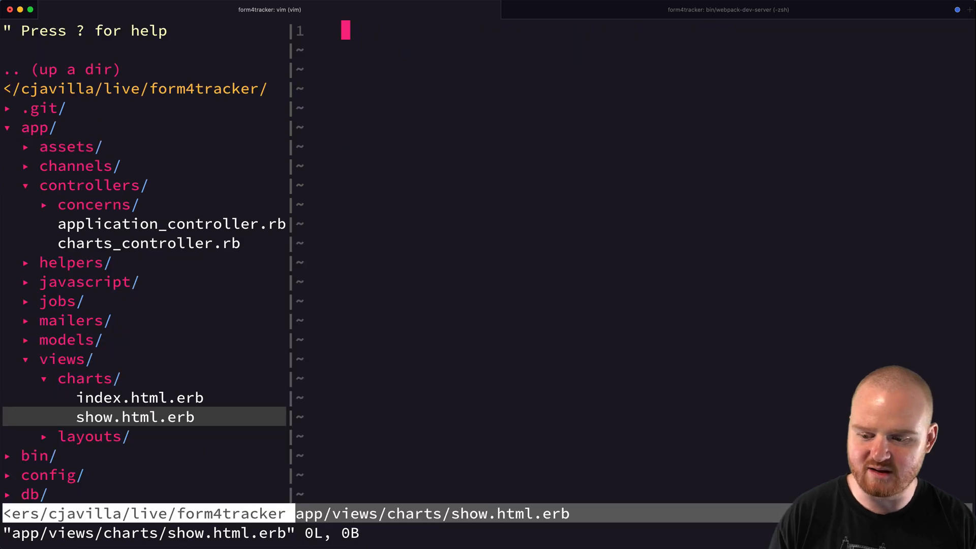
click(139, 397)
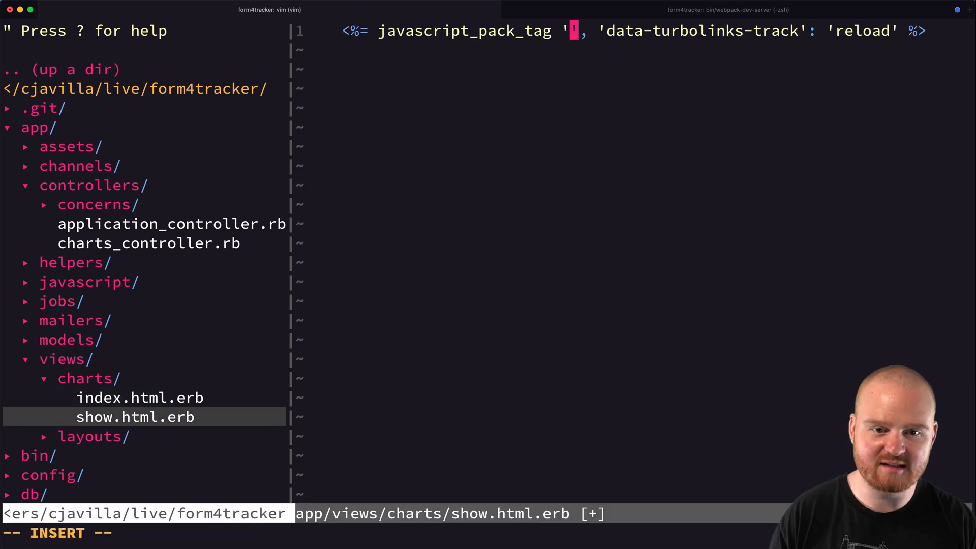
text(highcharts)
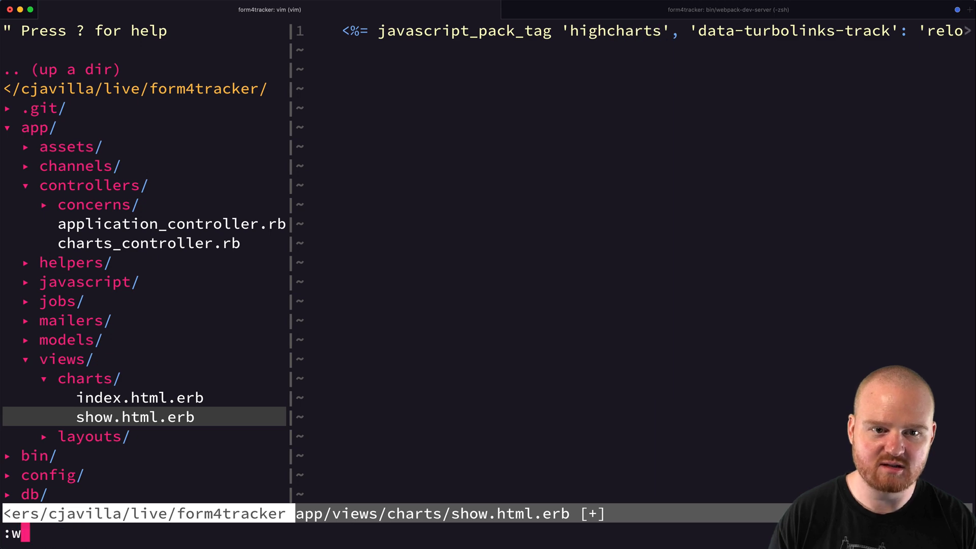
key(Return)
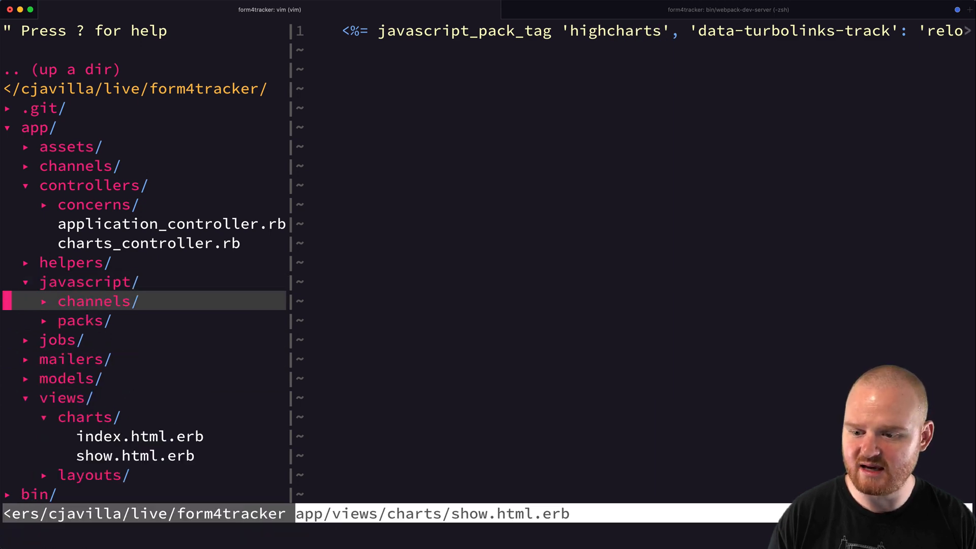
text(high)
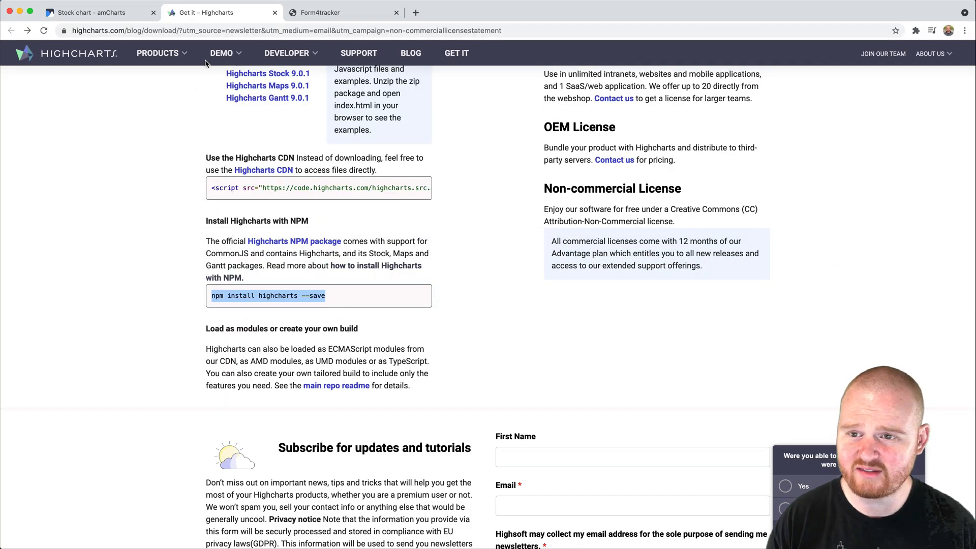
Open the Flags marking events stock demo and preview its chart configuration
click(221, 52)
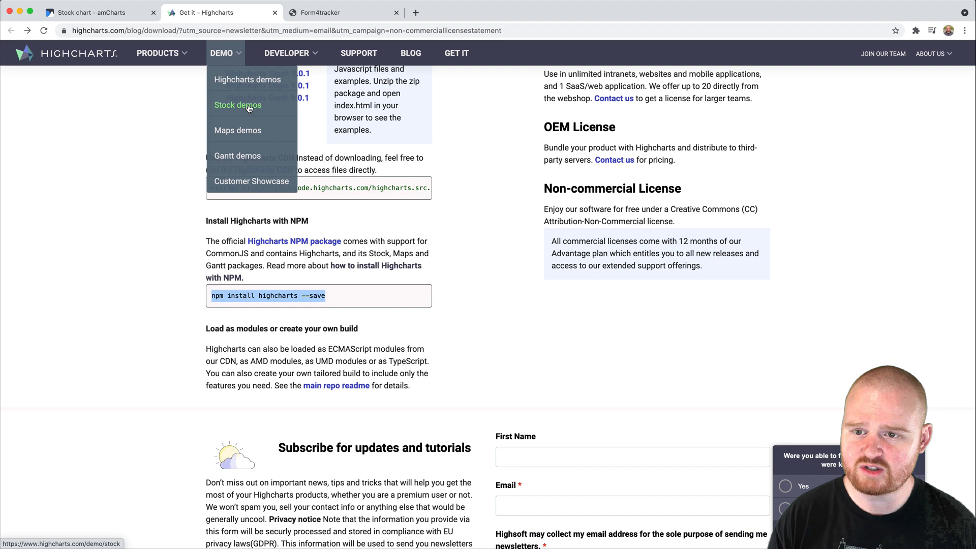
click(238, 105)
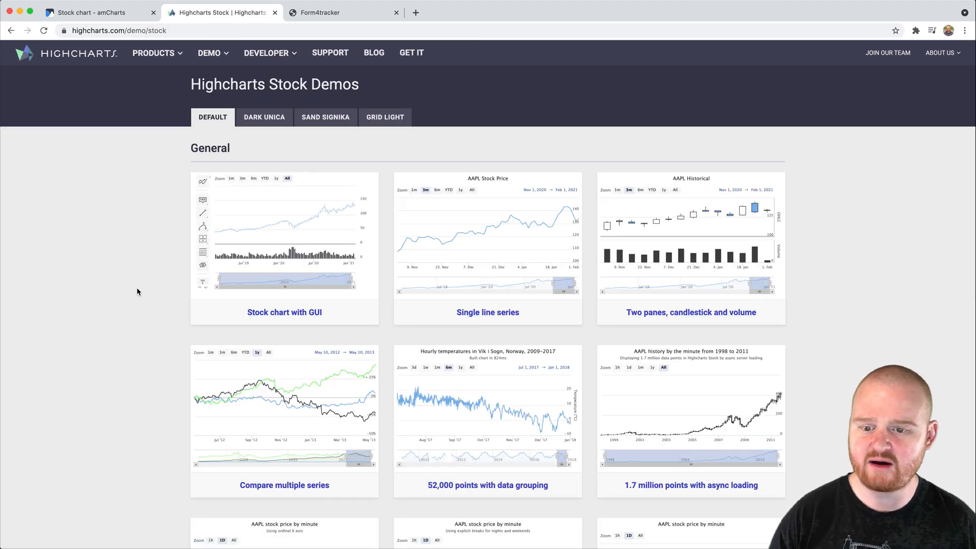
scroll(down, 3)
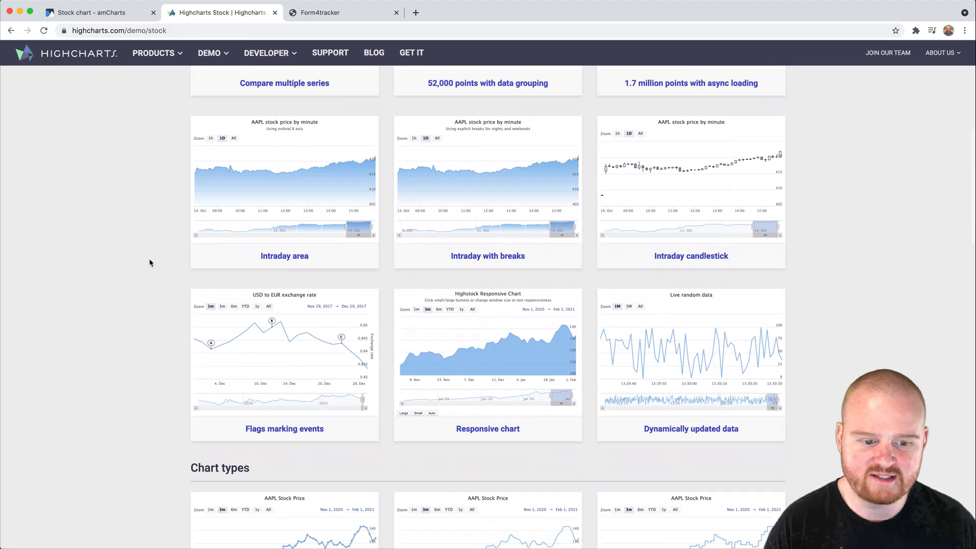
scroll(down, 3)
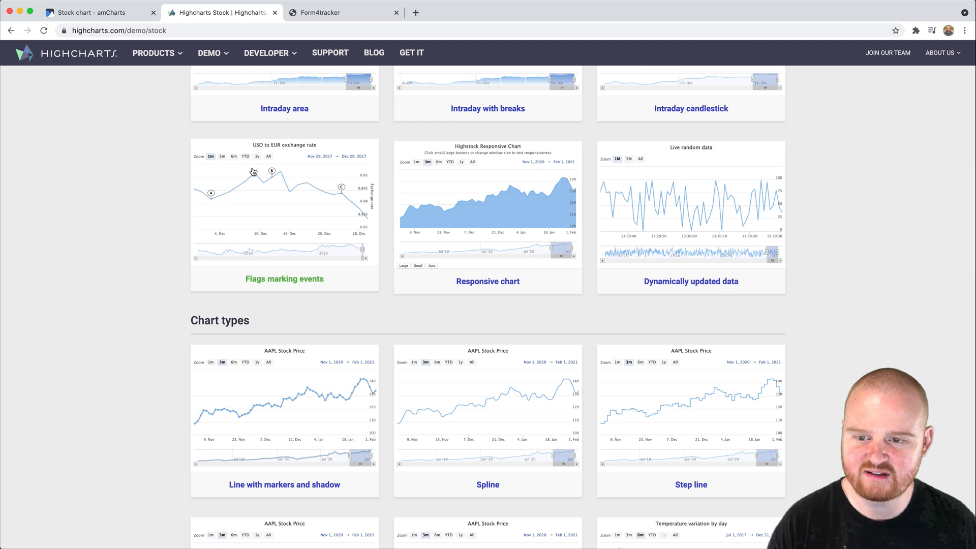
click(284, 278)
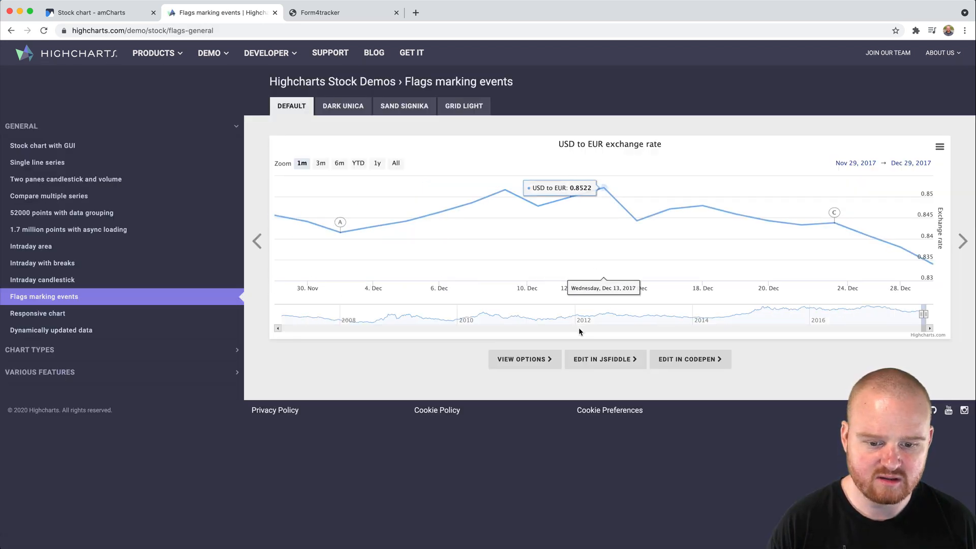
click(524, 358)
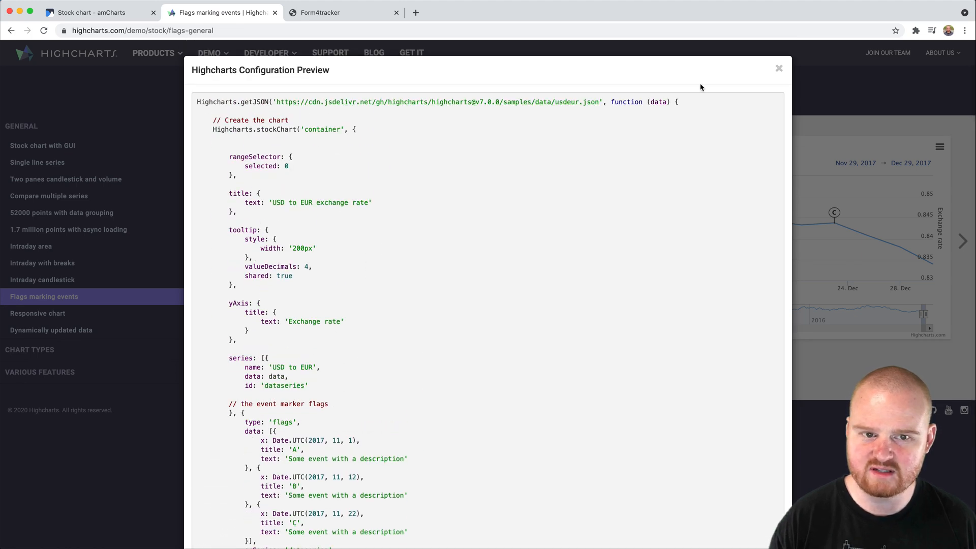
click(778, 68)
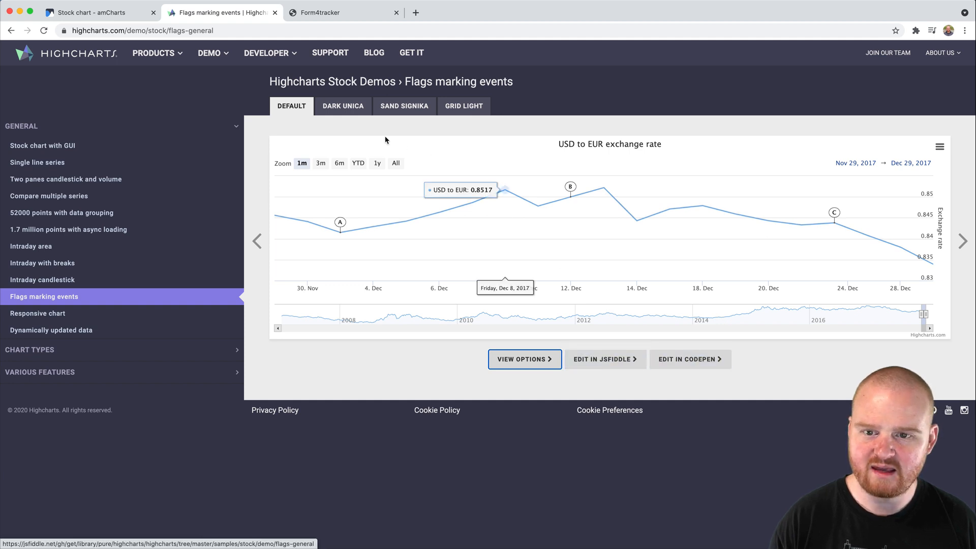
Preview the Dark Unica, Sand Signika and Grid Light themes, then restore Default
click(342, 106)
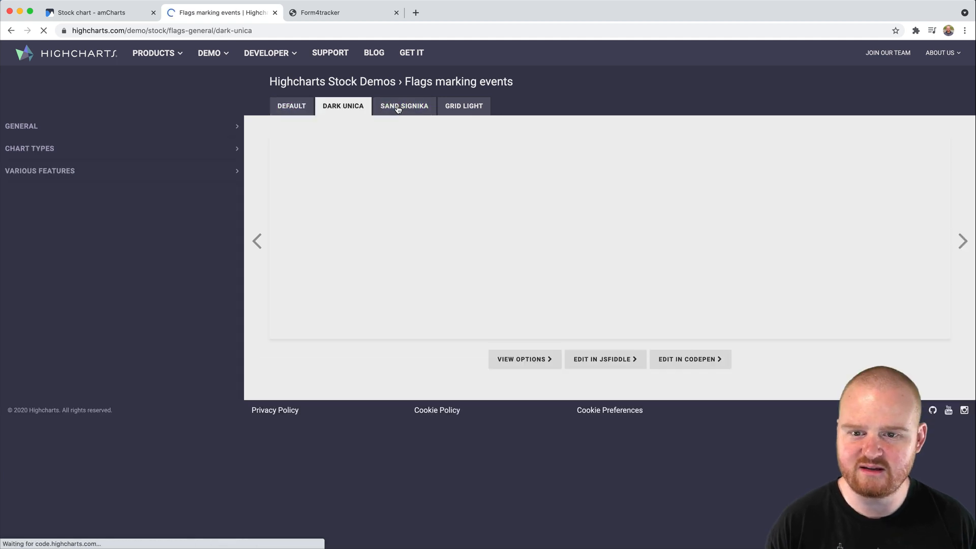
click(403, 106)
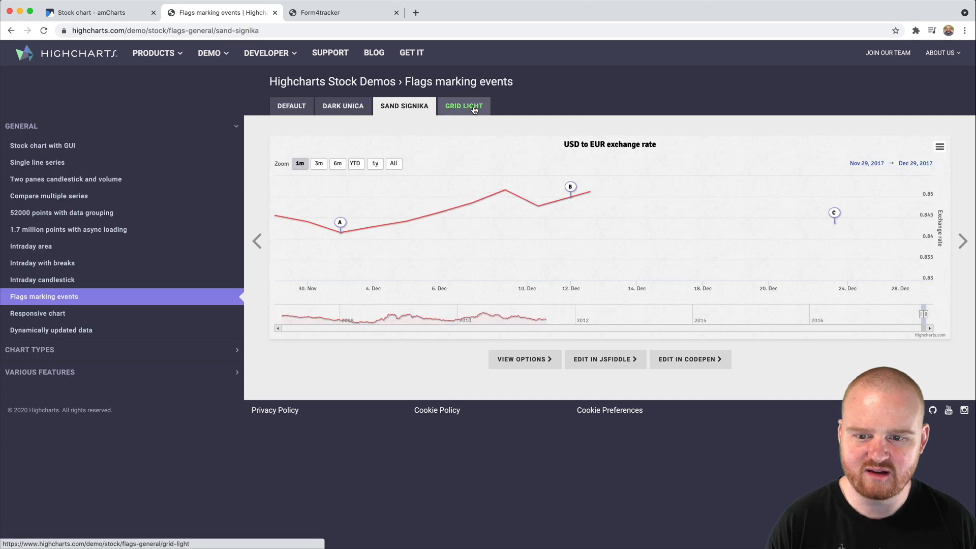
click(463, 106)
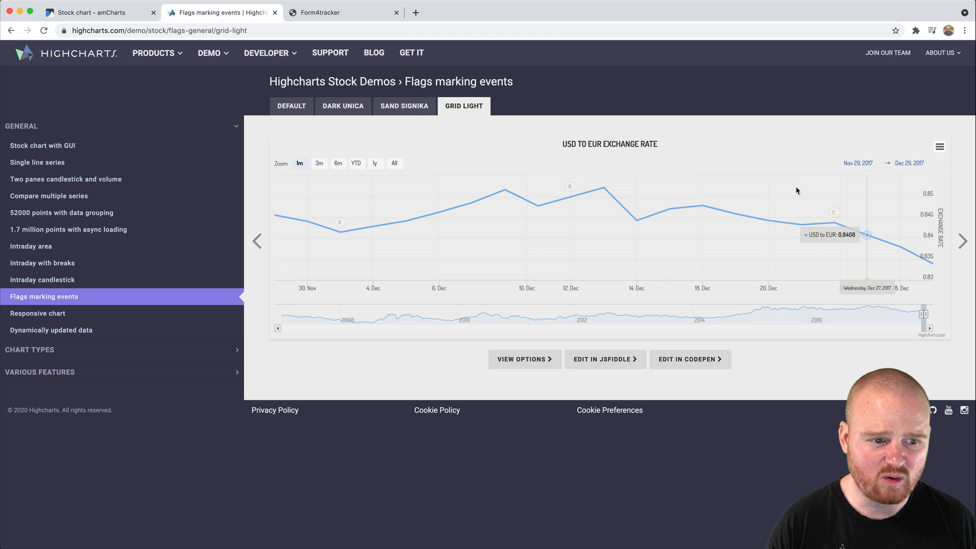
click(290, 105)
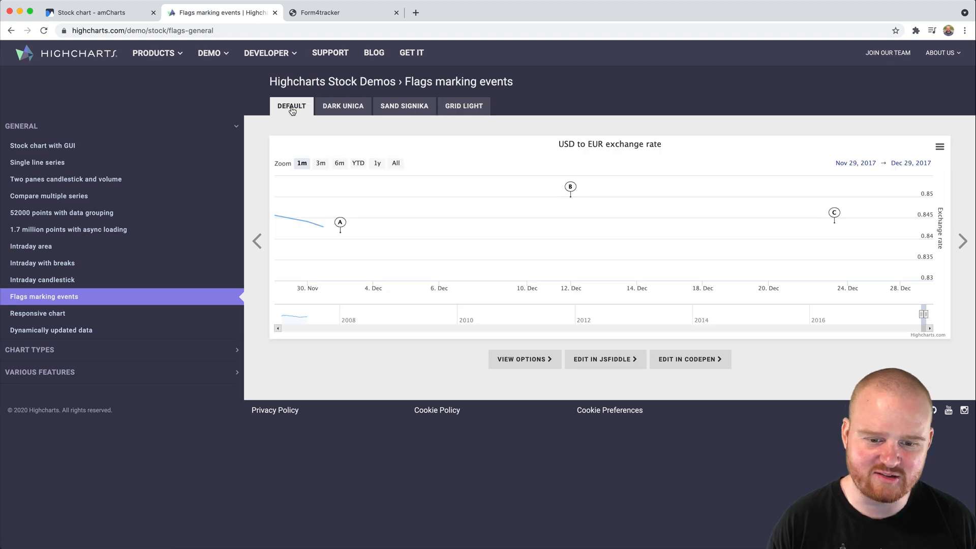
click(604, 359)
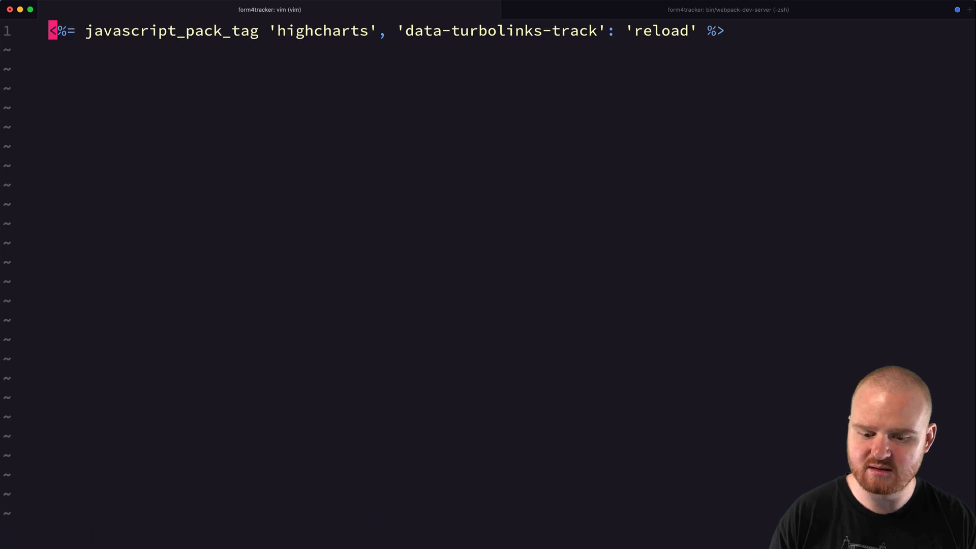
Add <div id="container" style="height: 400px; min-width: 310px"></div> to show.html.erb
text(<div id="container" style="height: 400px; min-width: 310px"></div>)
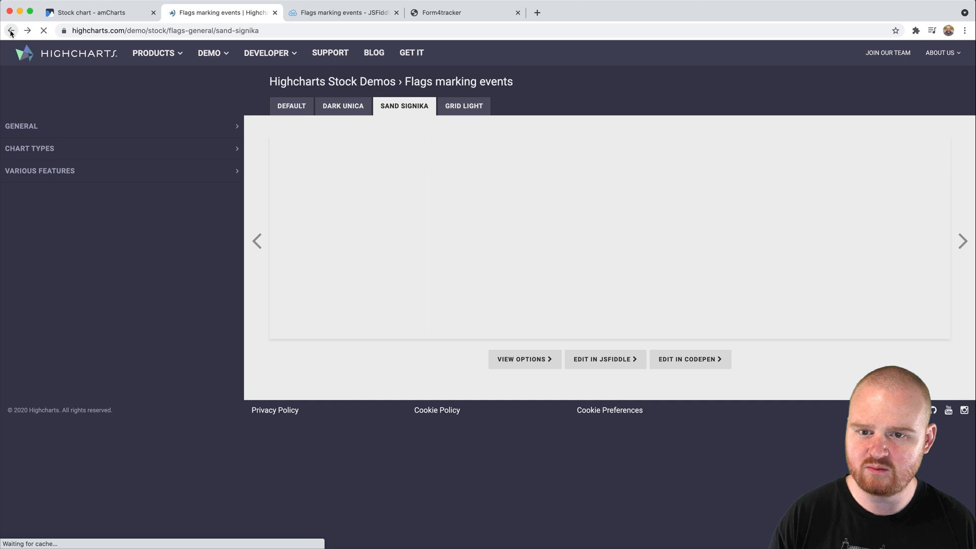
Check the Highcharts NPM require line, start typing the import, then view the Form4tracker page
click(11, 30)
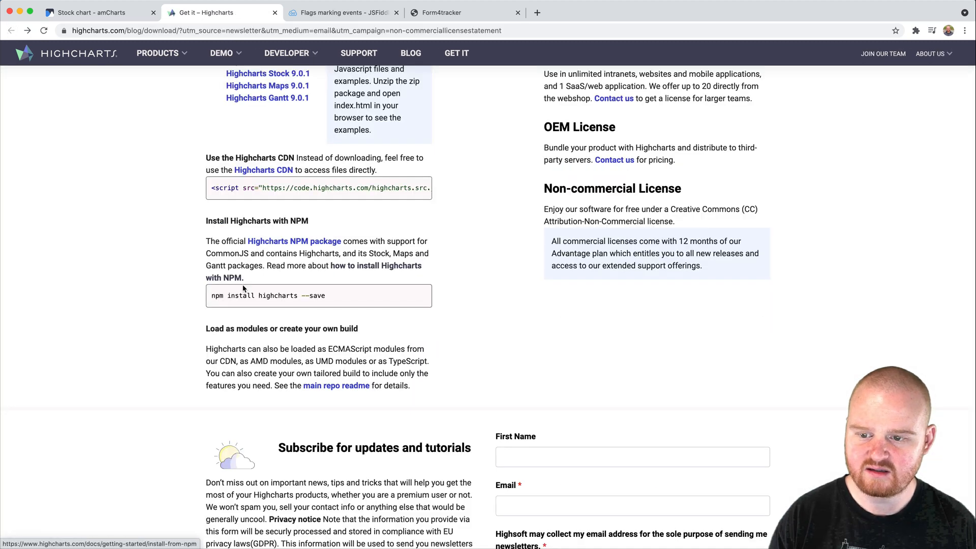
drag(206, 241, 244, 277)
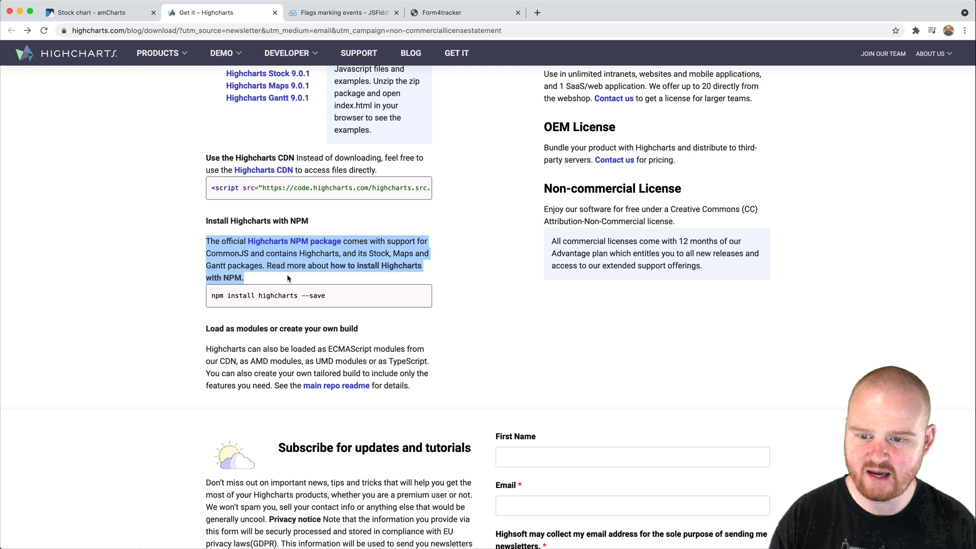
click(375, 271)
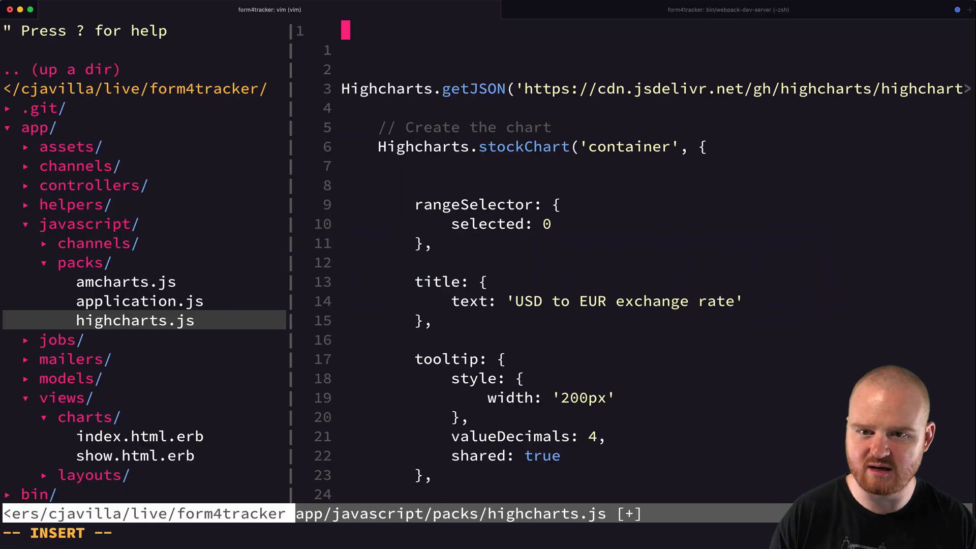
text(import High)
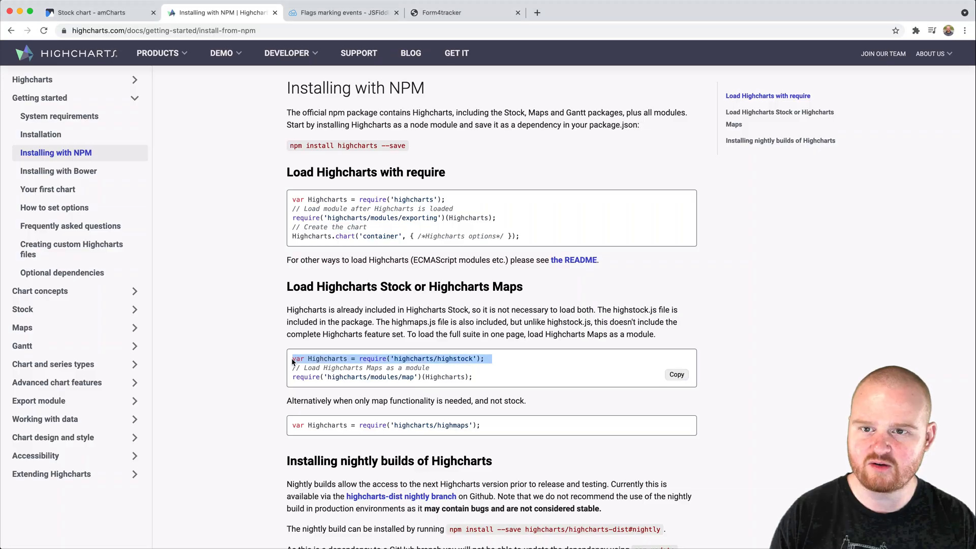
click(463, 12)
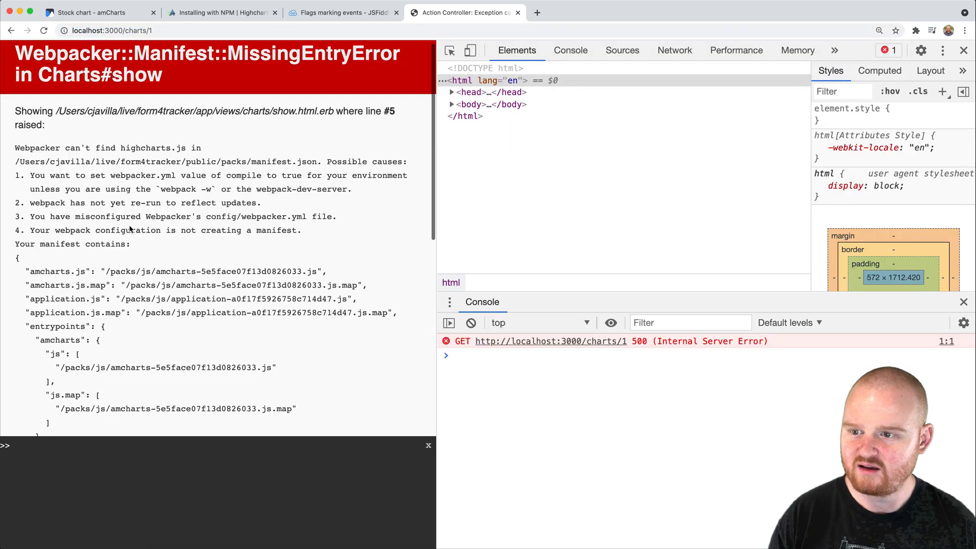
Restart the webpack dev server with bin/webpack-dev-server in the right iTerm2 pane
key(Cmd+Tab)
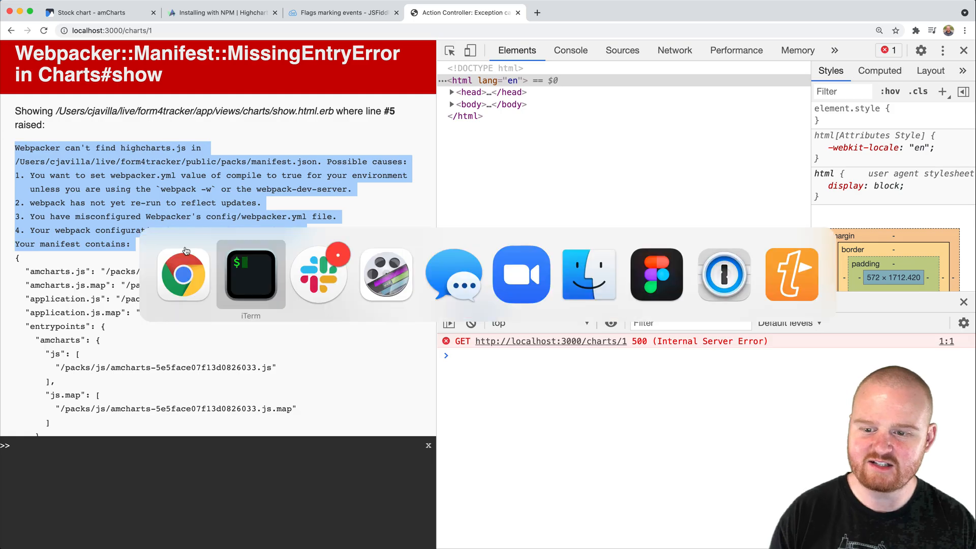
click(250, 273)
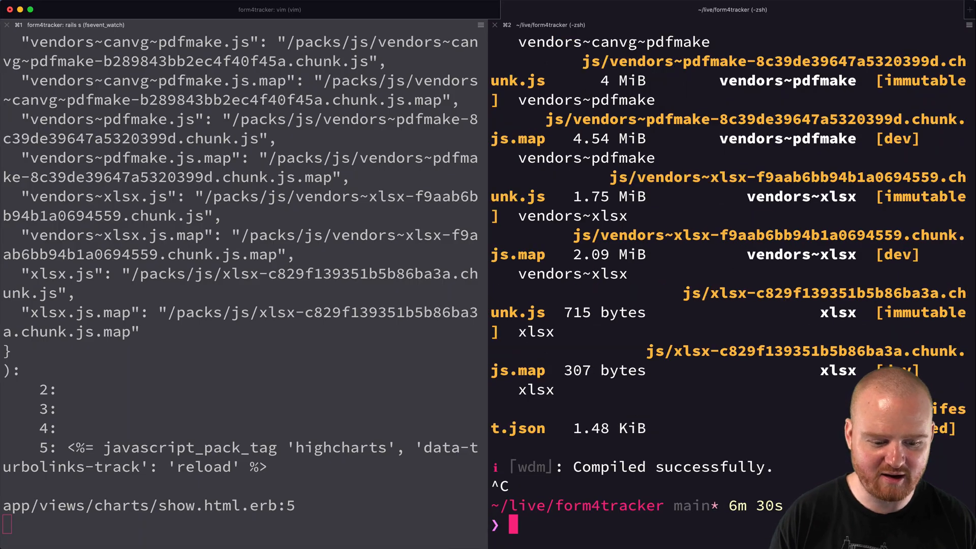
text(bin/webpack-dev-server)
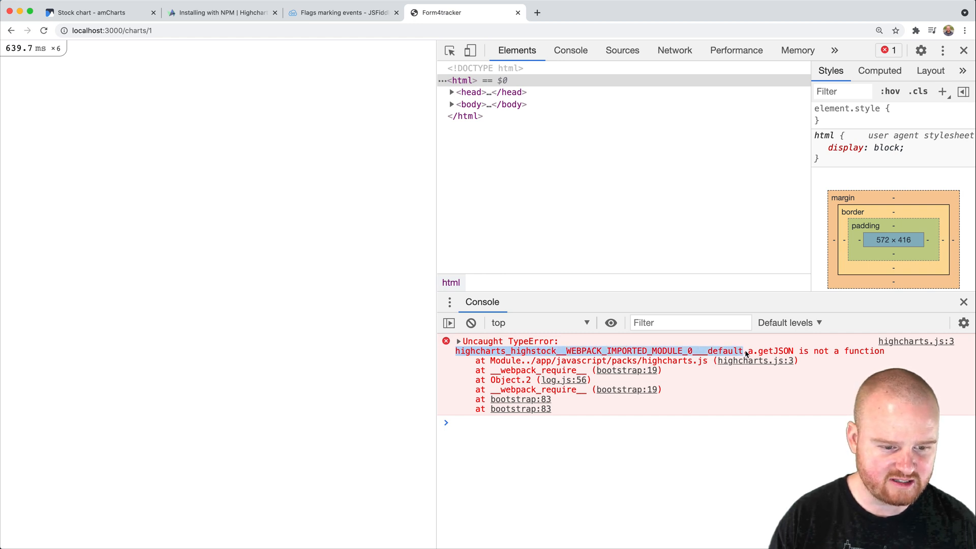
Follow the getJSON error to highcharts.js line 3 and select the usdeur.json data URL
click(458, 341)
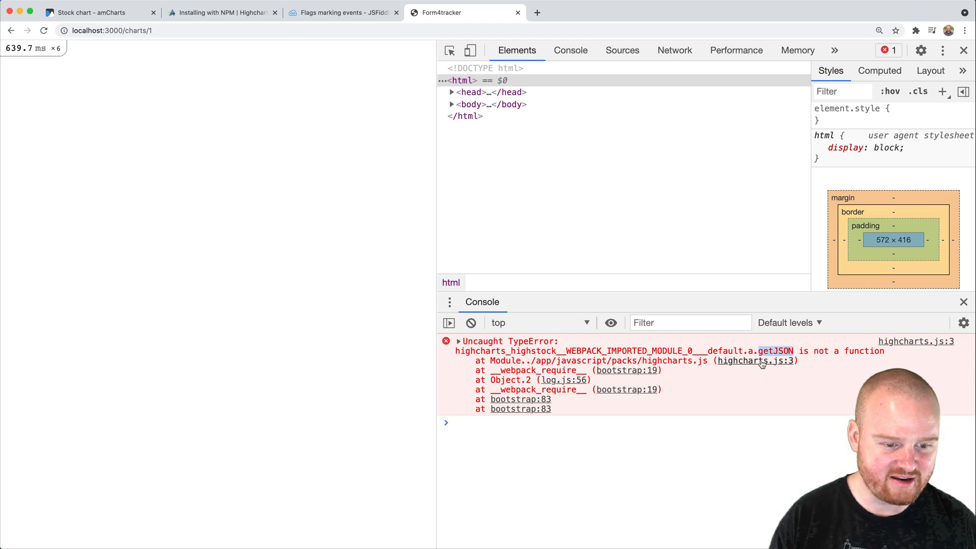
click(621, 50)
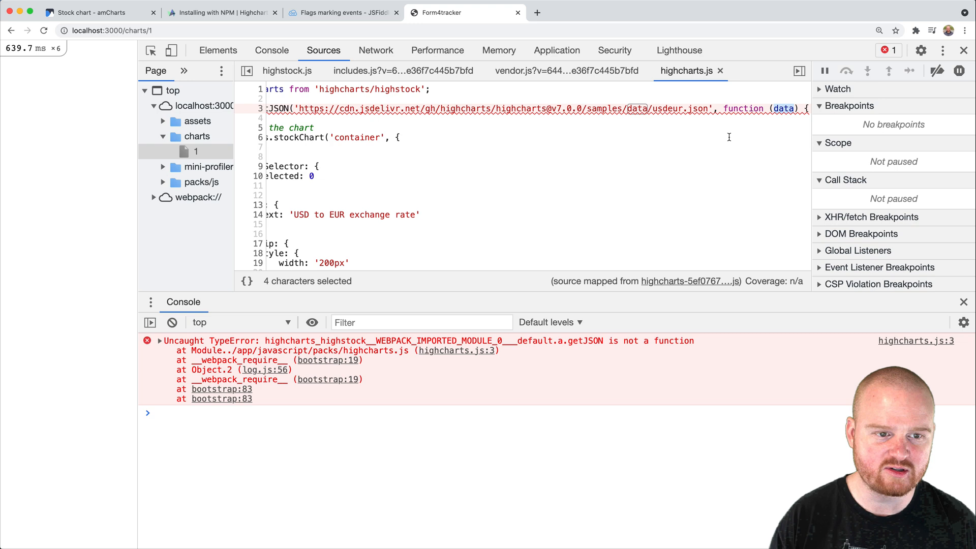
drag(296, 107, 715, 108)
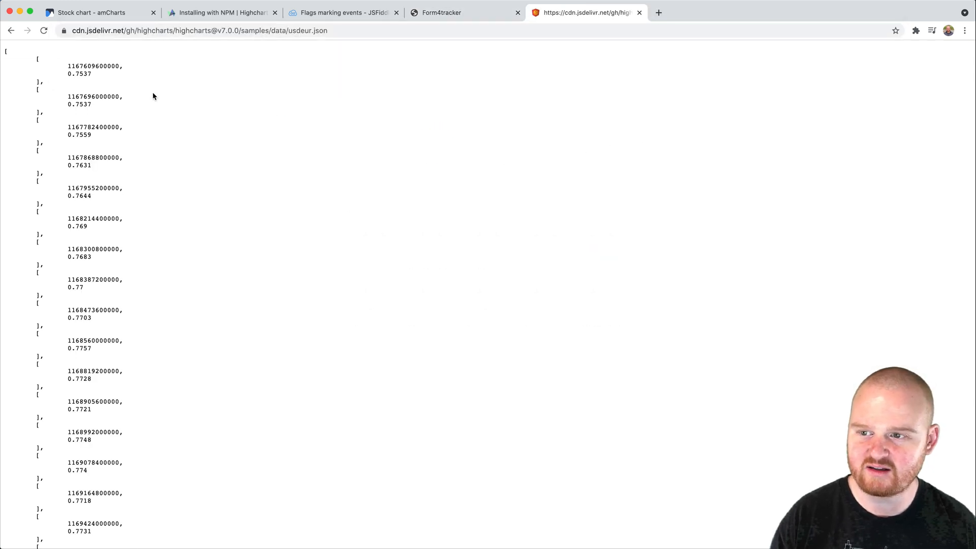
mouse_move(195, 142)
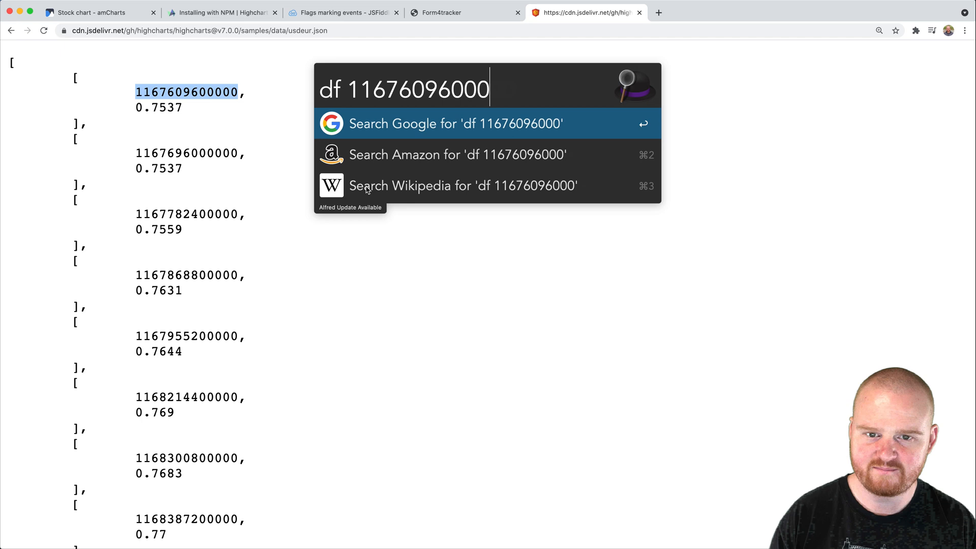
Decode the first usdeur.json timestamps as 1 and 2 January 2007, then return to Form4tracker
key(backspace)
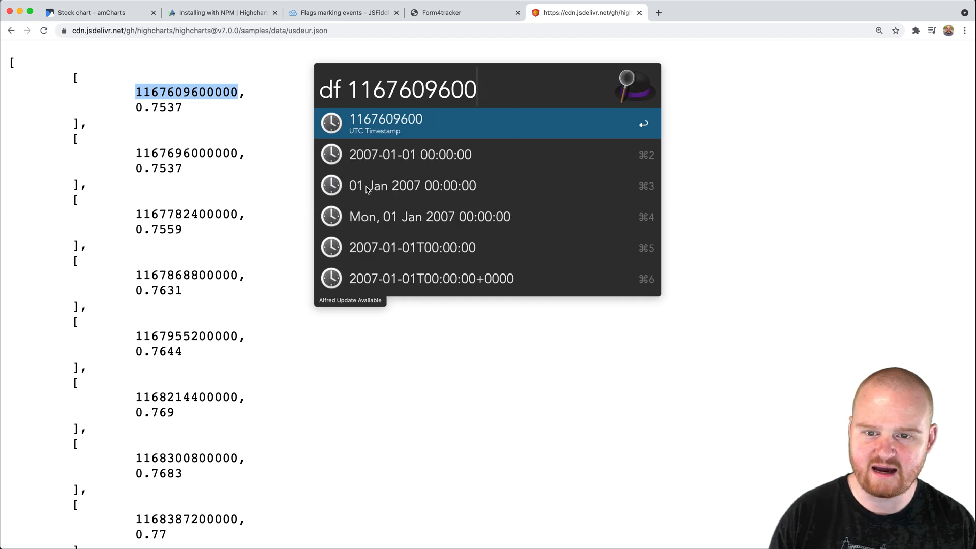
key(Escape)
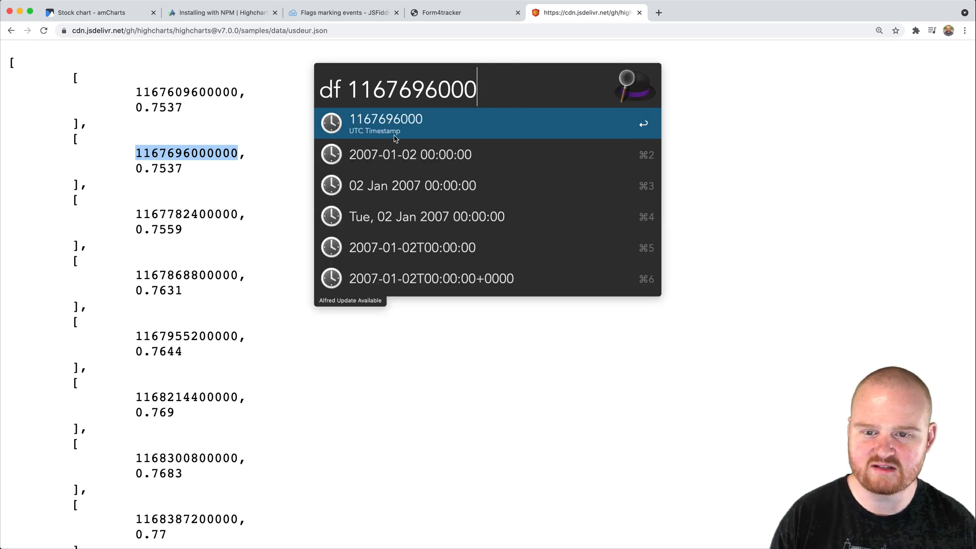
mouse_move(153, 127)
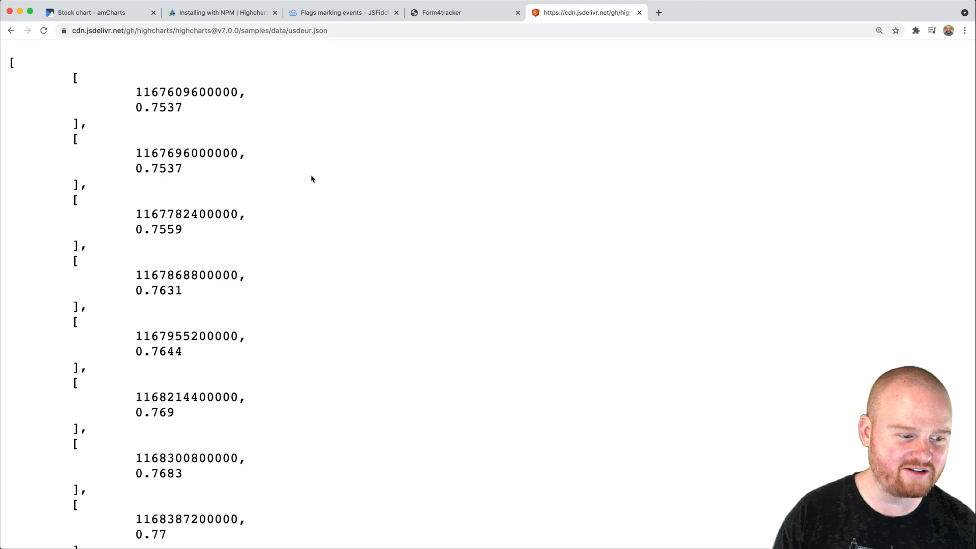
mouse_move(270, 189)
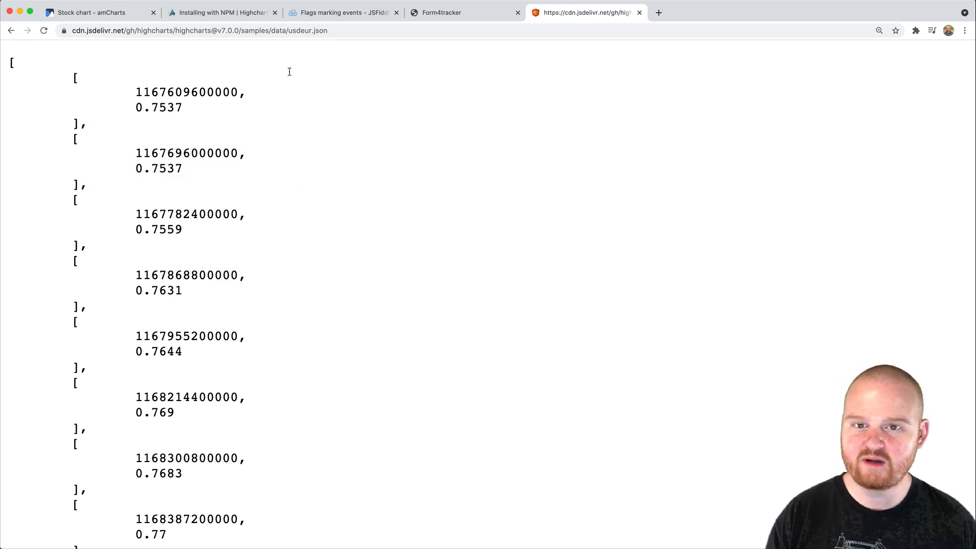
click(440, 12)
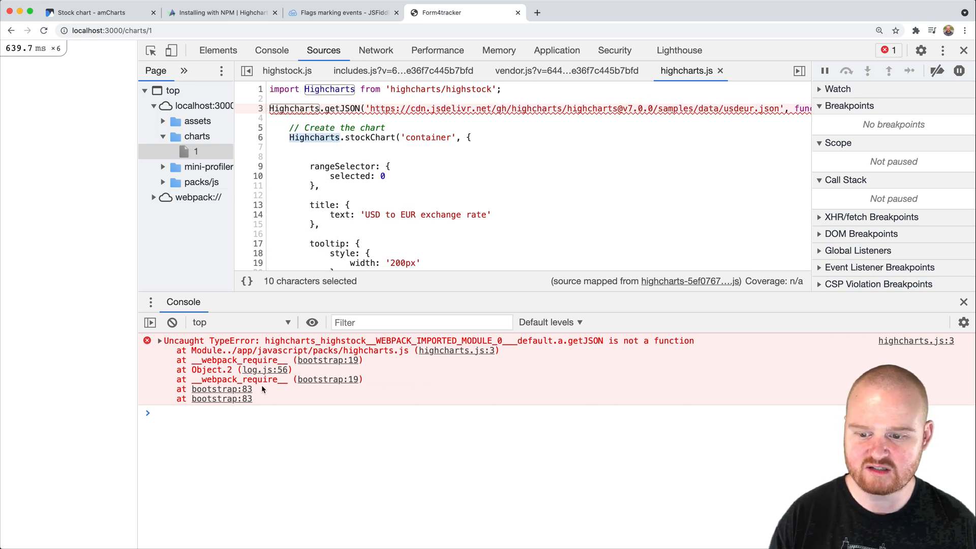
Evaluate highcharts_highstock__WEBPACK_IMPORTED_MODULE_0__.stockChart in the Console to confirm Highstock 9.0.1 exposes stockChart
text(Hi)
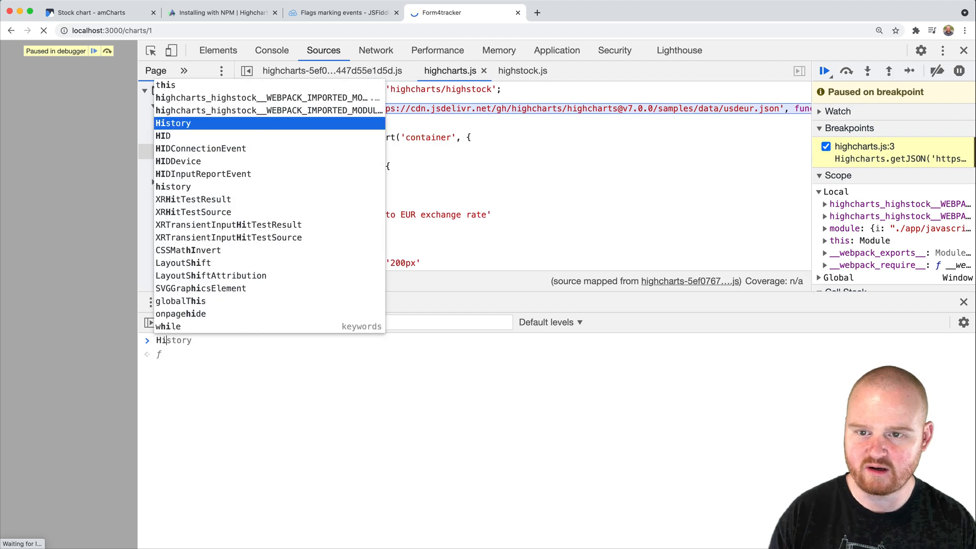
text(Highcharts_highstock__WEBPACK_IMPORTED_MODULE_0__)
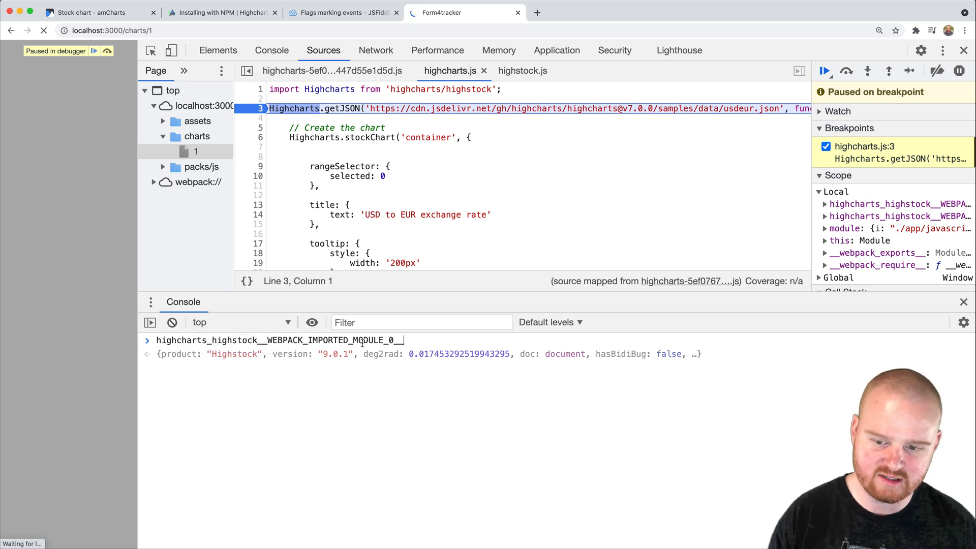
text(.)
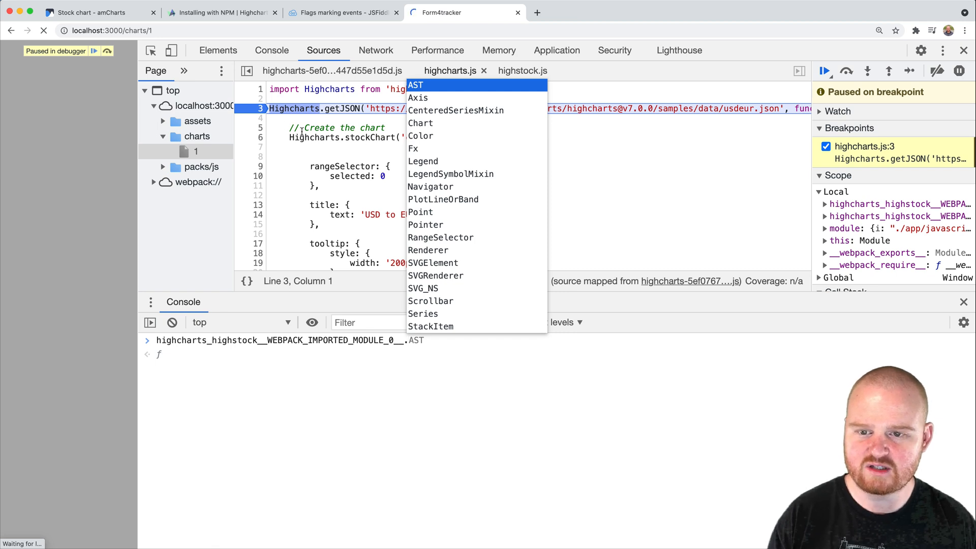
text(stockChart)
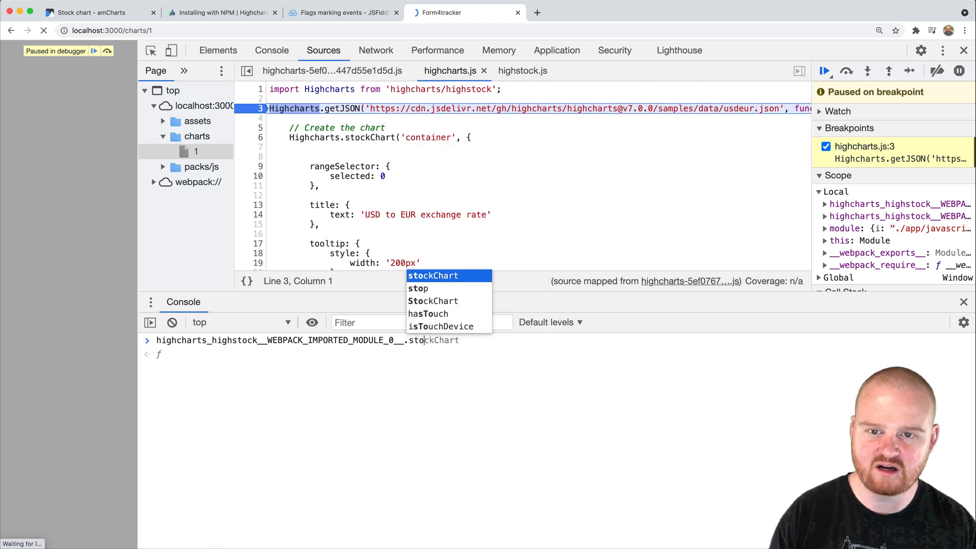
key(Tab)
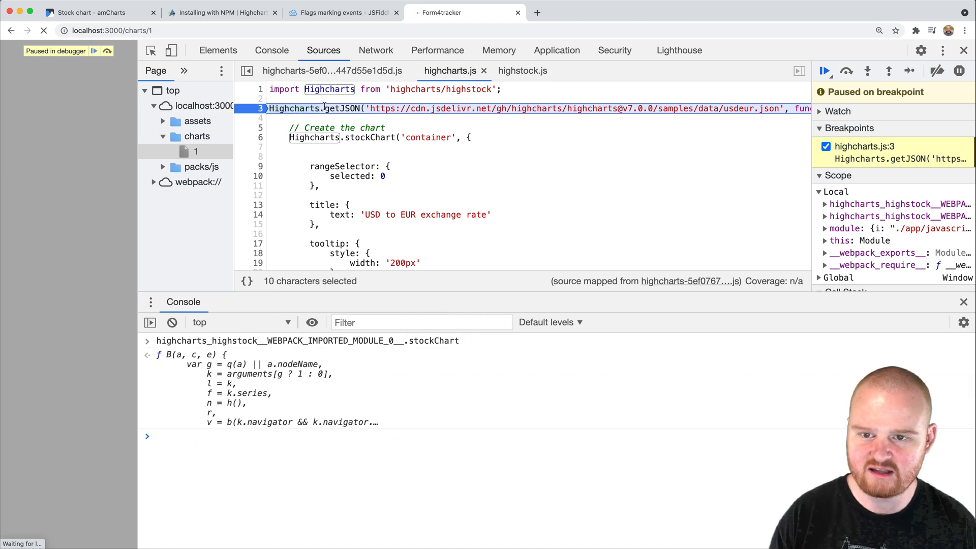
drag(324, 108, 465, 107)
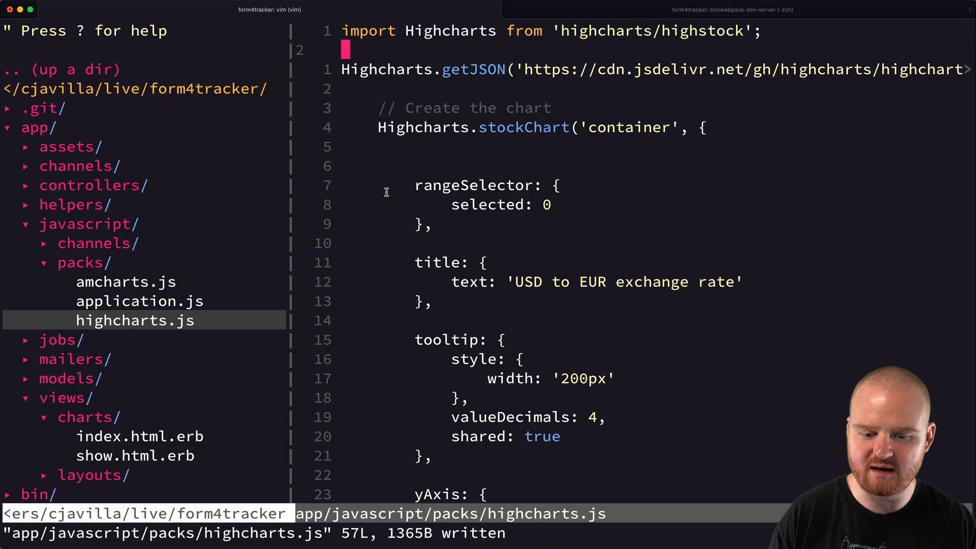
key(o)
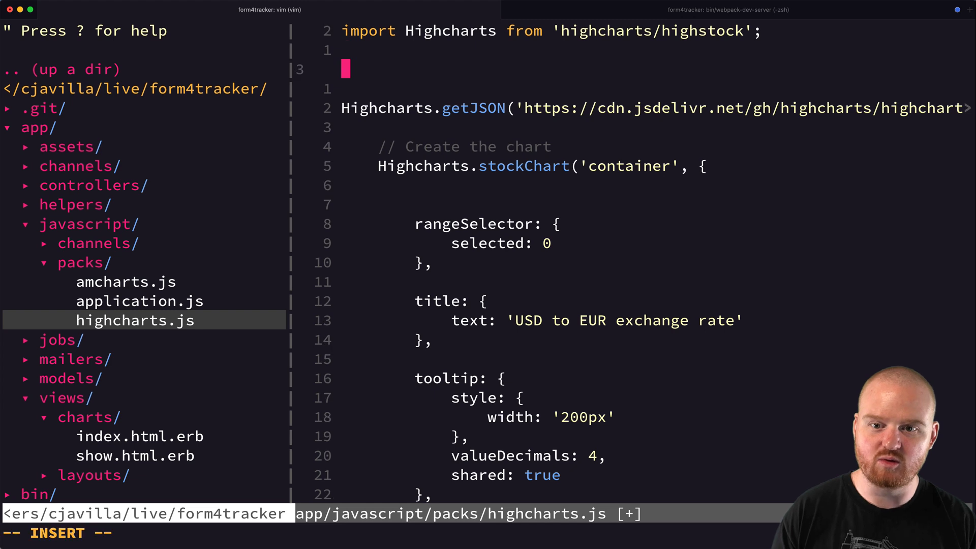
Replace the getJSON call with `const data = await fetch(...).then(r => r.json())` and save
text(fetch()
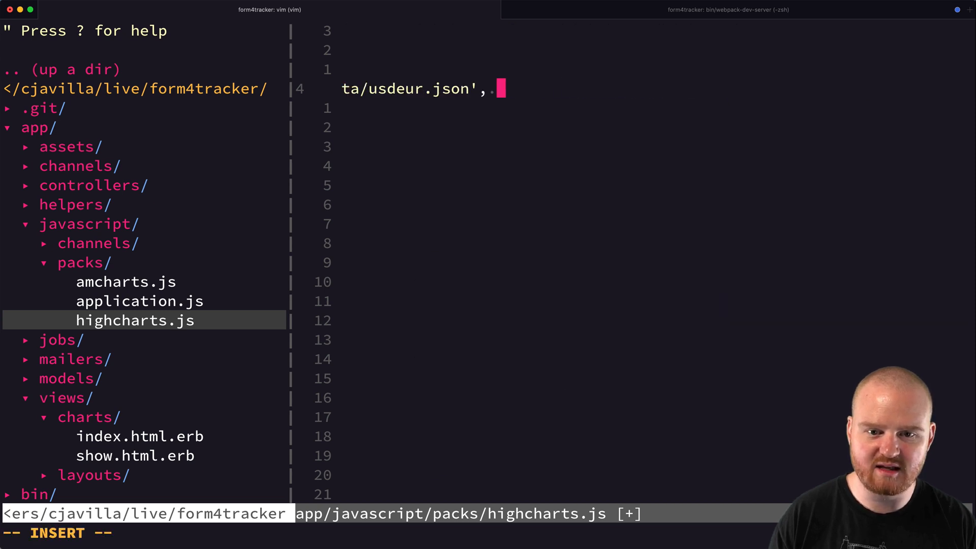
text(function (data) {)
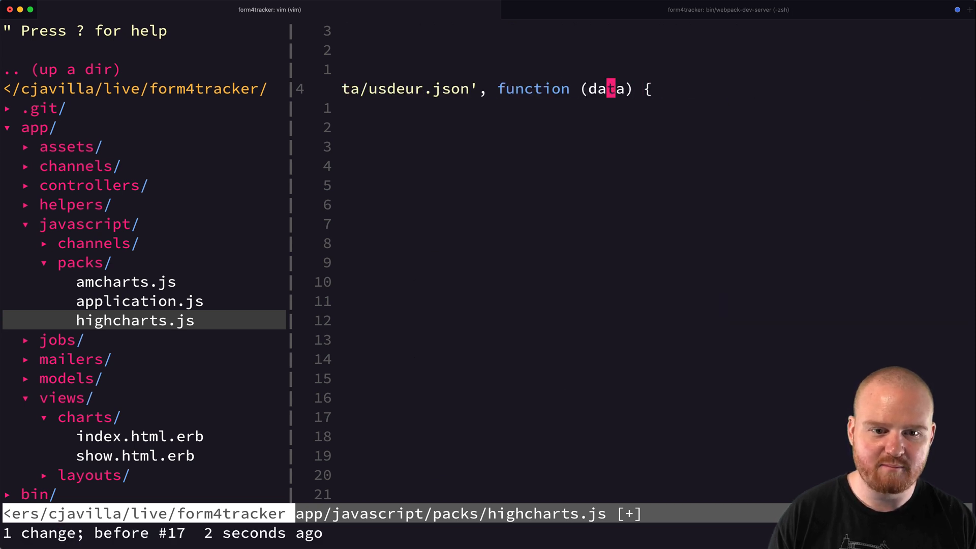
key(v)
text().)
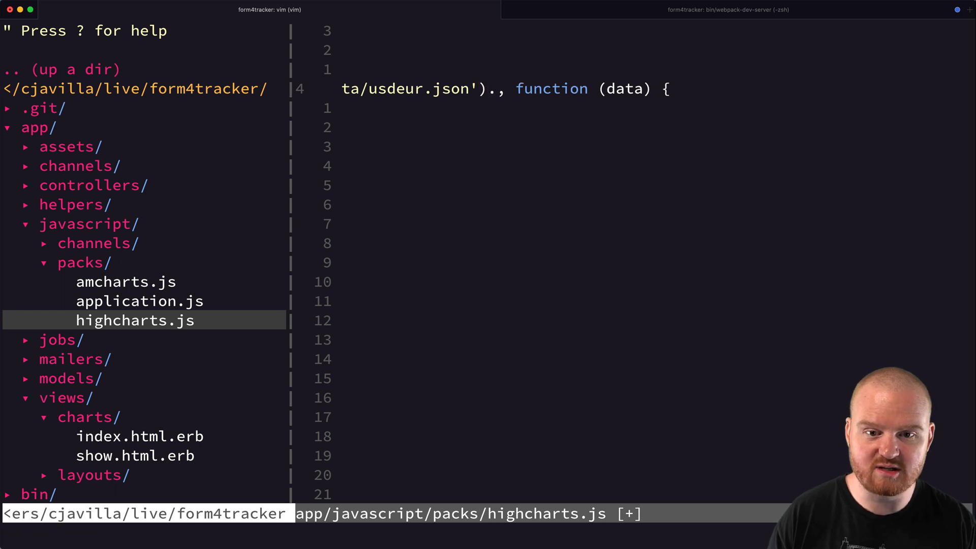
text(the)
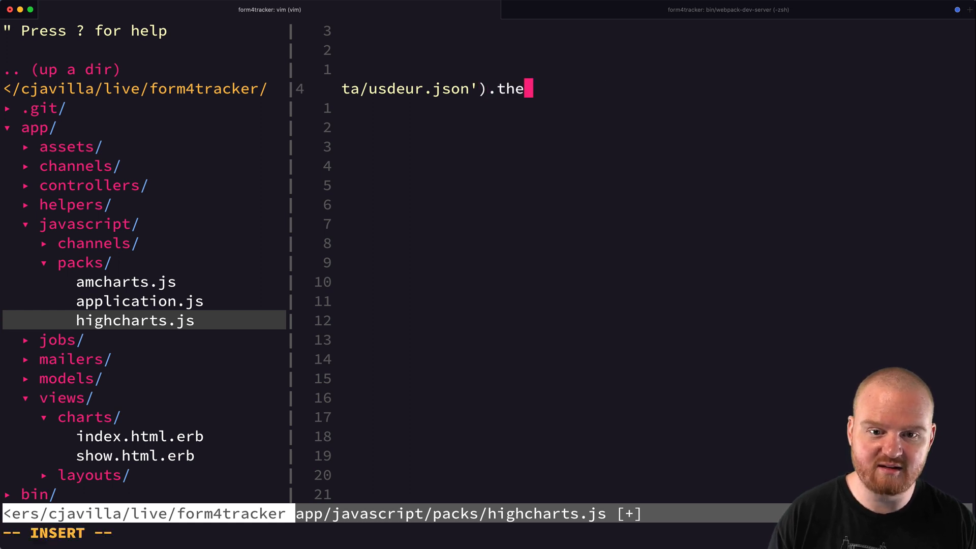
text(n(r =>.)
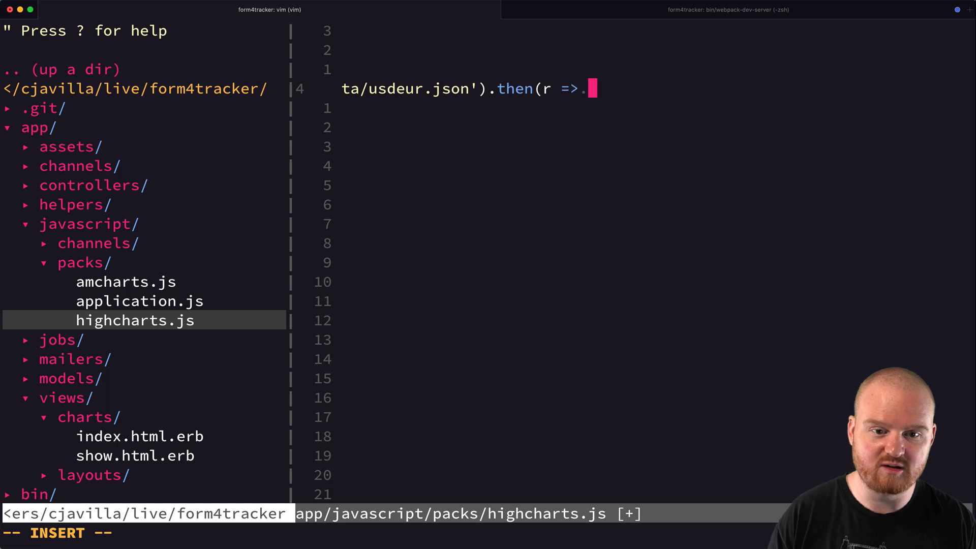
text(r.json()))
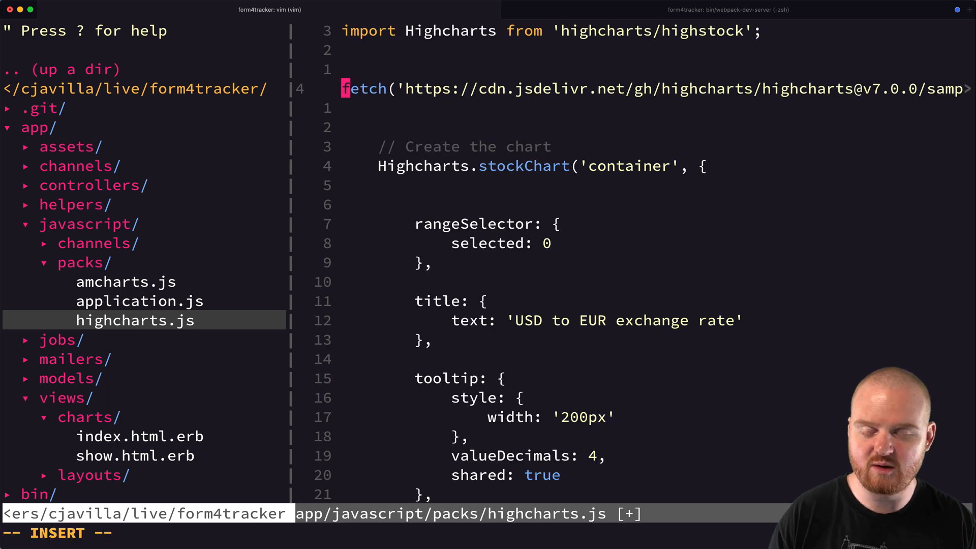
text(await)
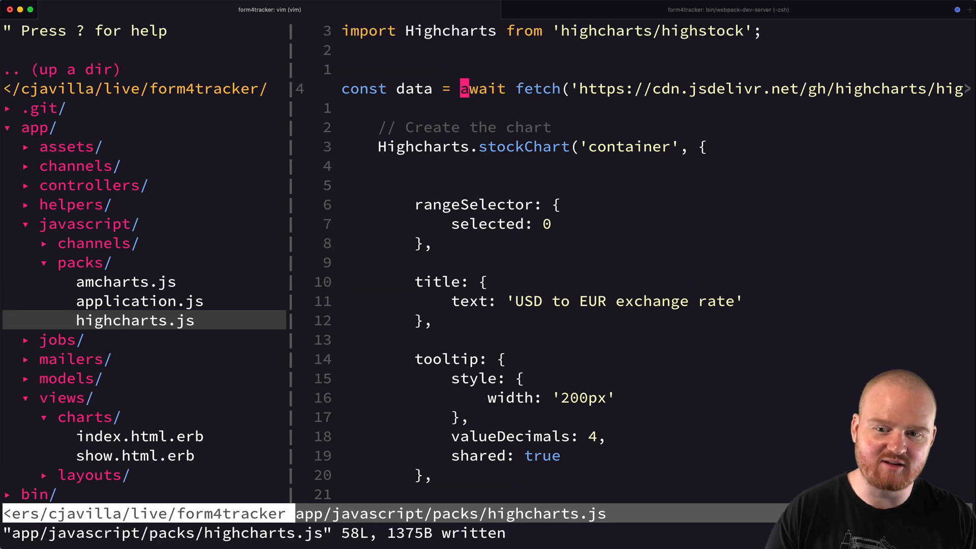
key(i)
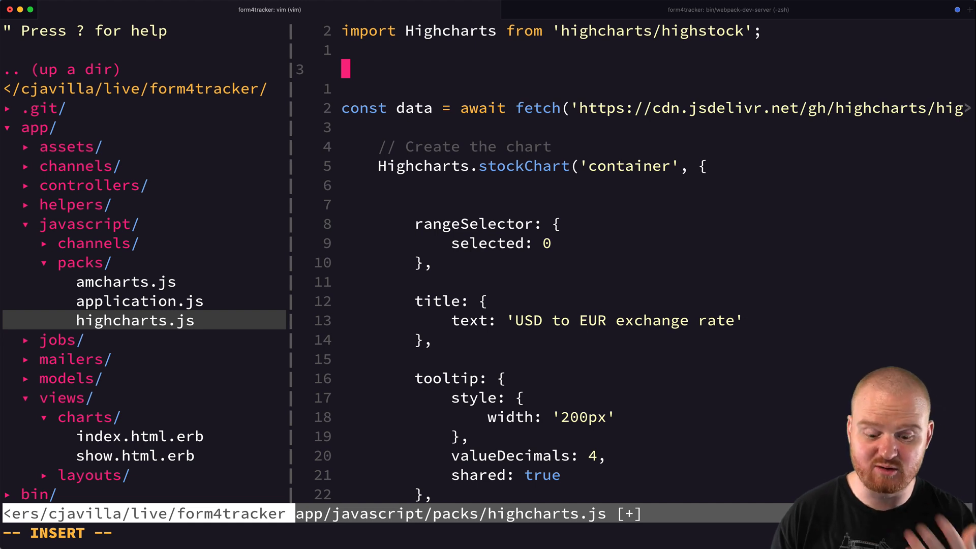
Add an `async do {` line above the data fetch and save highcharts.js
text(as)
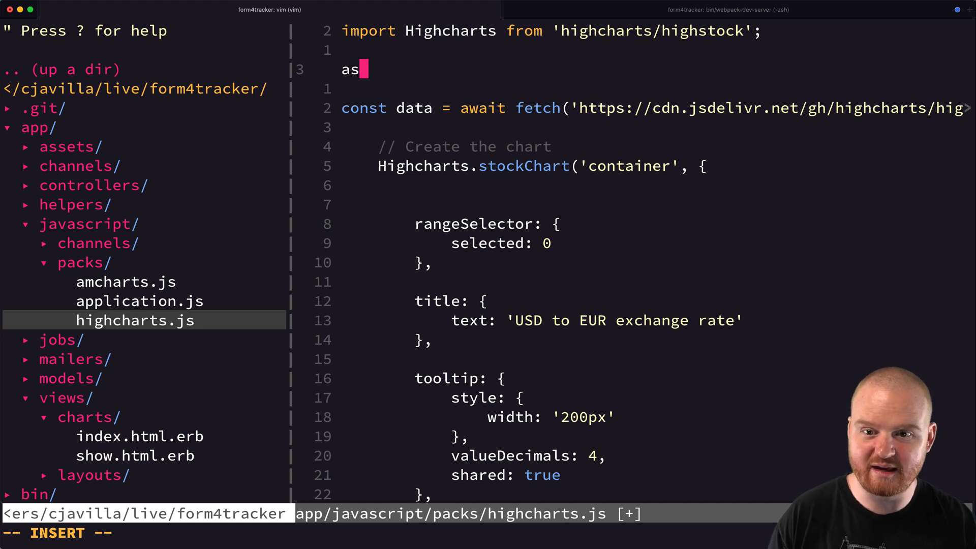
text(ync.)
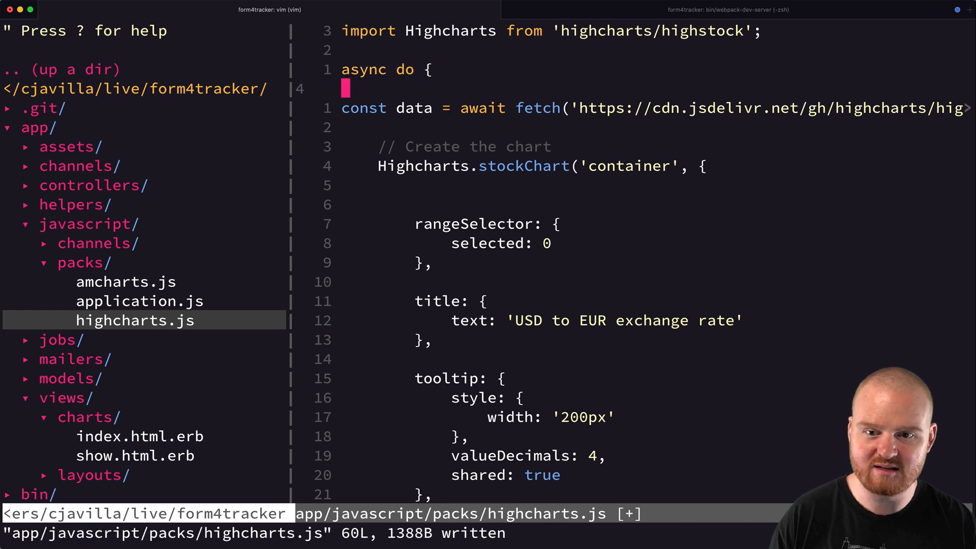
scroll(down, 3)
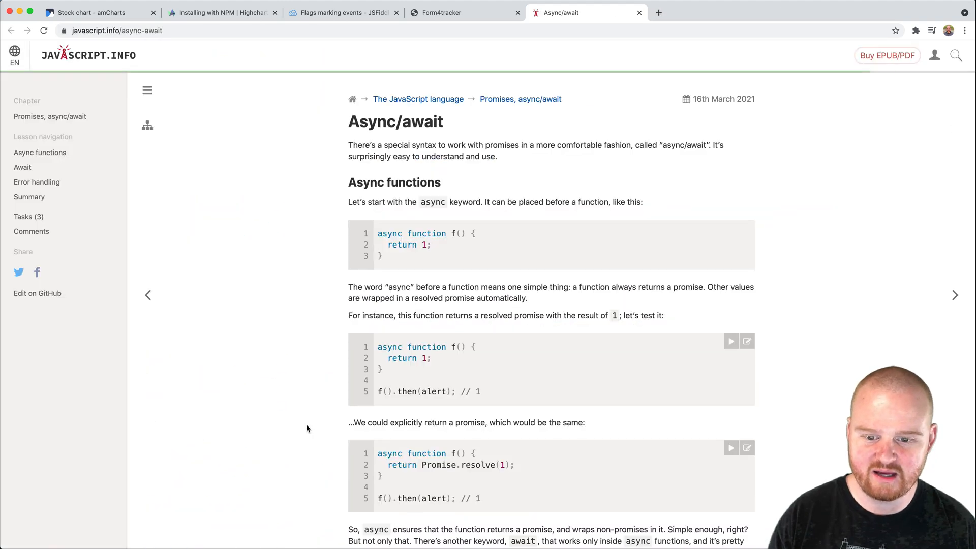
Search the web for 'async do proposal tc39' from a new Chrome tab
scroll(down, 3)
text(async do proposal tc)
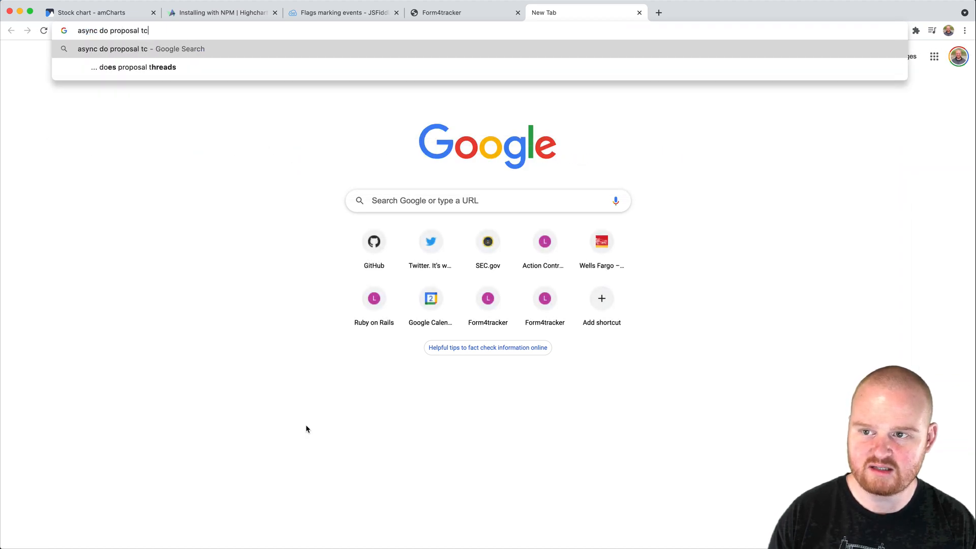
key(Enter)
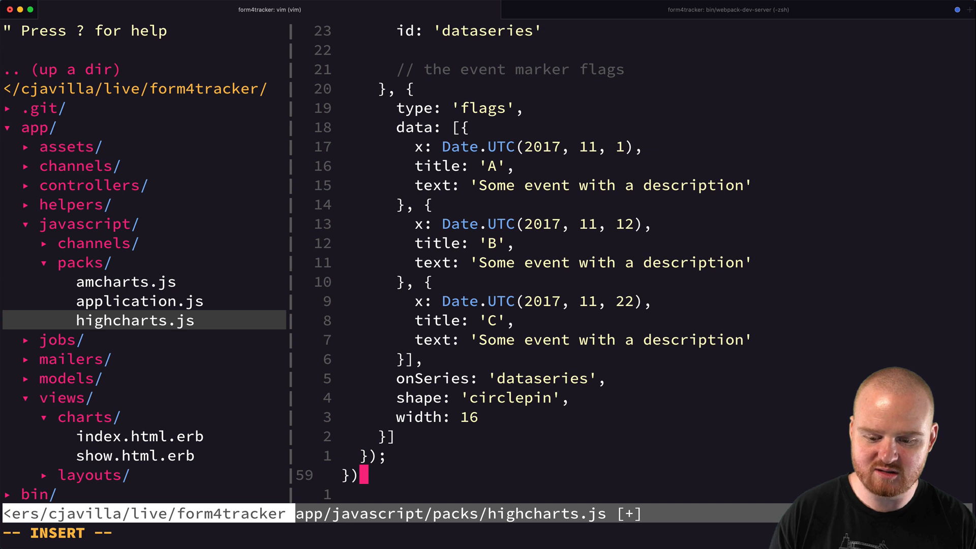
Wrap the chart code in an `(async () => { ... })()` IIFE and save highcharts.js
text(())
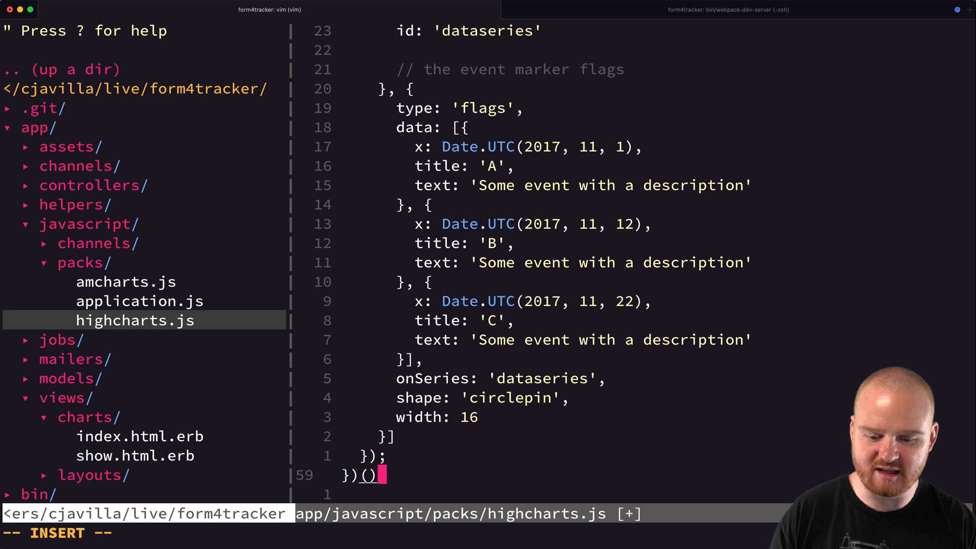
key(Escape)
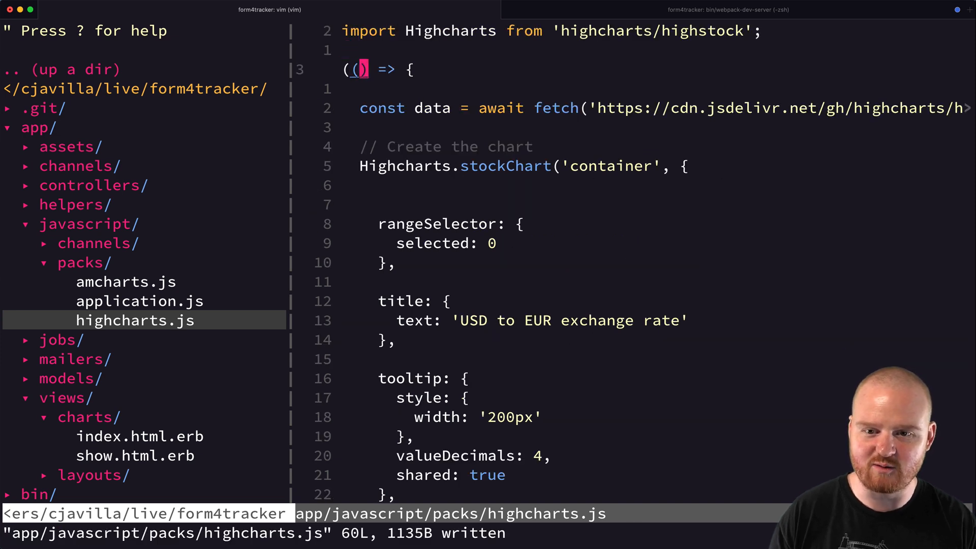
text(async)
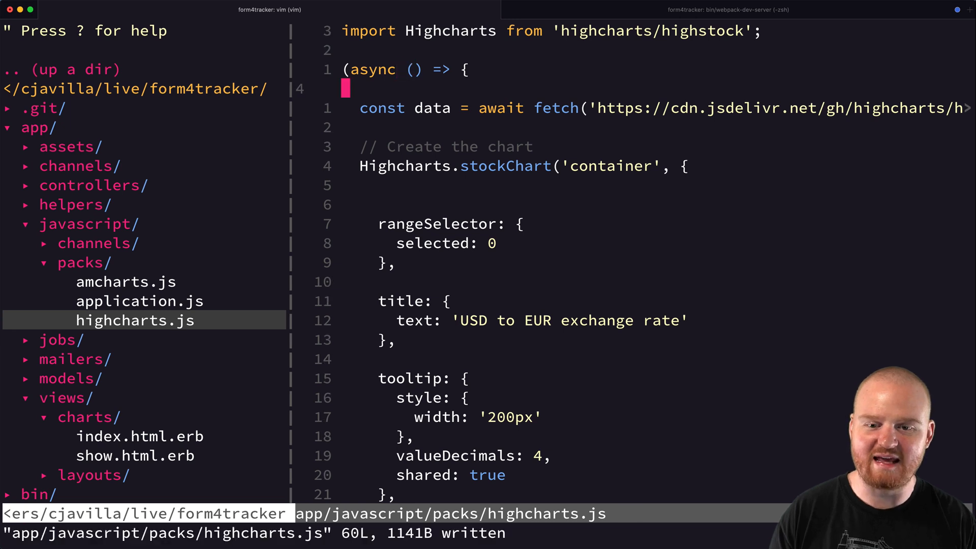
key(dd)
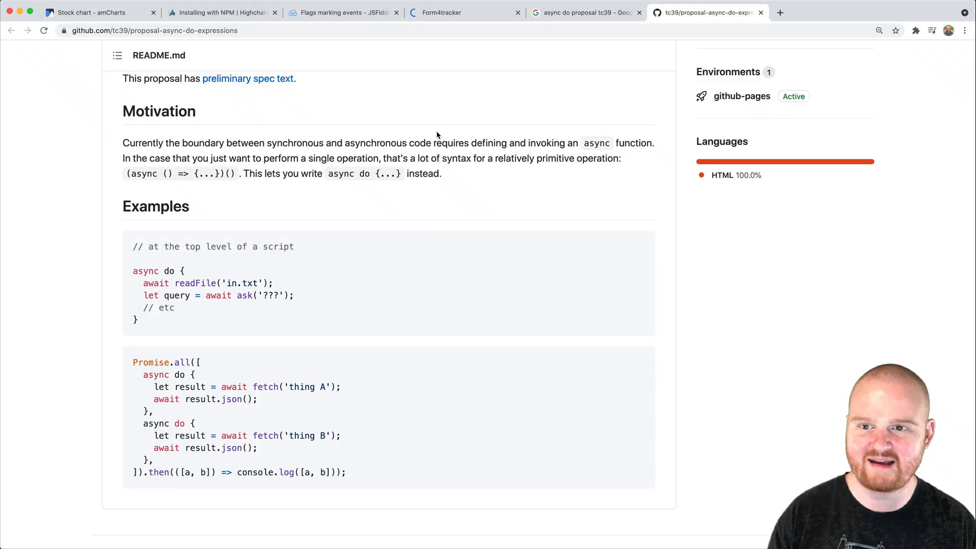
Step over the awaited fetch line in the debugger and resume so the USD to EUR chart renders
click(463, 12)
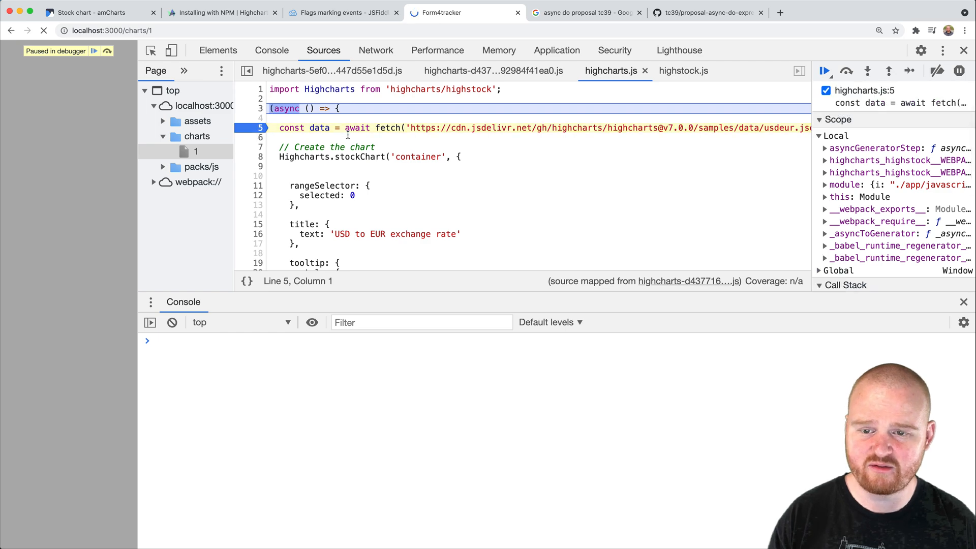
click(845, 70)
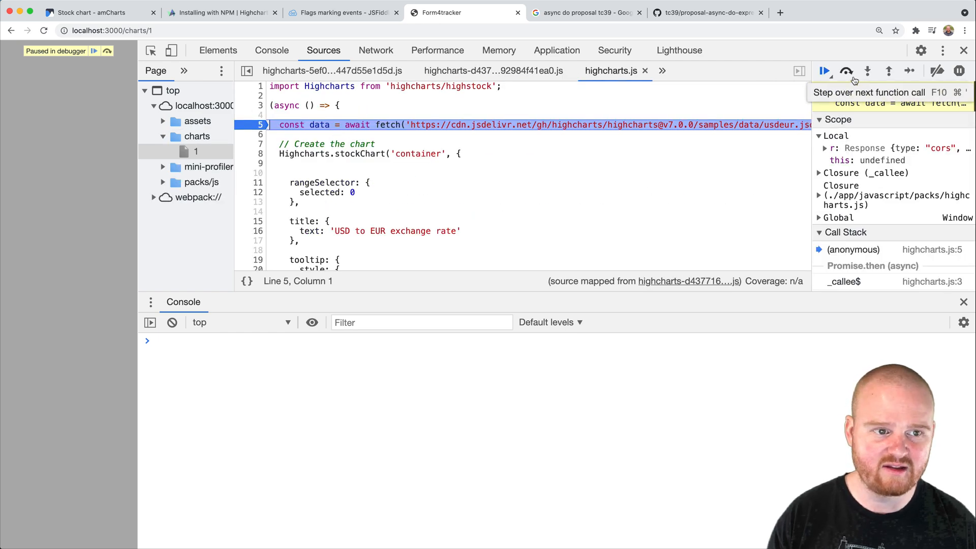
click(846, 70)
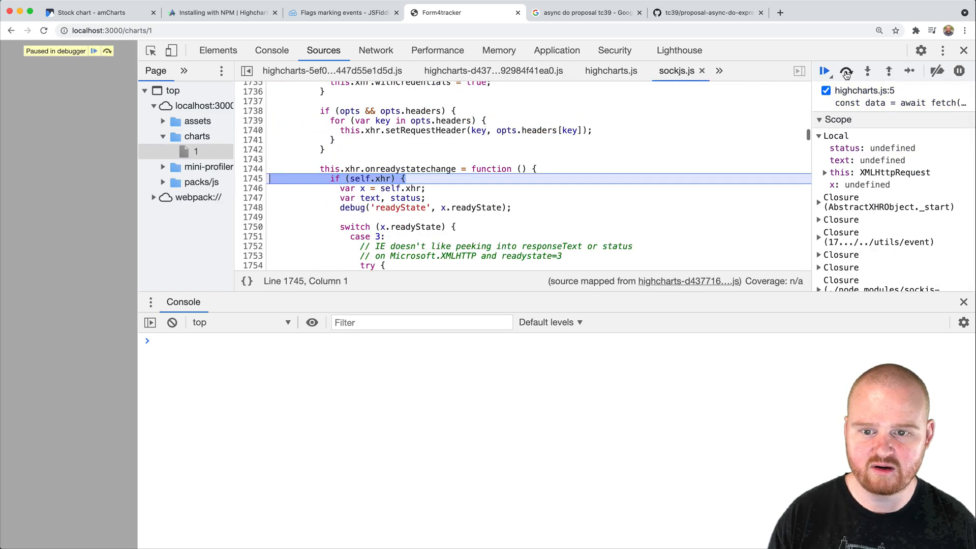
click(823, 71)
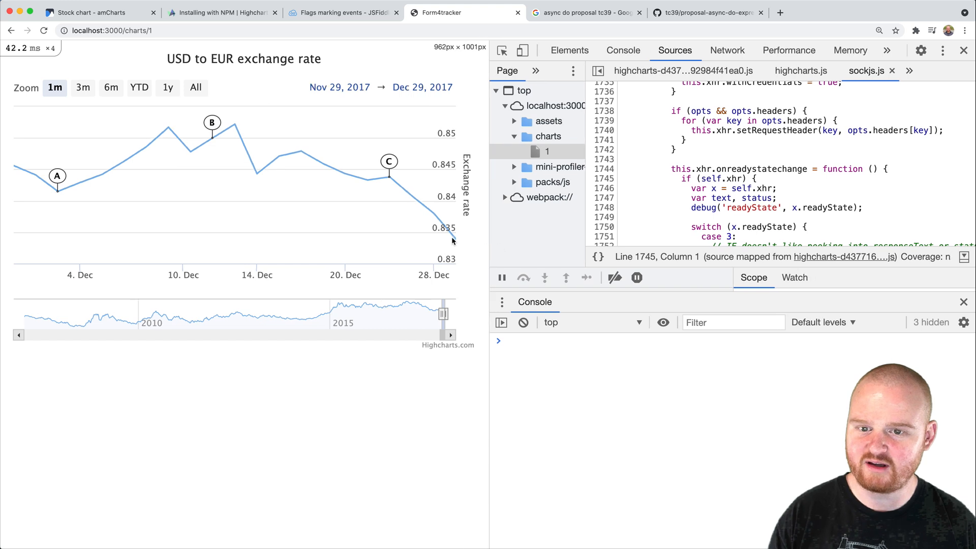
mouse_move(212, 122)
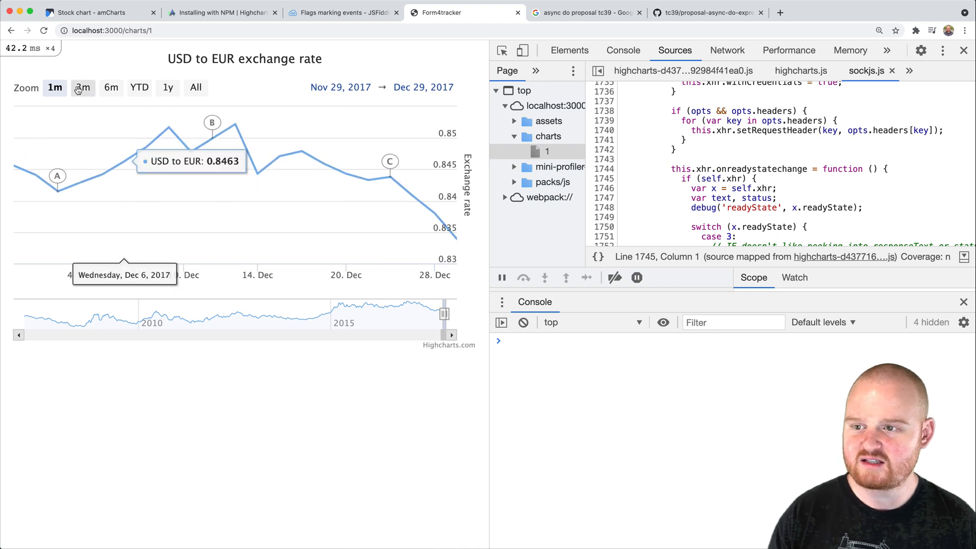
Try the chart's 3m, full and 1y ranges, then go to the /charts amCharts page
click(139, 87)
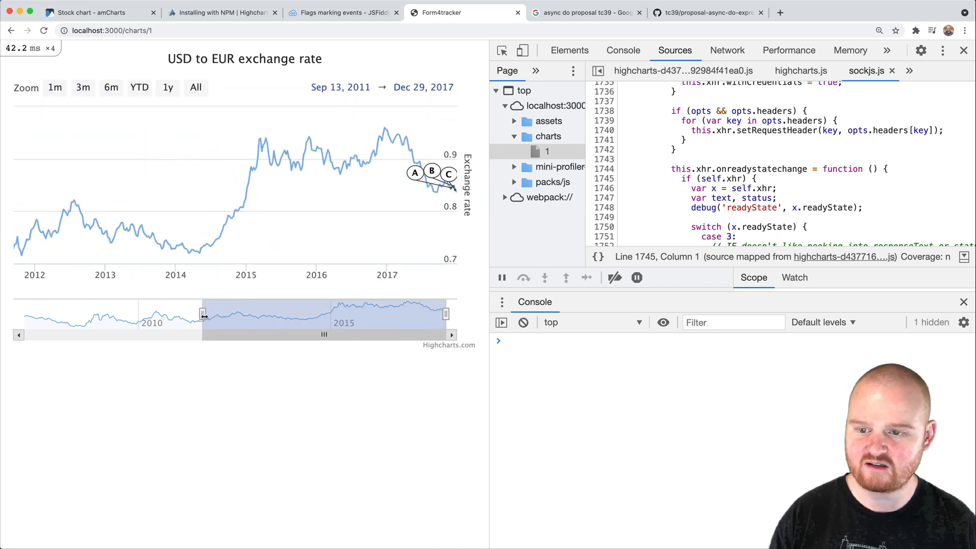
click(167, 87)
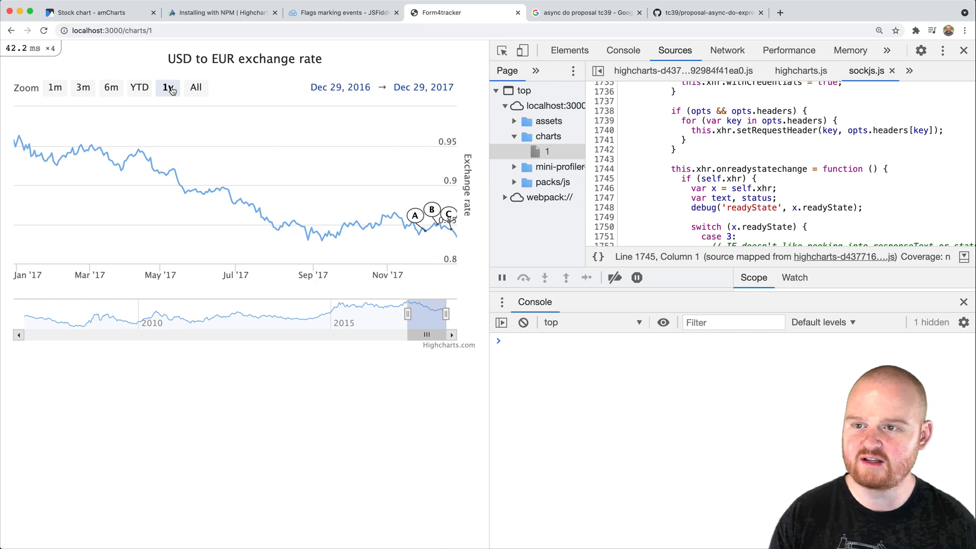
click(112, 30)
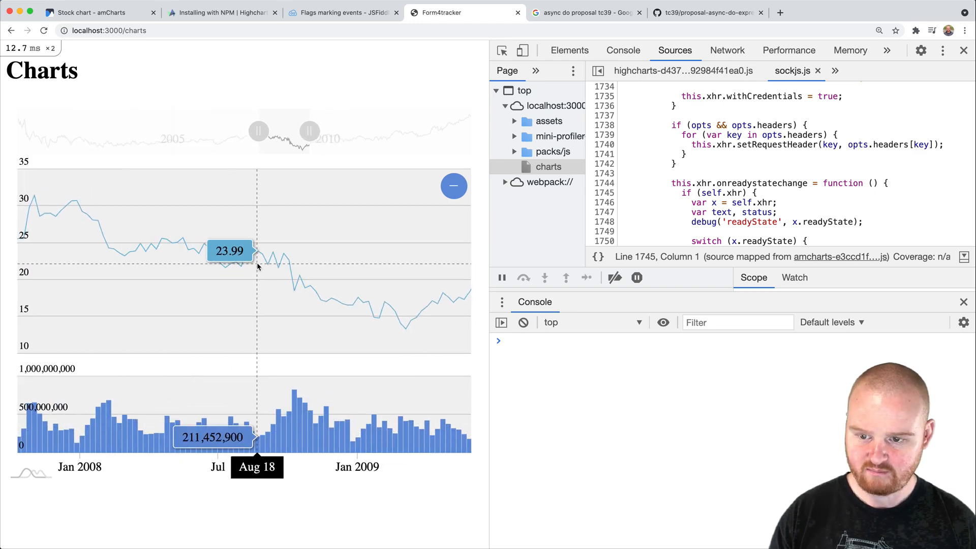
click(96, 12)
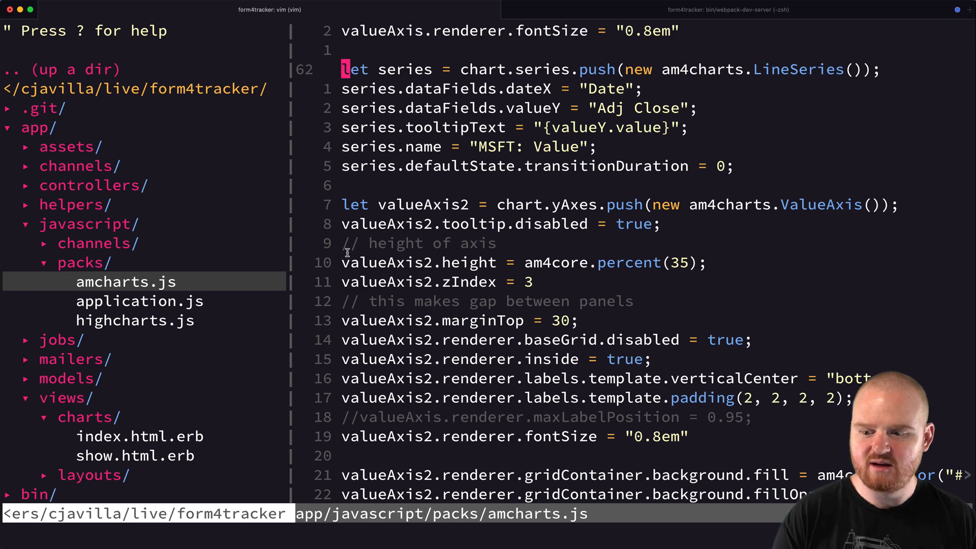
Move down the vim file tree to app/javascript/packs/amcharts.js
key(j)
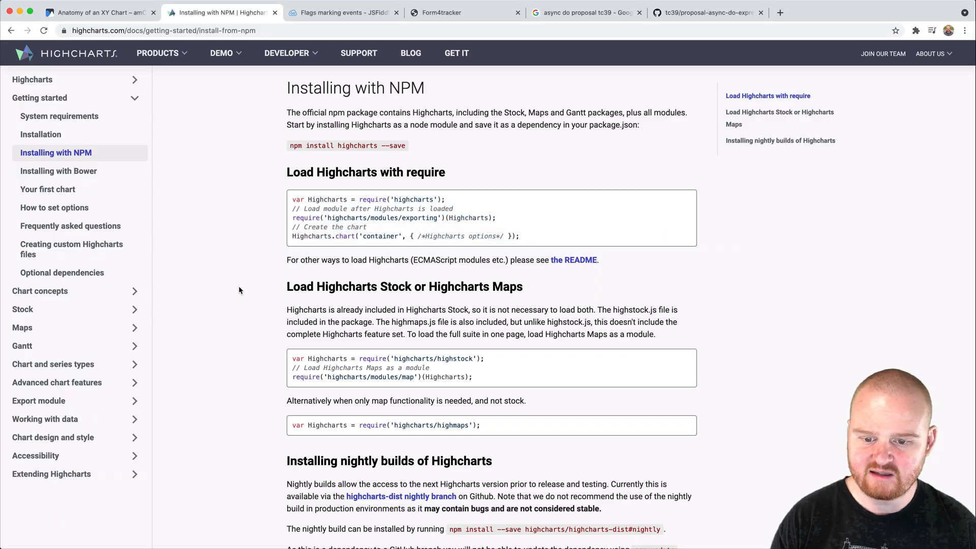
Check the 'Flags marking events' fiddle and NPM docs, then return to the Form4tracker chart
click(341, 12)
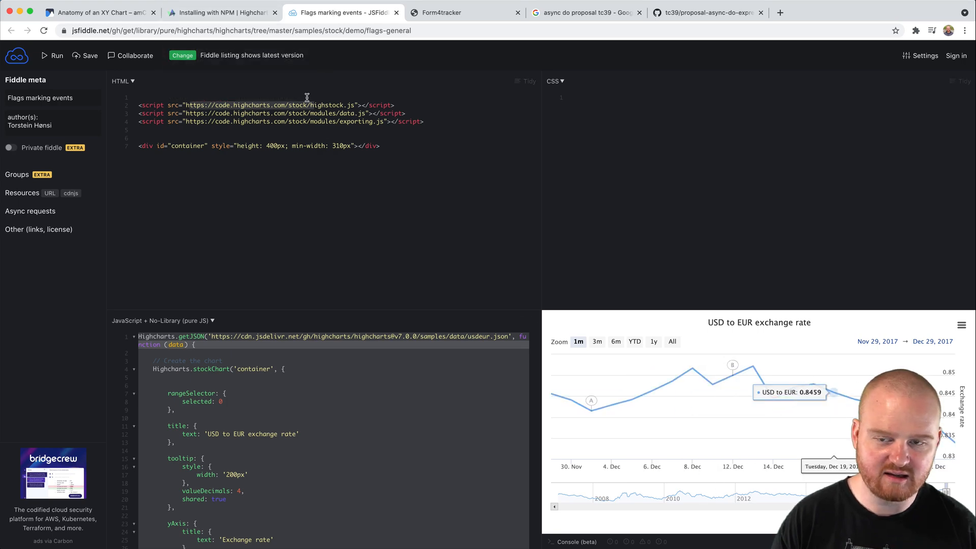
click(221, 12)
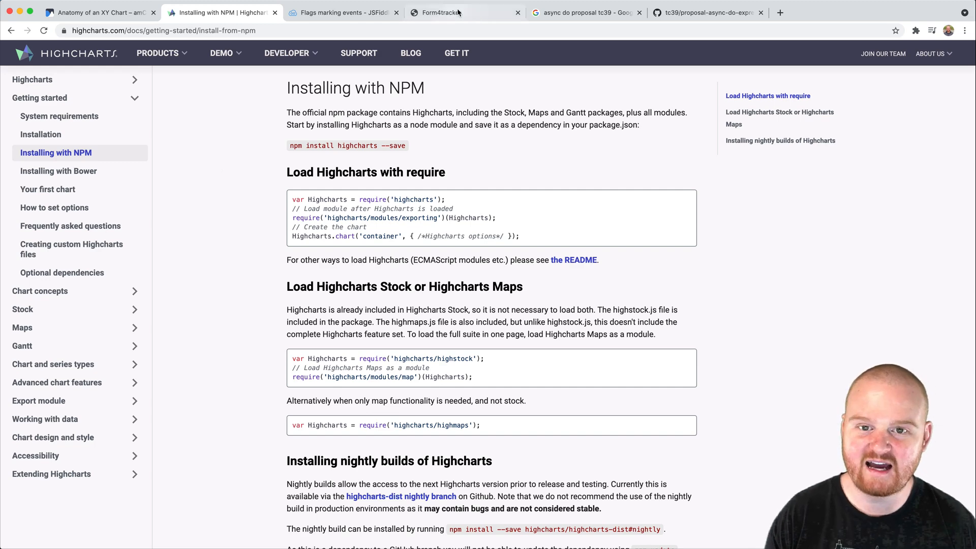
click(465, 13)
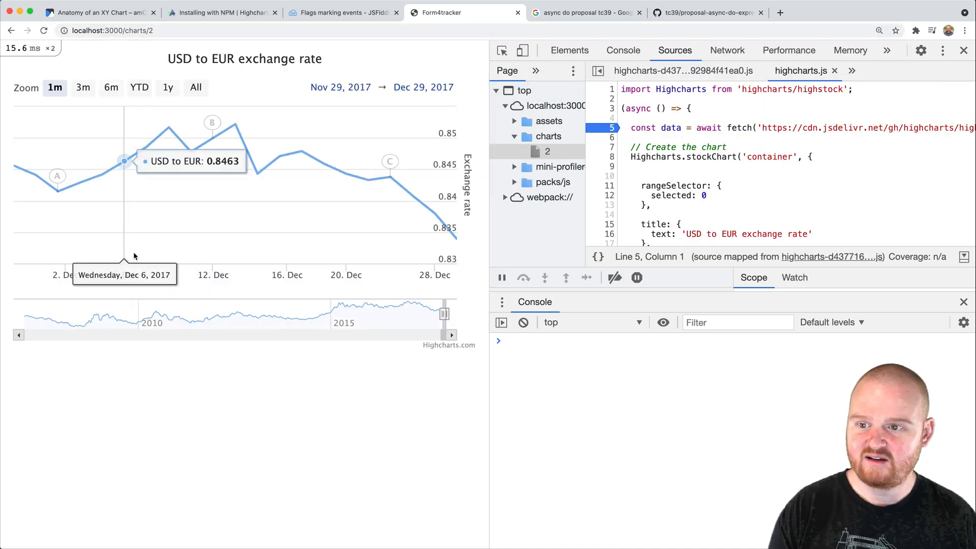
mouse_move(127, 392)
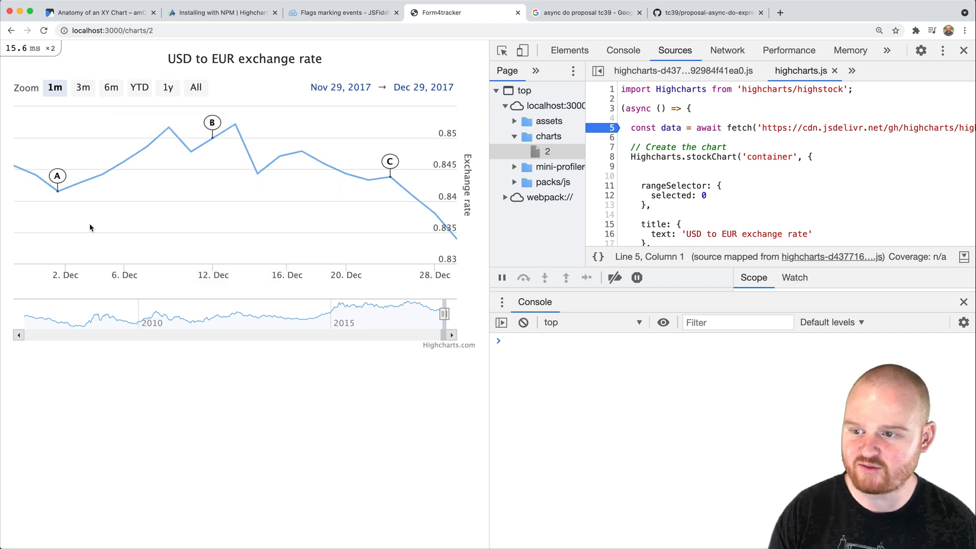
mouse_move(56, 176)
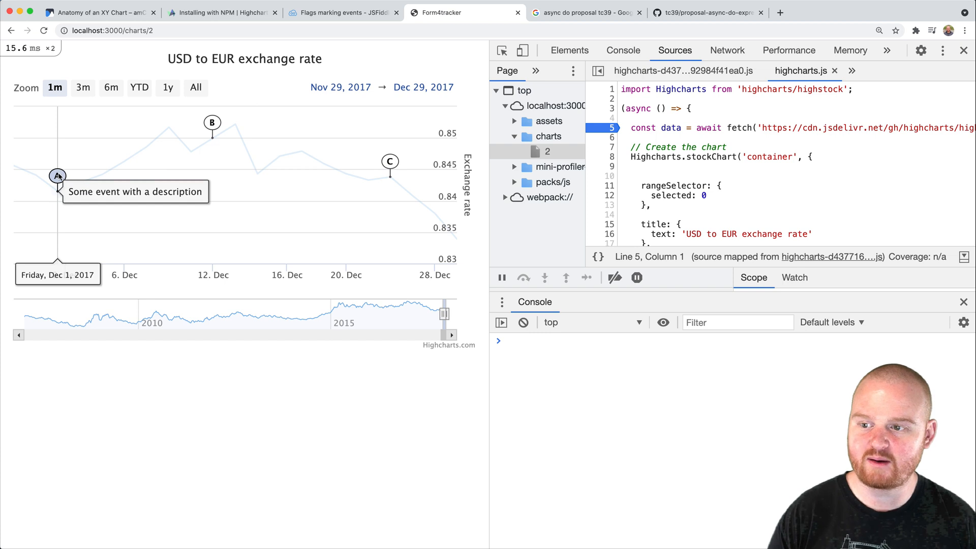
mouse_move(213, 122)
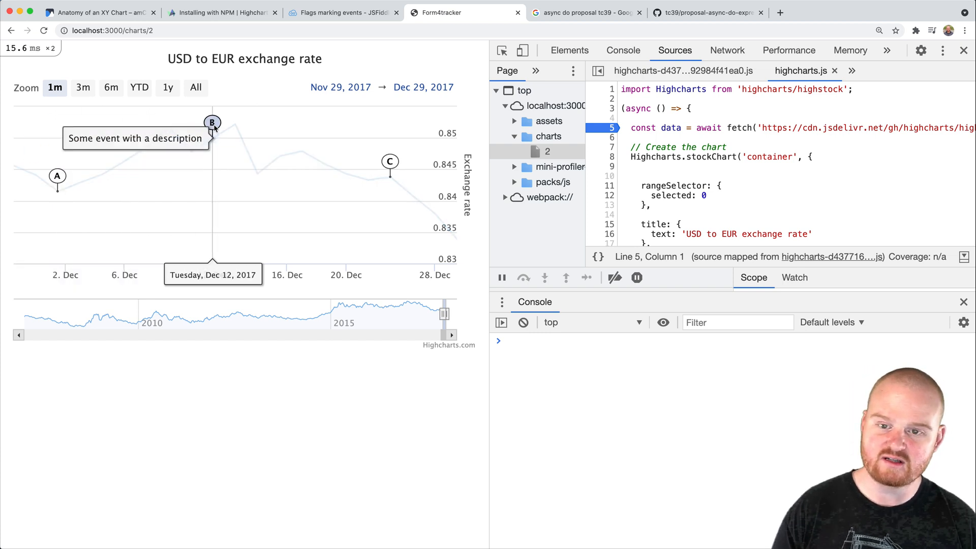
mouse_move(256, 174)
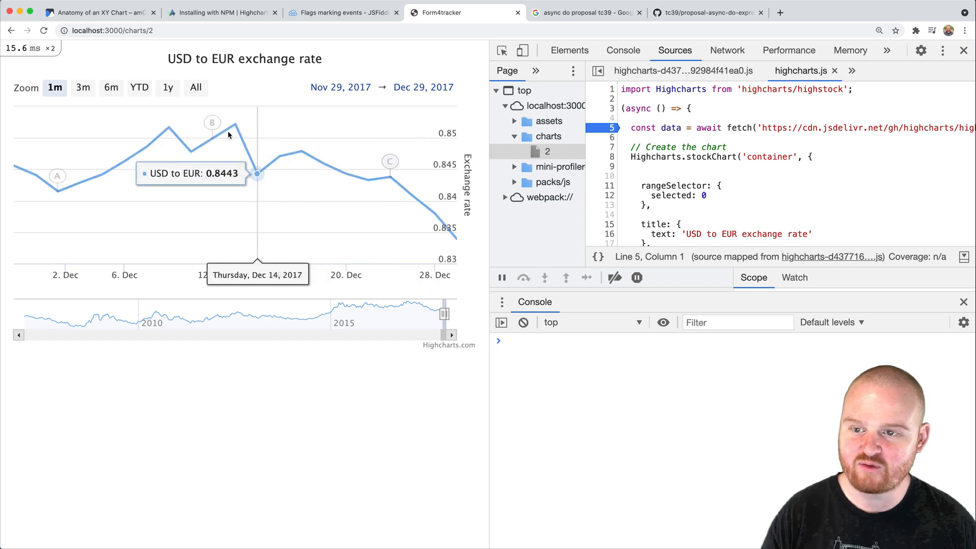